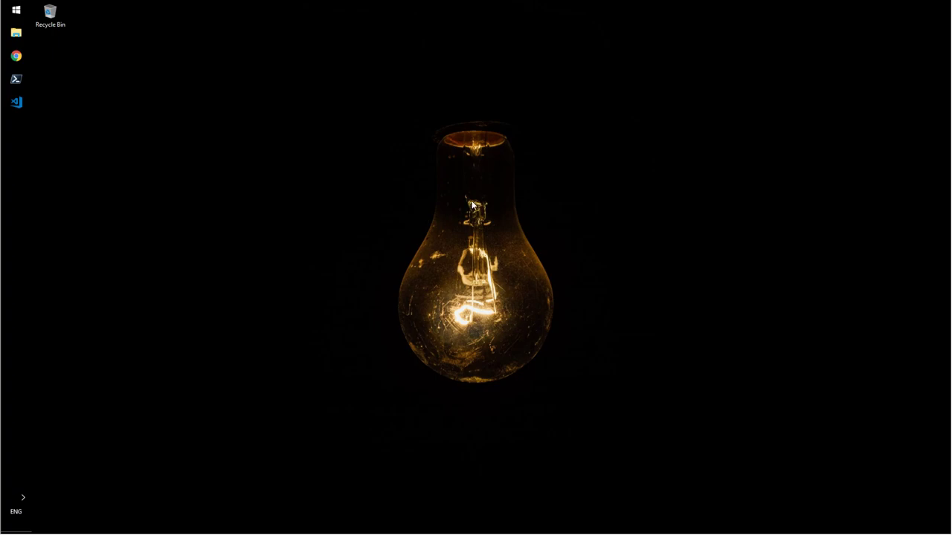
mouse_move(464, 195)
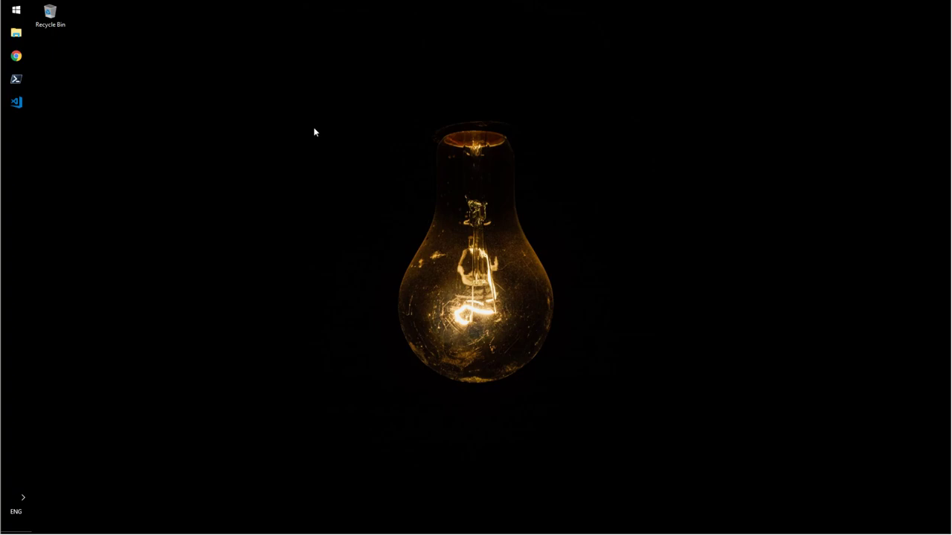
mouse_move(351, 125)
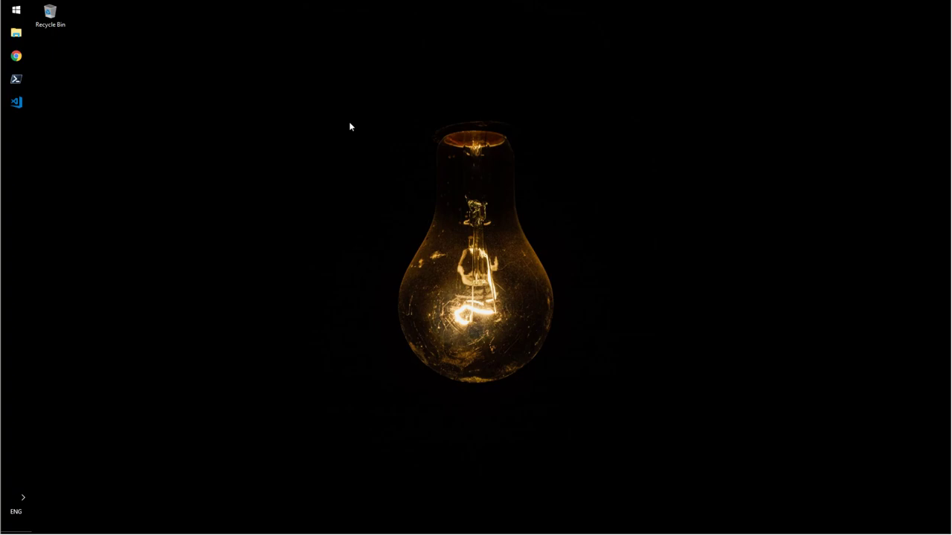
mouse_move(41, 104)
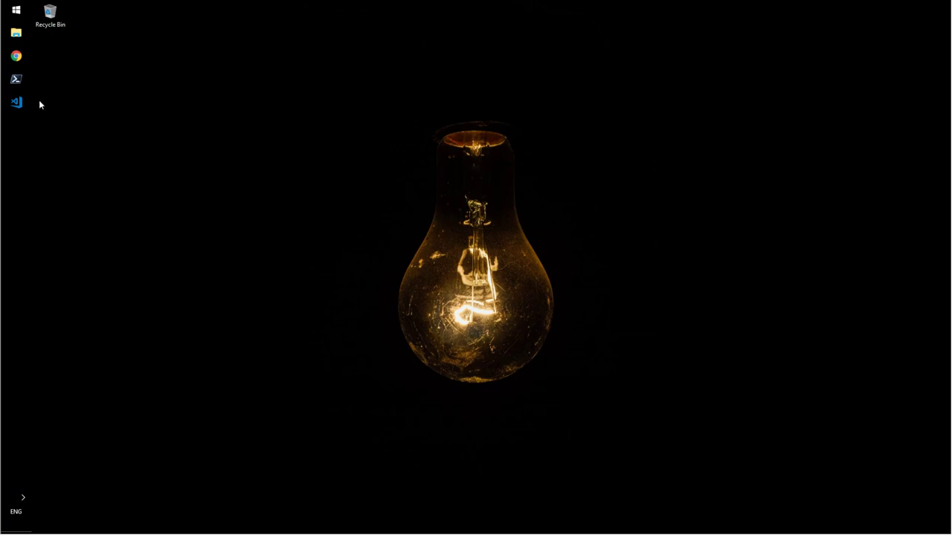
Launch a PowerShell 6.0.1 console from the taskbar showing its banner and prompt.
click(15, 79)
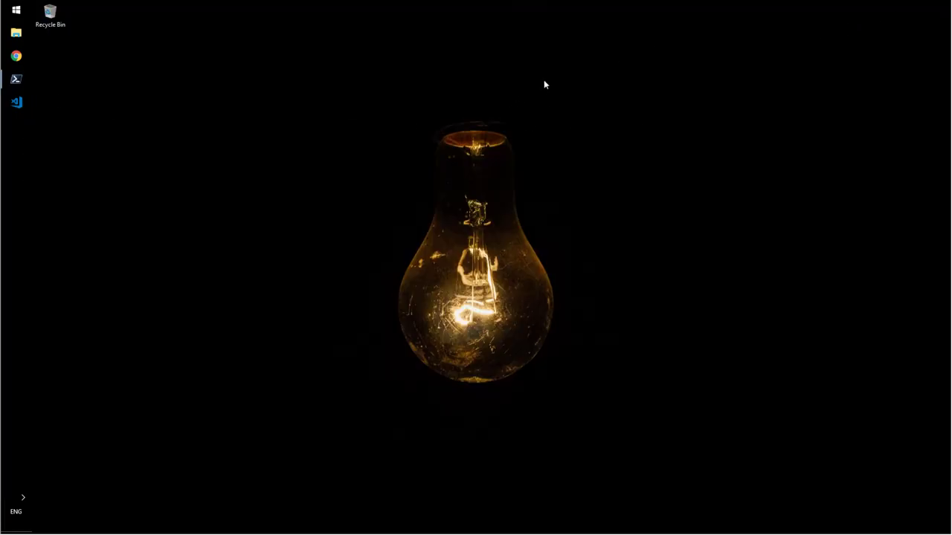
mouse_move(544, 98)
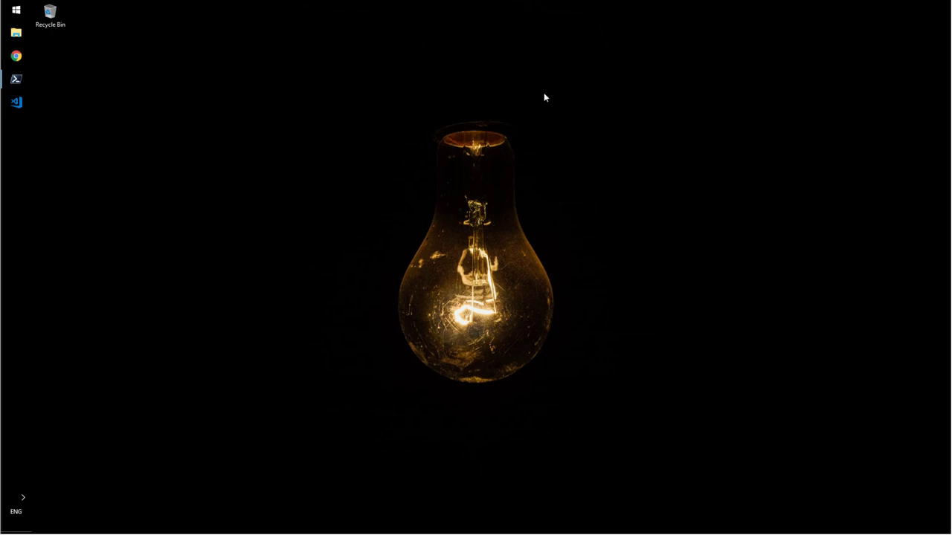
mouse_move(387, 92)
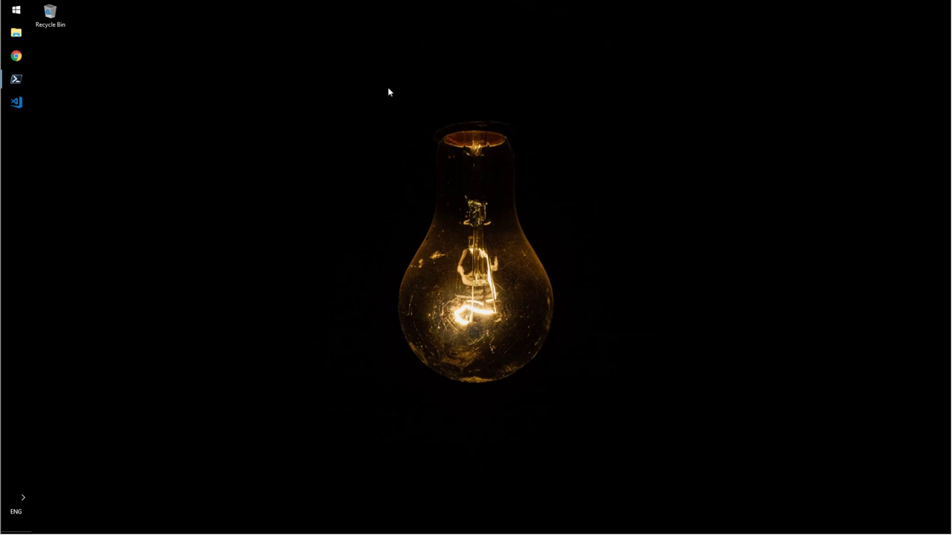
click(15, 79)
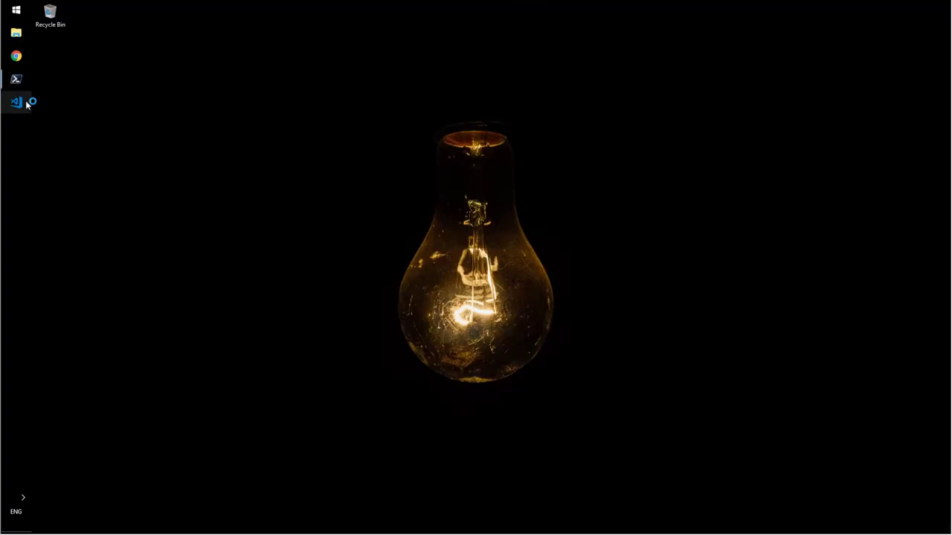
click(16, 101)
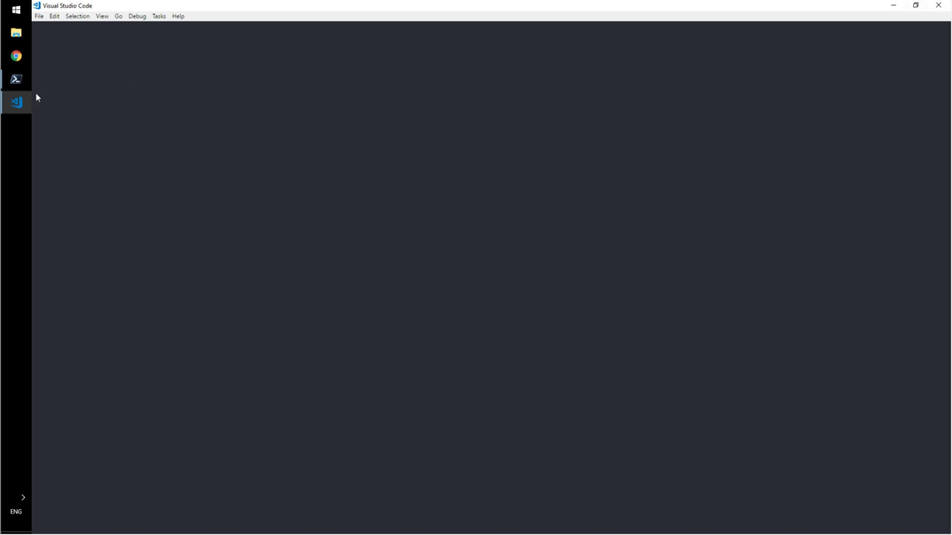
click(15, 78)
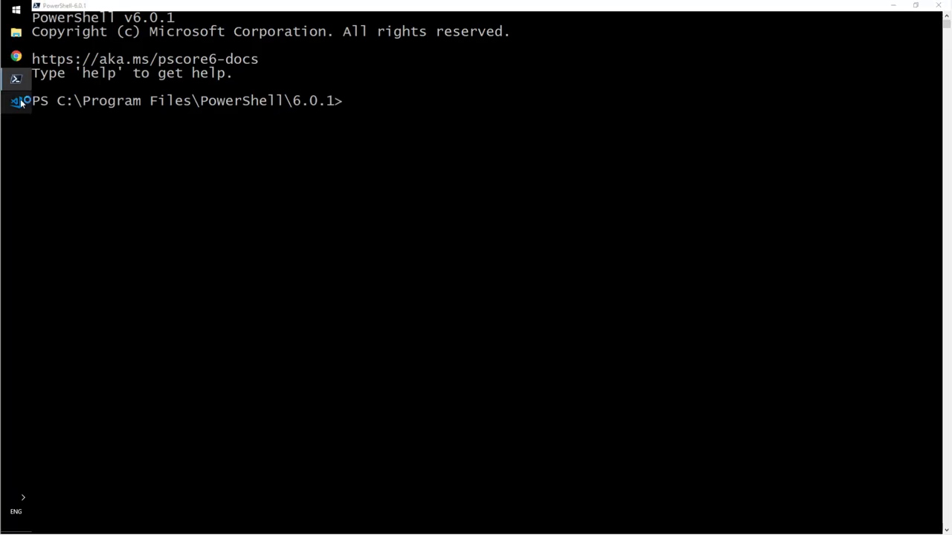
mouse_move(375, 174)
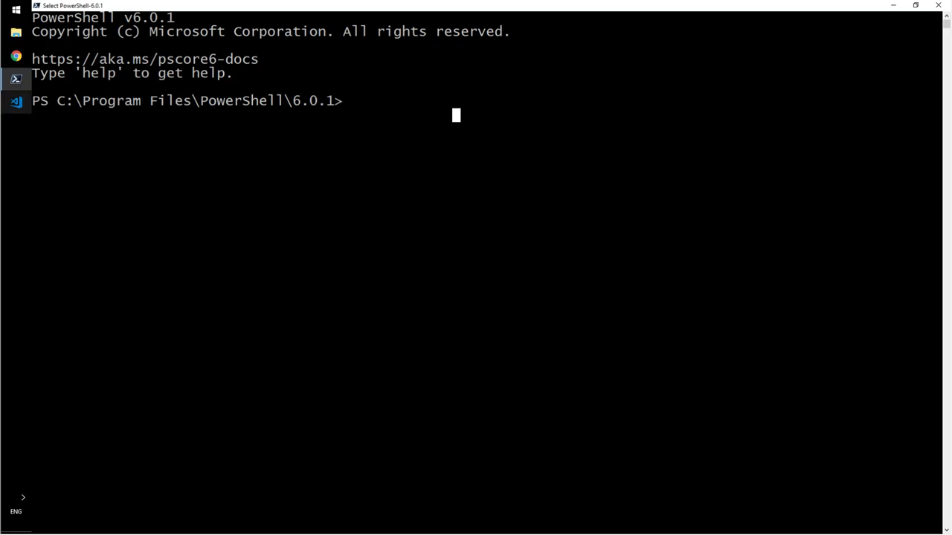
mouse_move(490, 116)
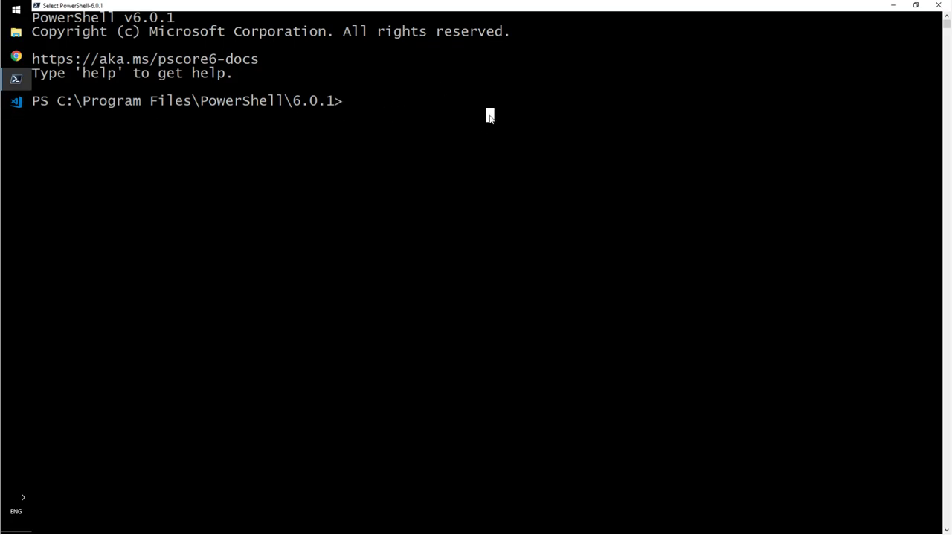
mouse_move(446, 126)
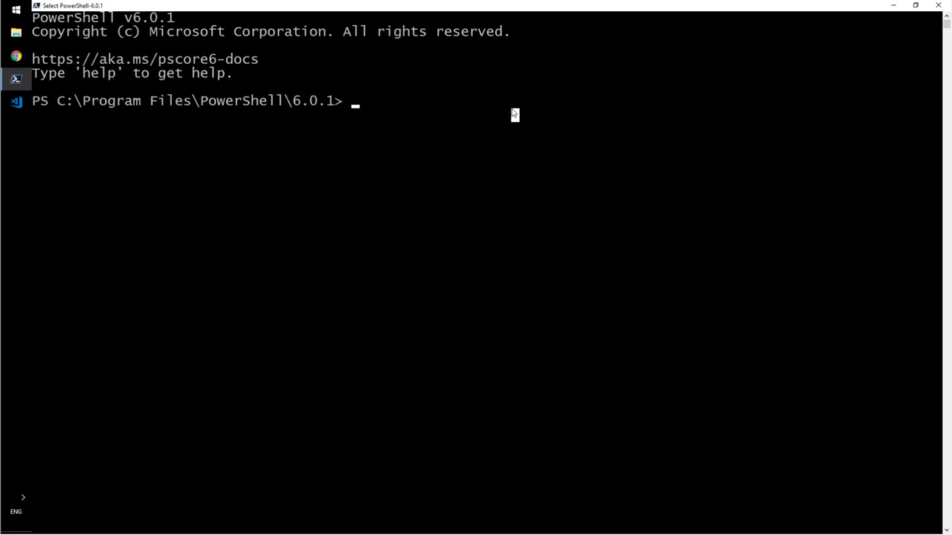
Create $hash = @{} and query its length, count and GetType() showing Hashtable.
text($hash =)
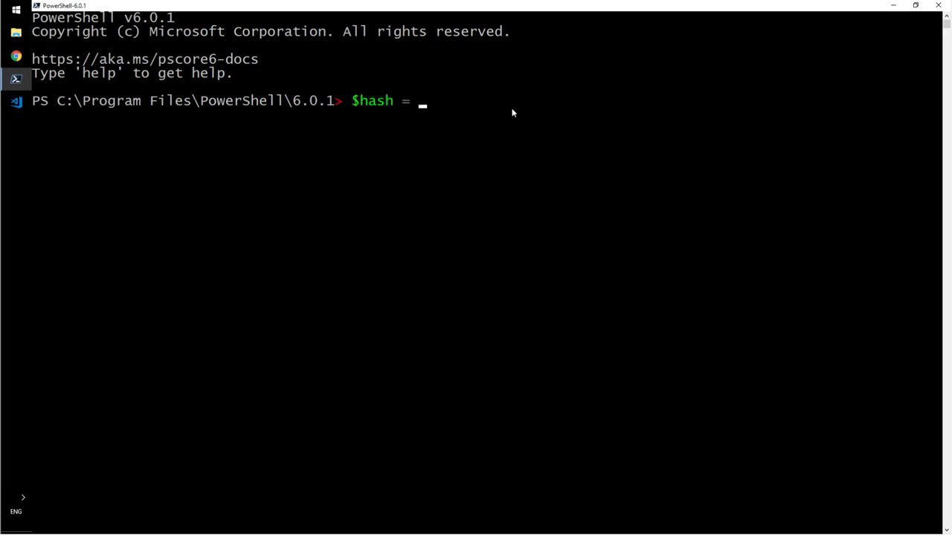
text(@{})
text($ha)
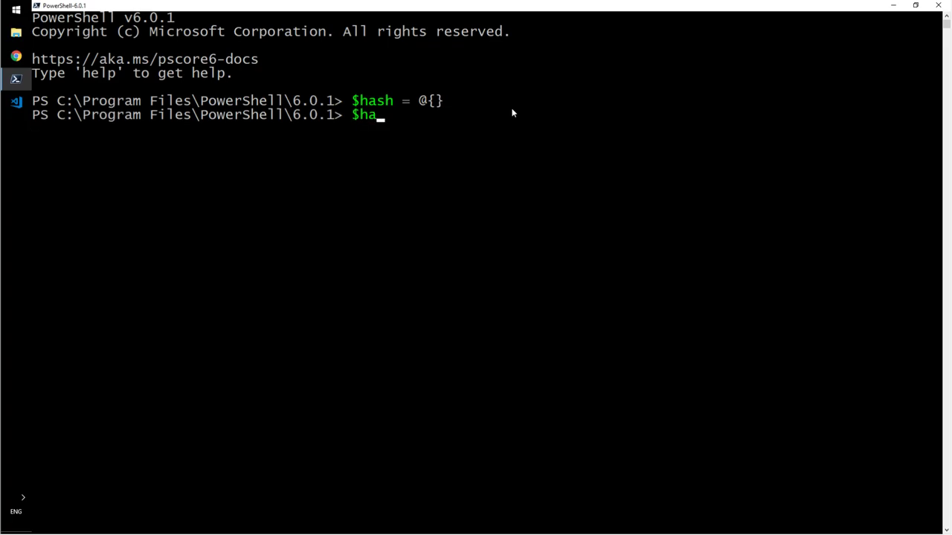
text(sh.length)
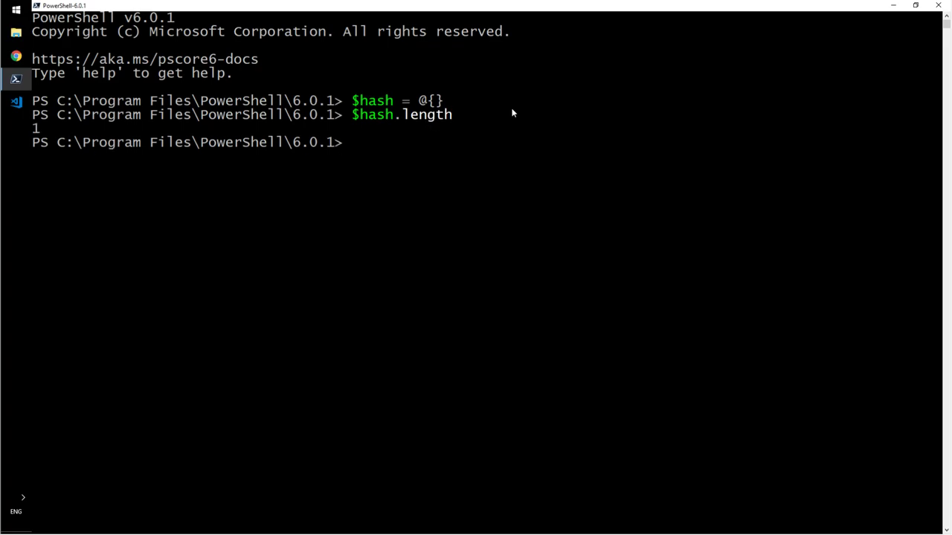
text($hash.count)
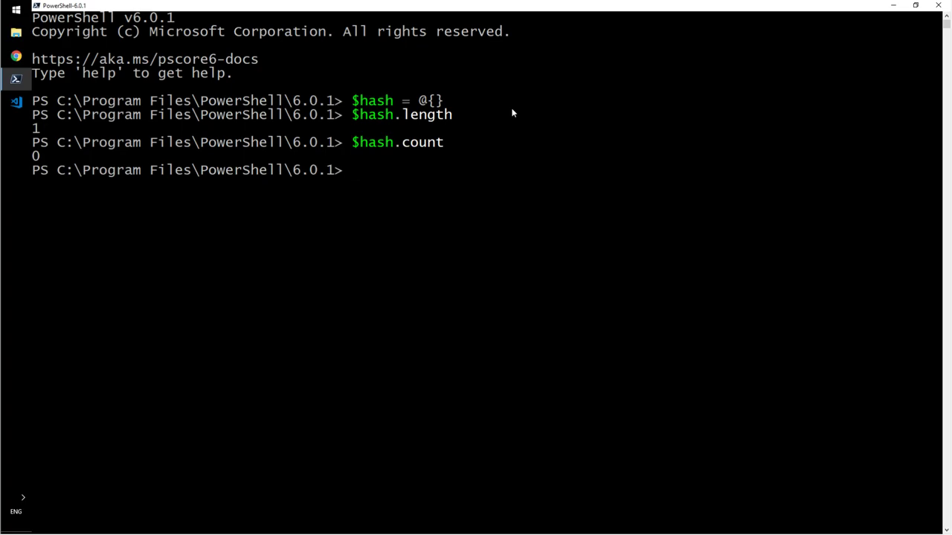
text($)
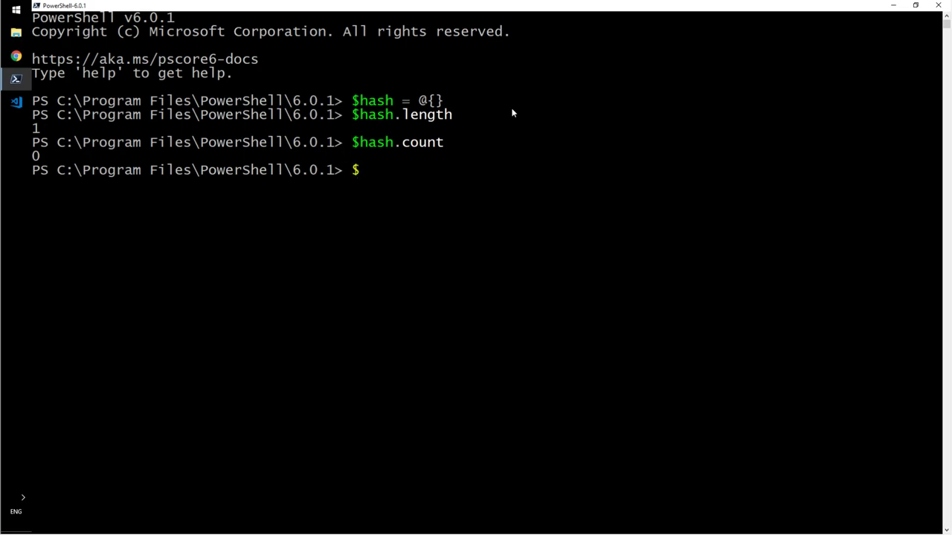
text($hash.GetType()
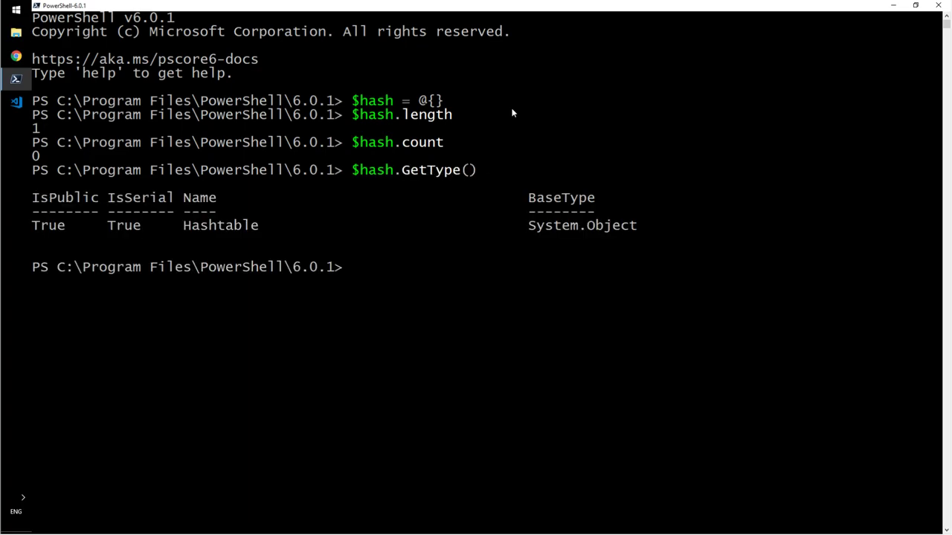
text($a)
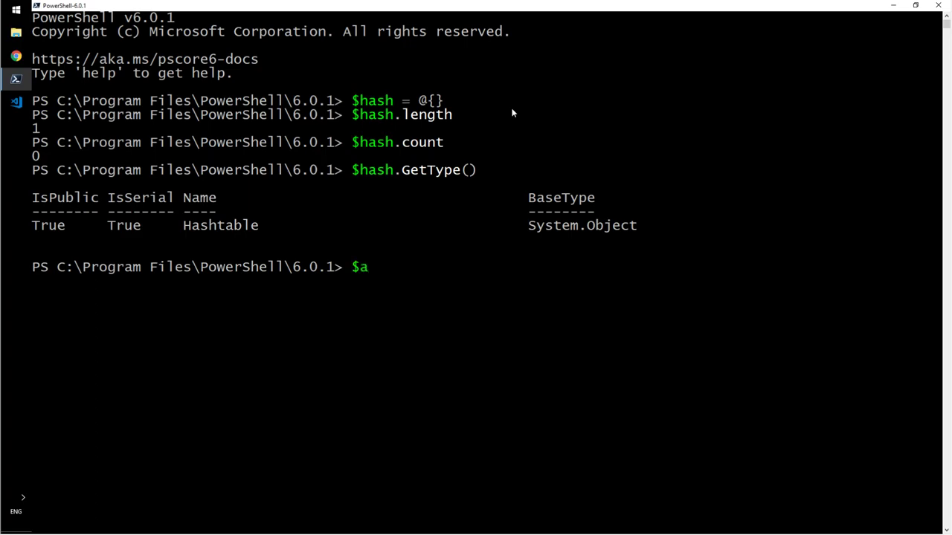
Define $hash=@{int=1;string='my name'} and list its name-value pairs.
text(h)
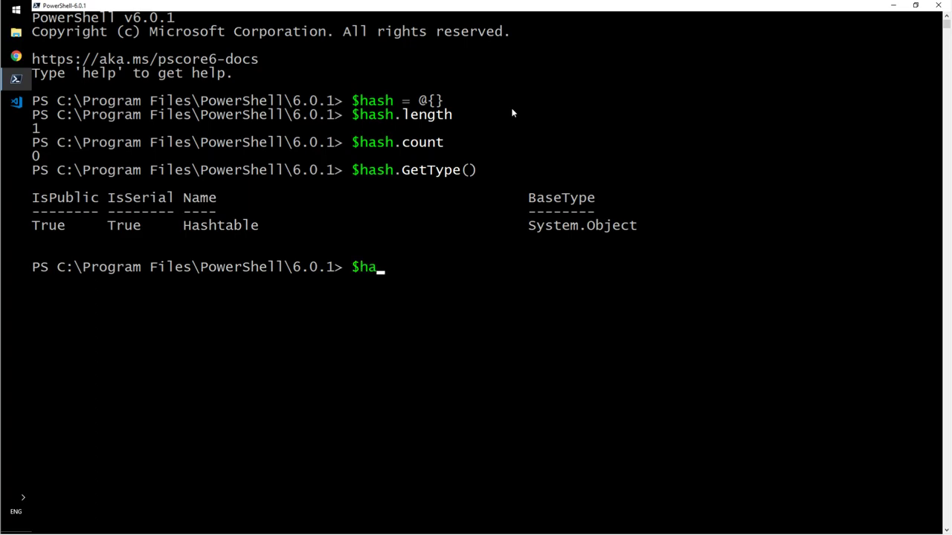
text(sh)
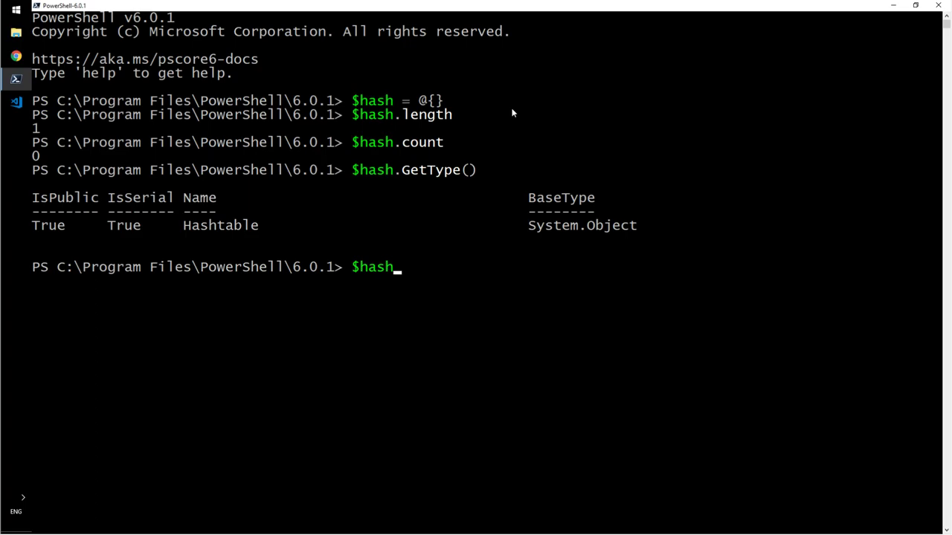
text(=@)
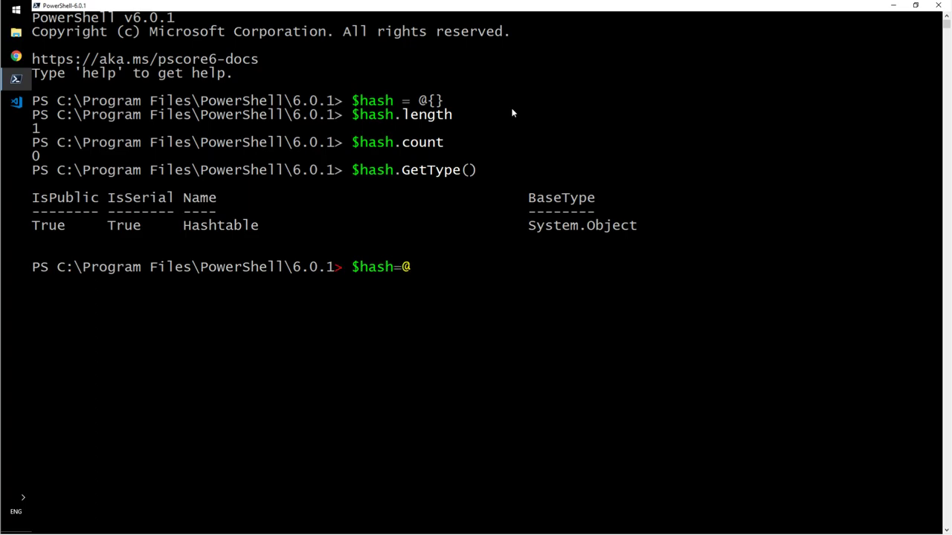
text({})
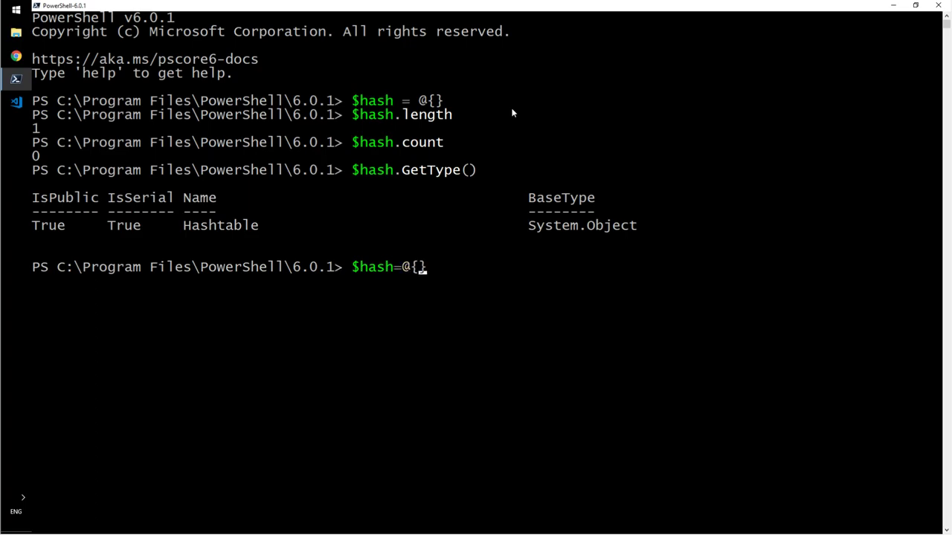
text(int=1)
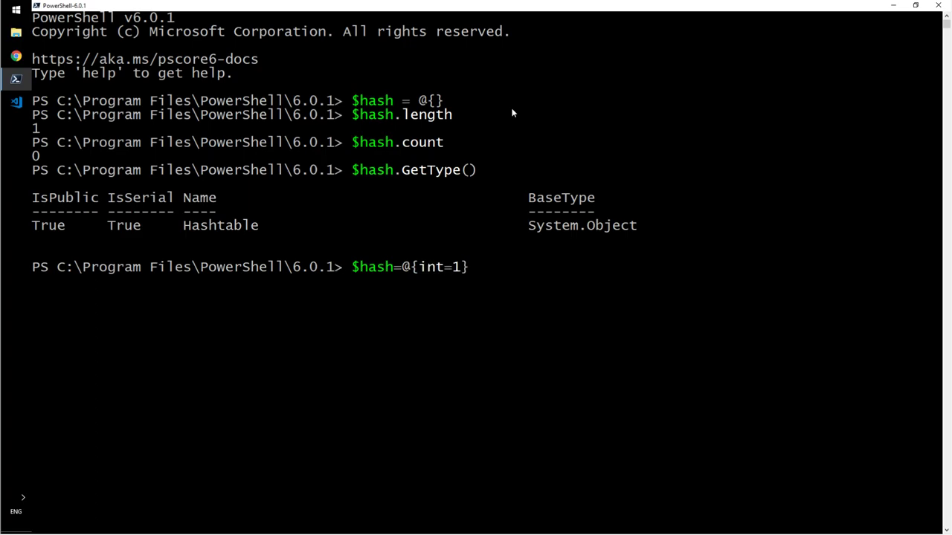
text(, str)
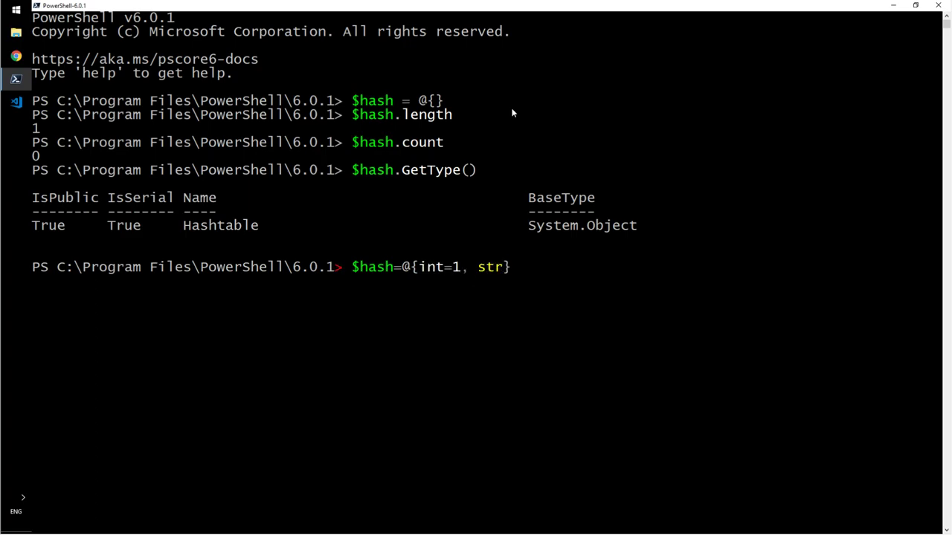
key(Backspace)
text(;)
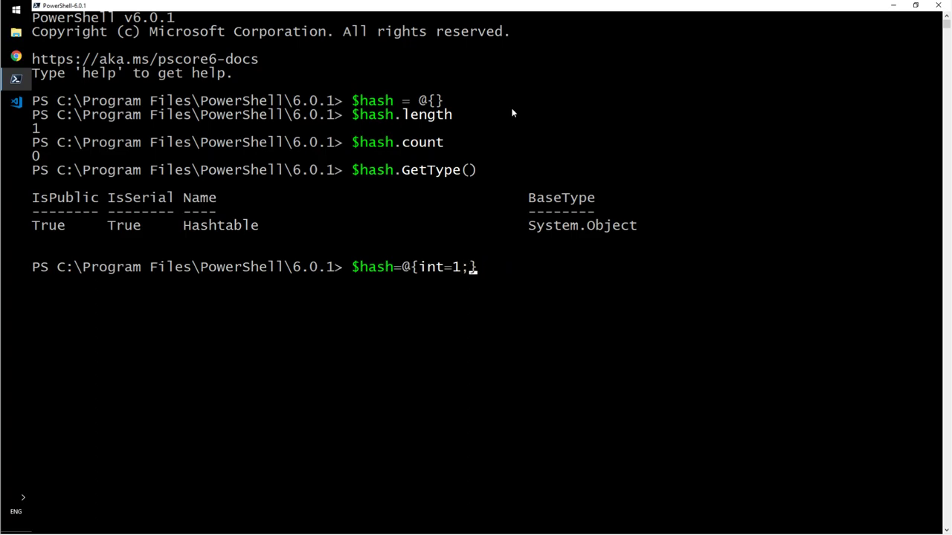
text(stri)
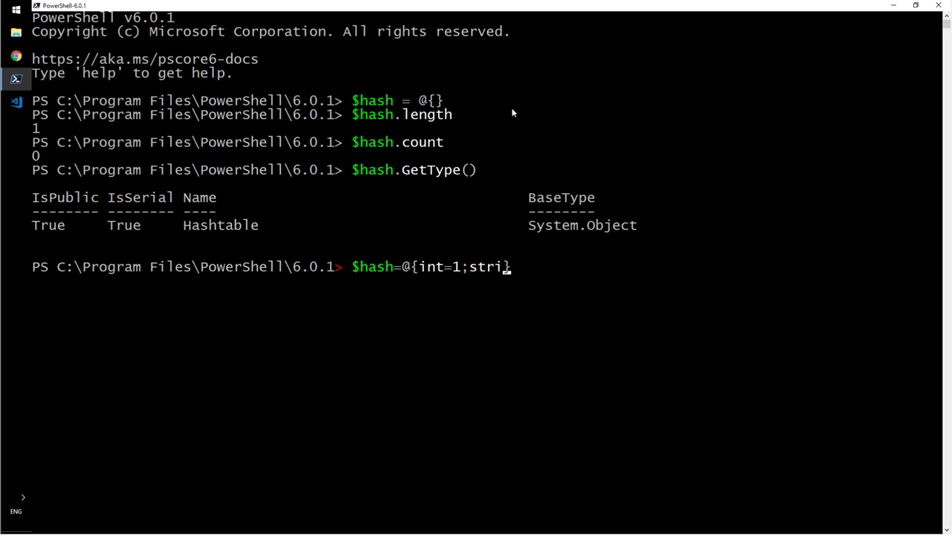
text(ng=')
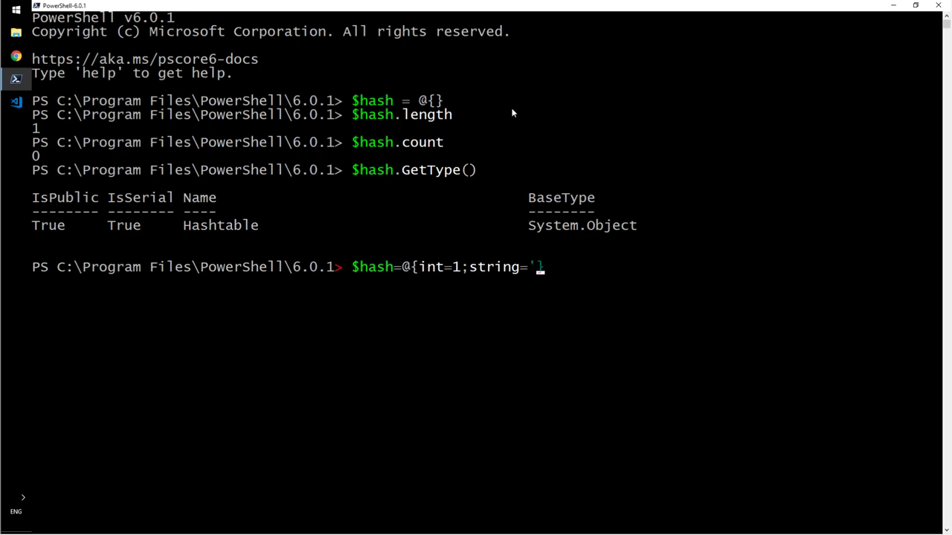
text(my name)
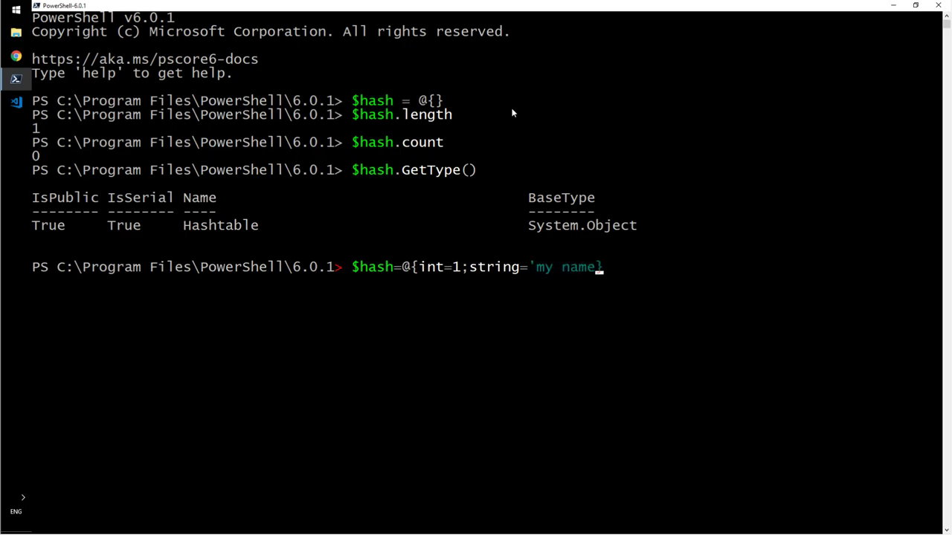
text(})
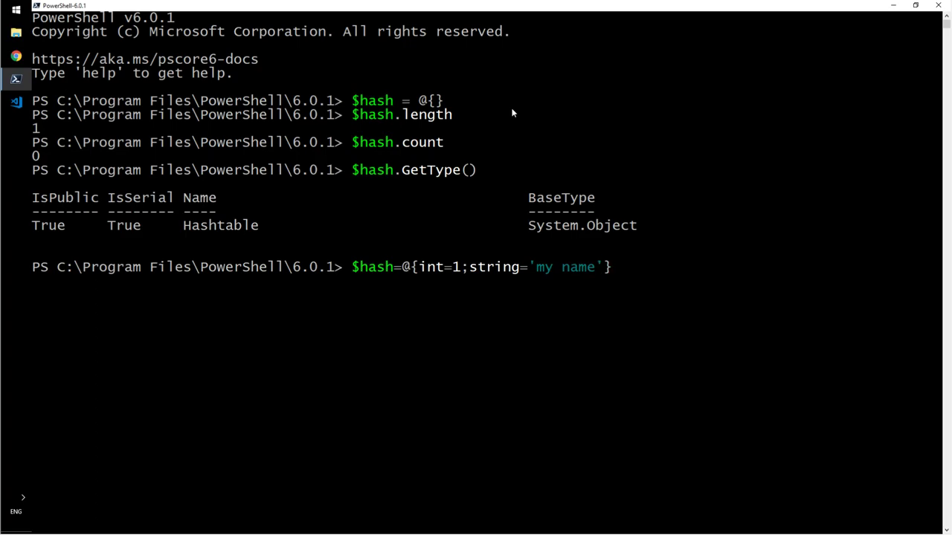
text($hash)
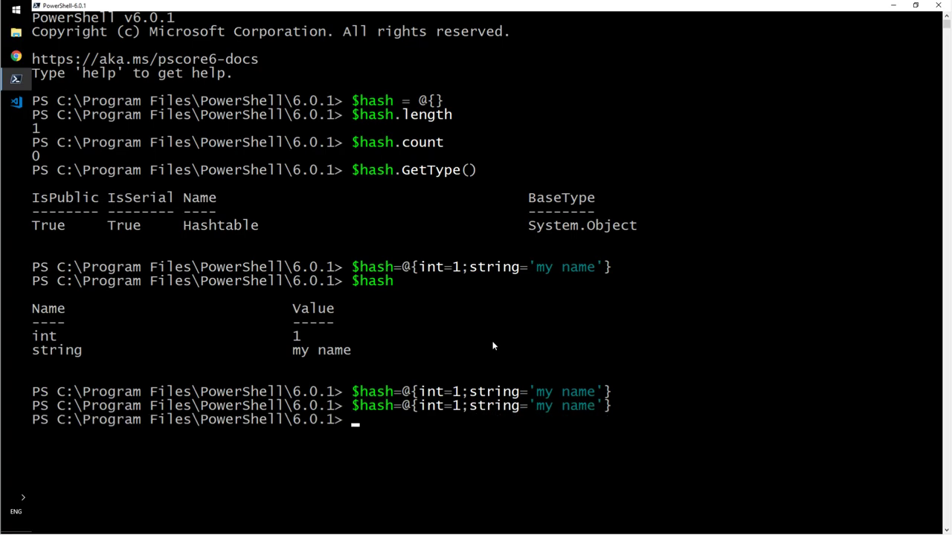
Assign $hash = @{first='ambi'; last='g'} across two lines and list it.
text($hash)
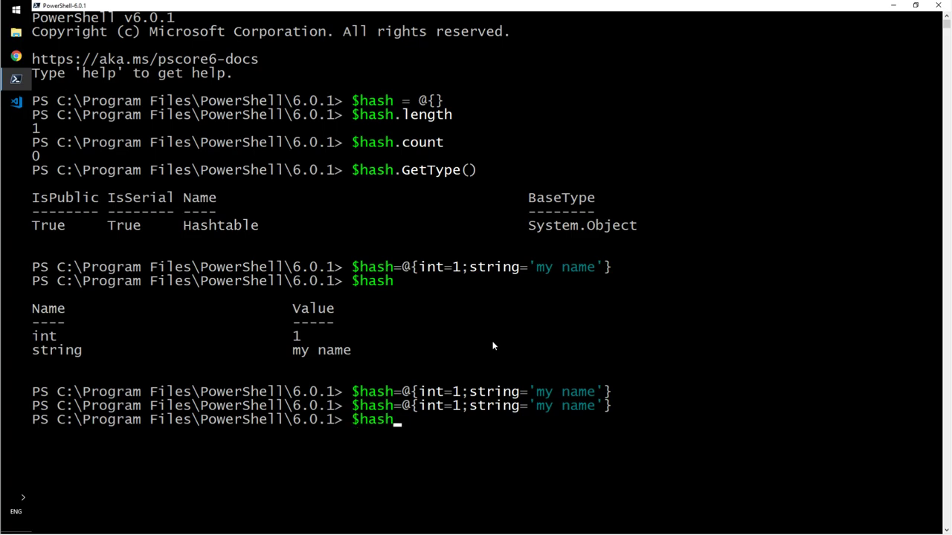
text(= @)
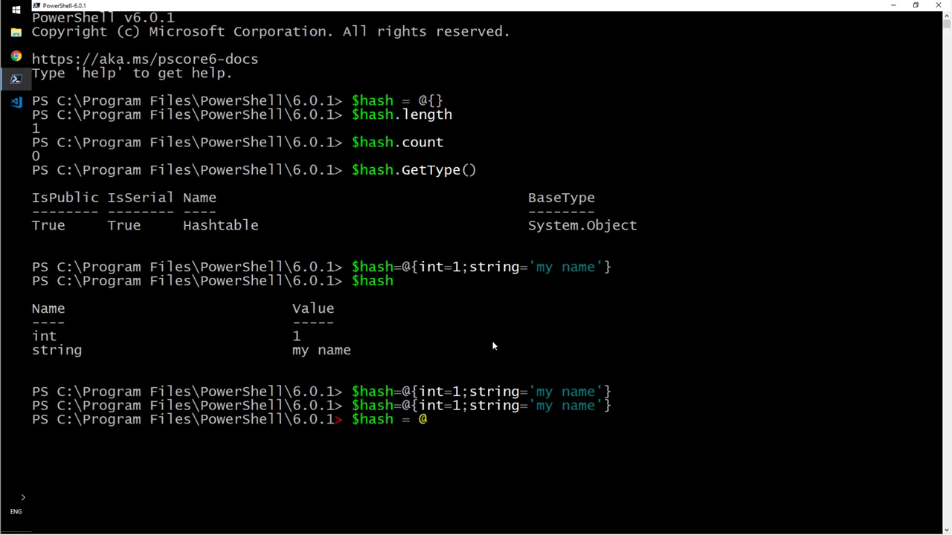
text({int)
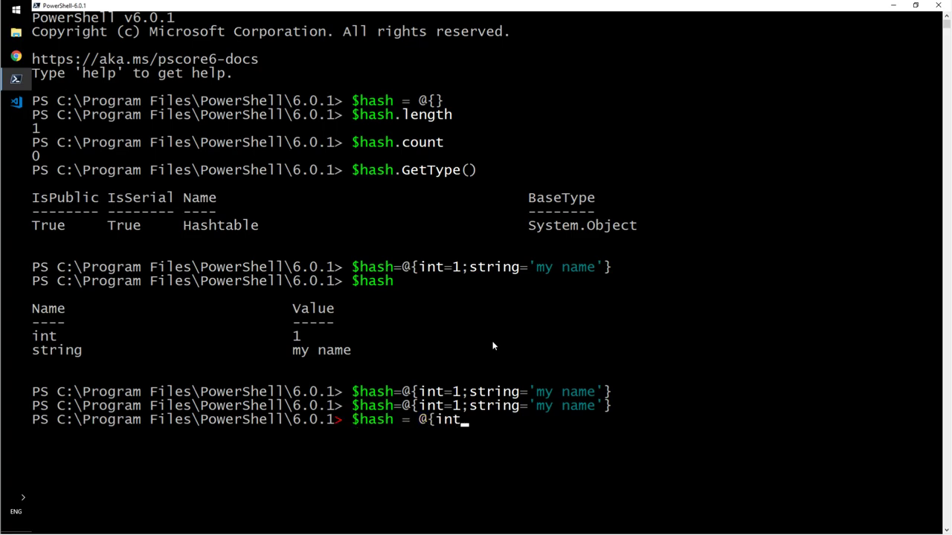
text(fi)
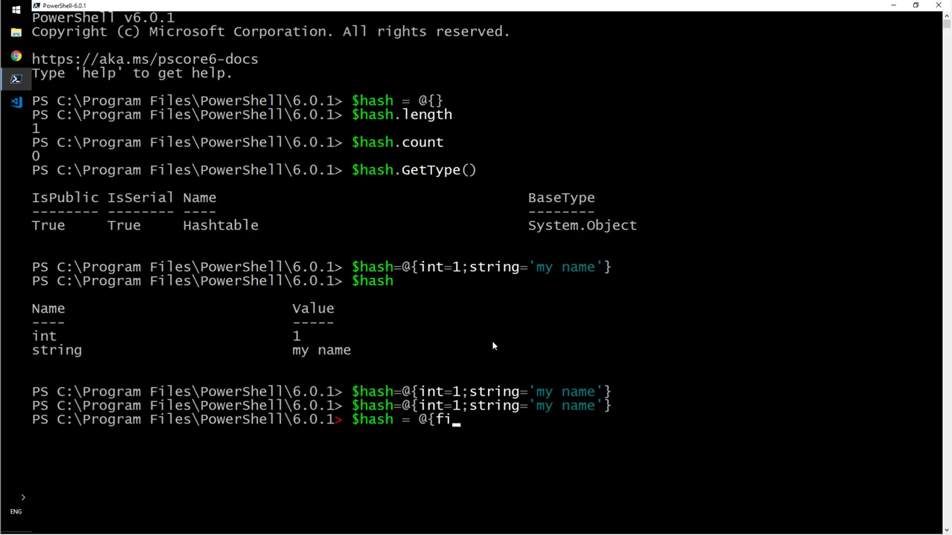
text(rst=')
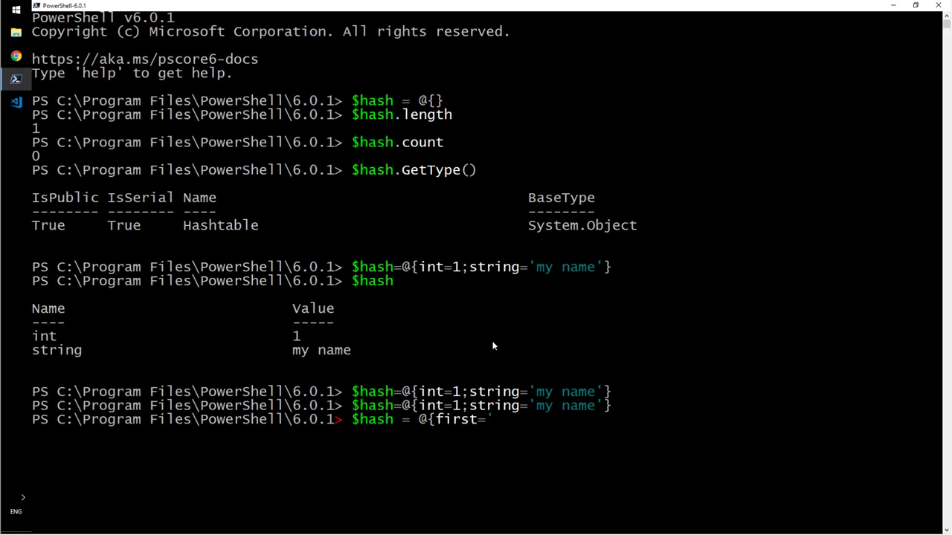
text(ambi)
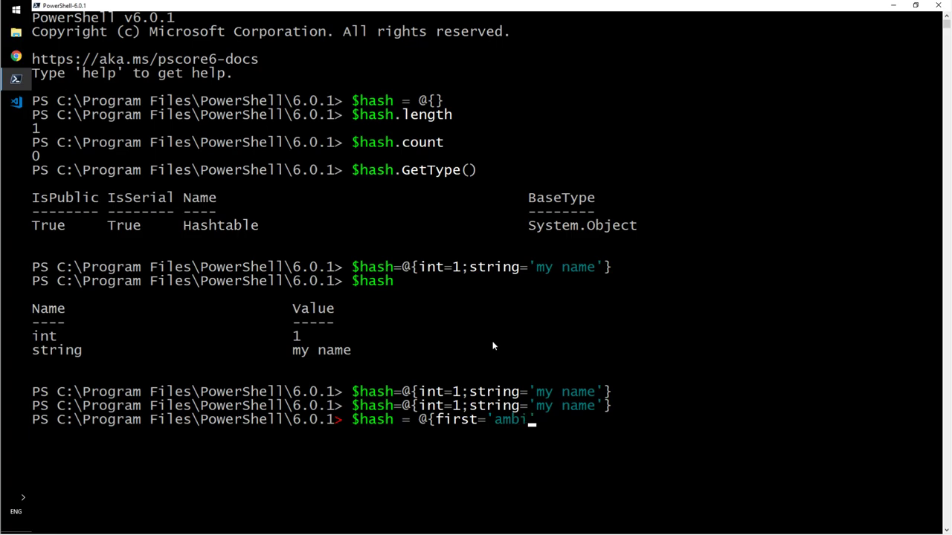
text(';)
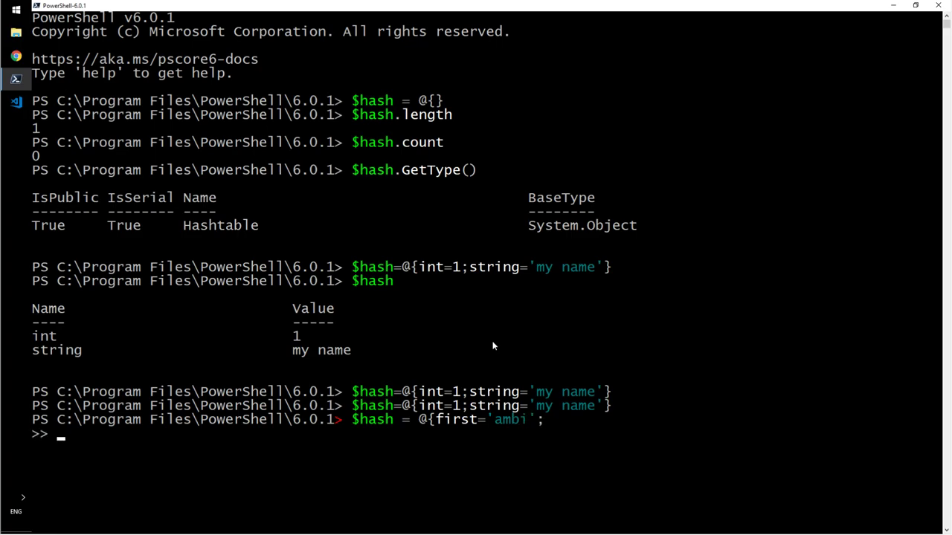
text(last=)
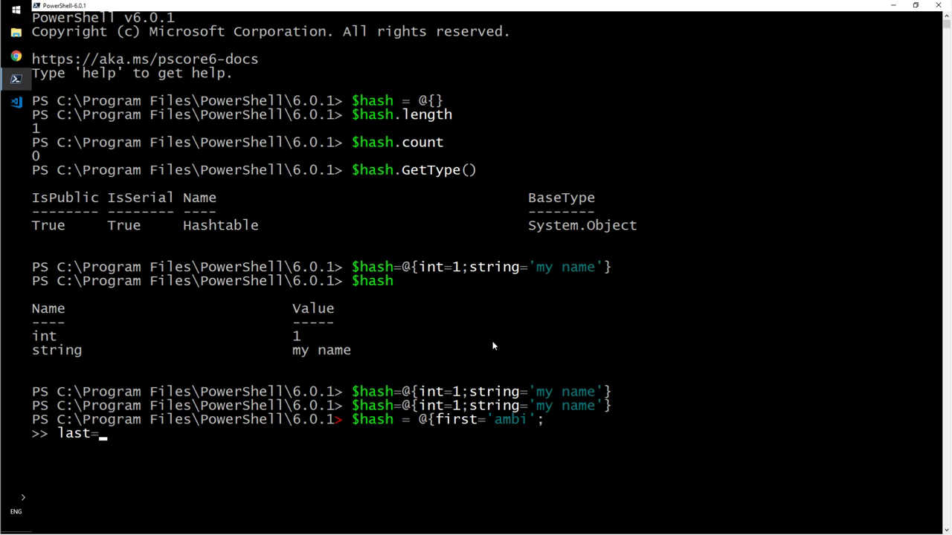
text('g)
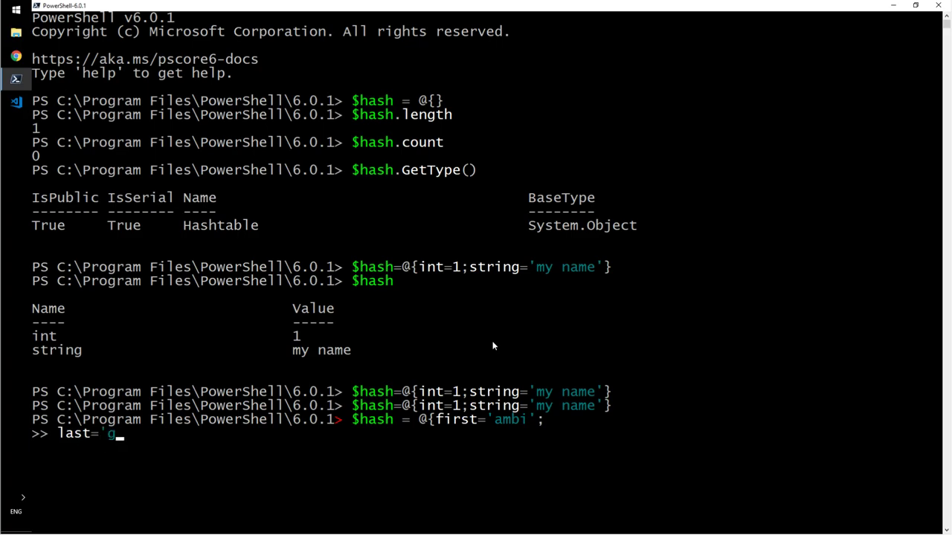
text('})
text($hash)
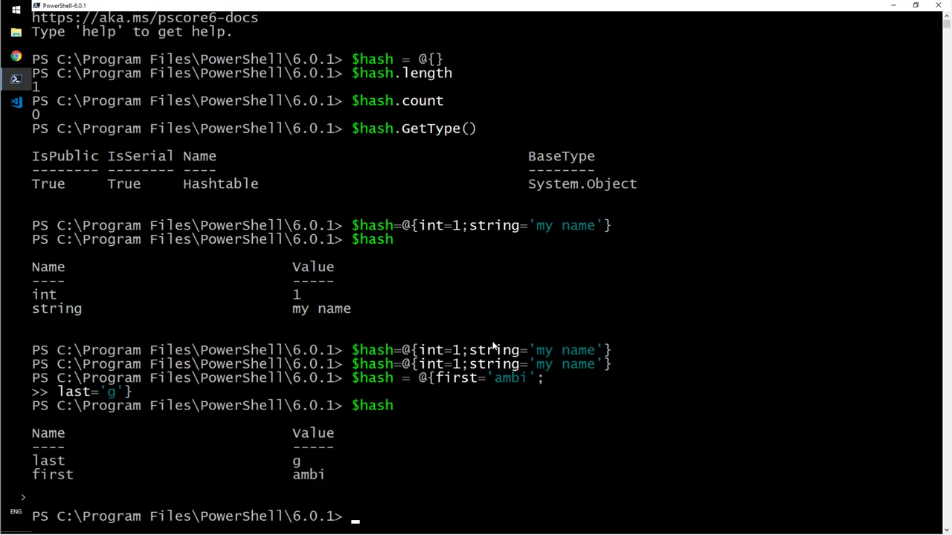
mouse_move(131, 378)
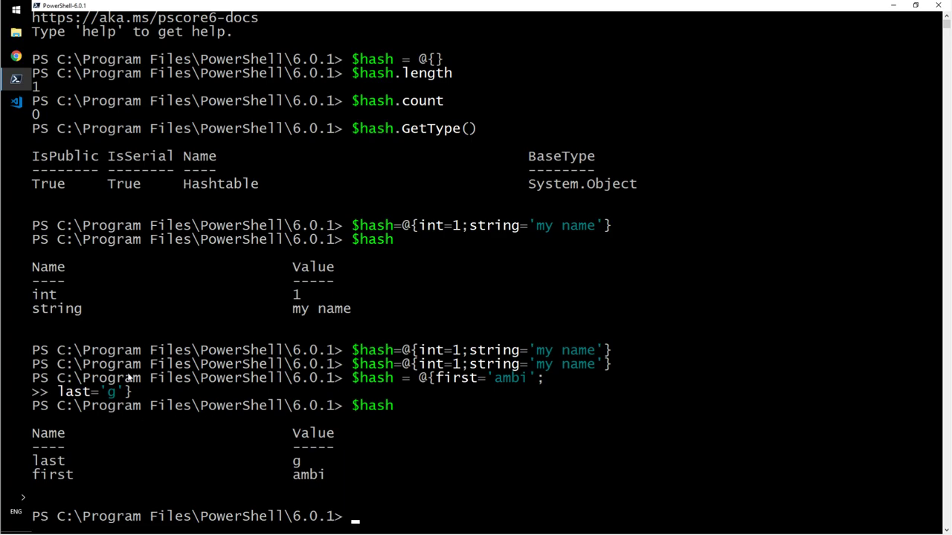
mouse_move(313, 434)
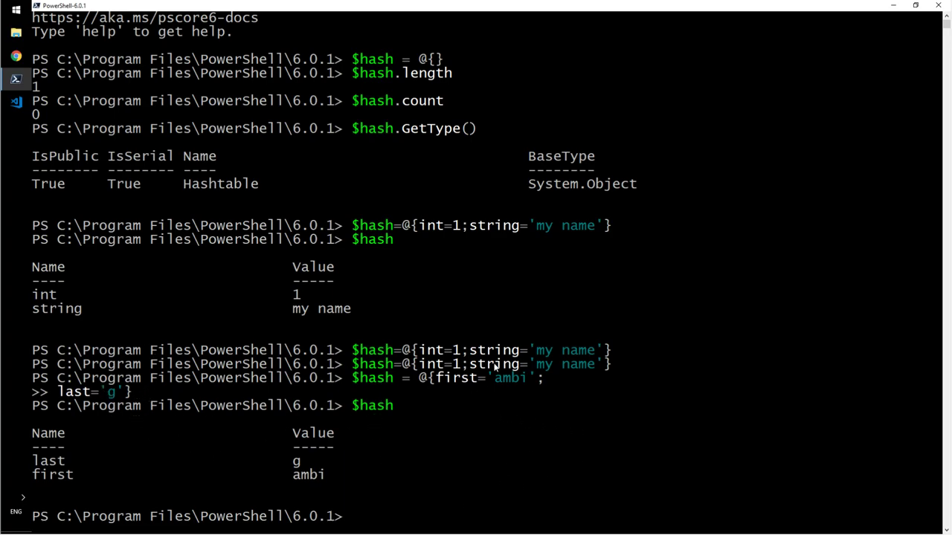
mouse_move(566, 358)
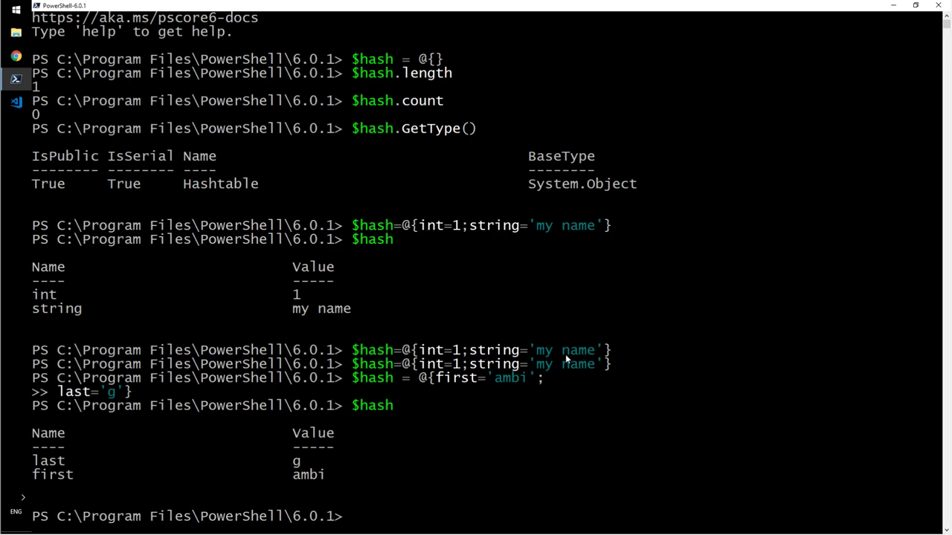
mouse_move(464, 234)
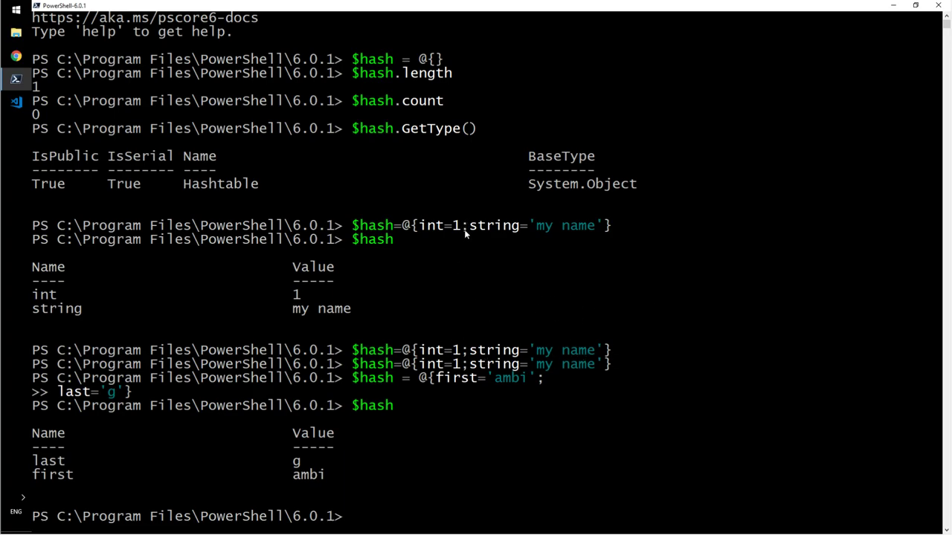
mouse_move(364, 318)
text($)
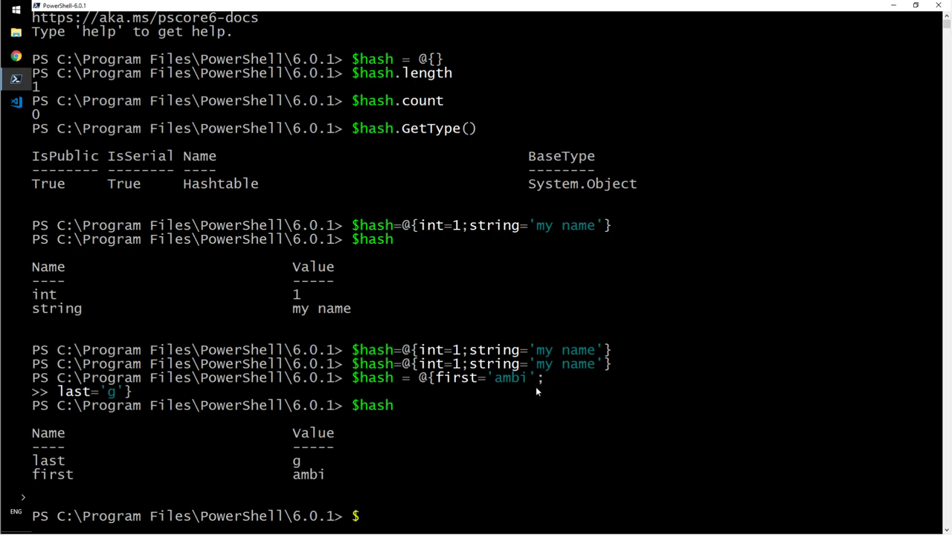
Begin $hash=@{ with entries 1='one', 2='two' and 3='three'.
text(hash)
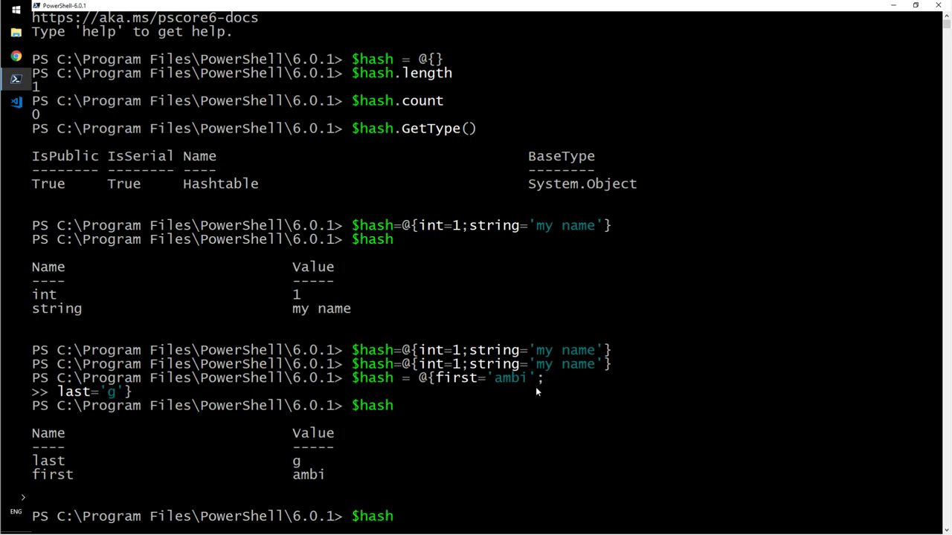
text(=)
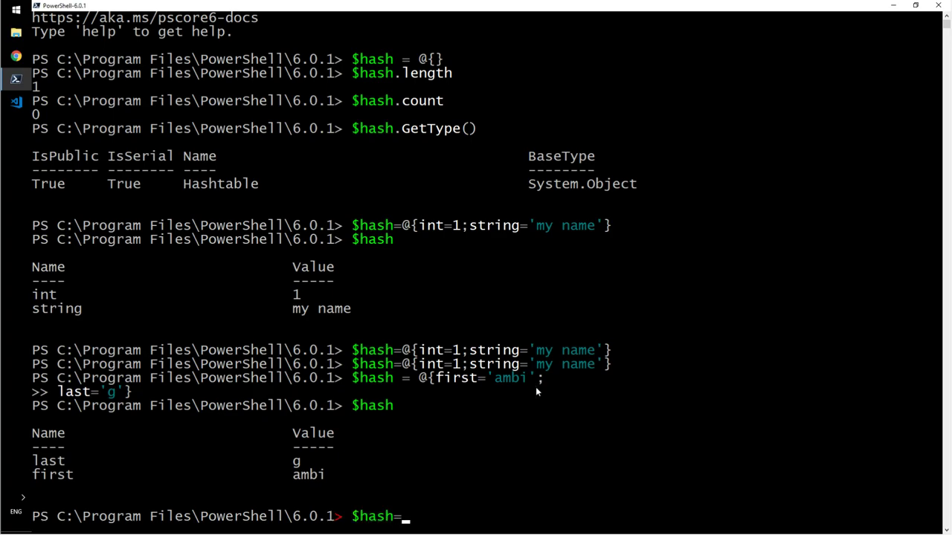
text(@{)
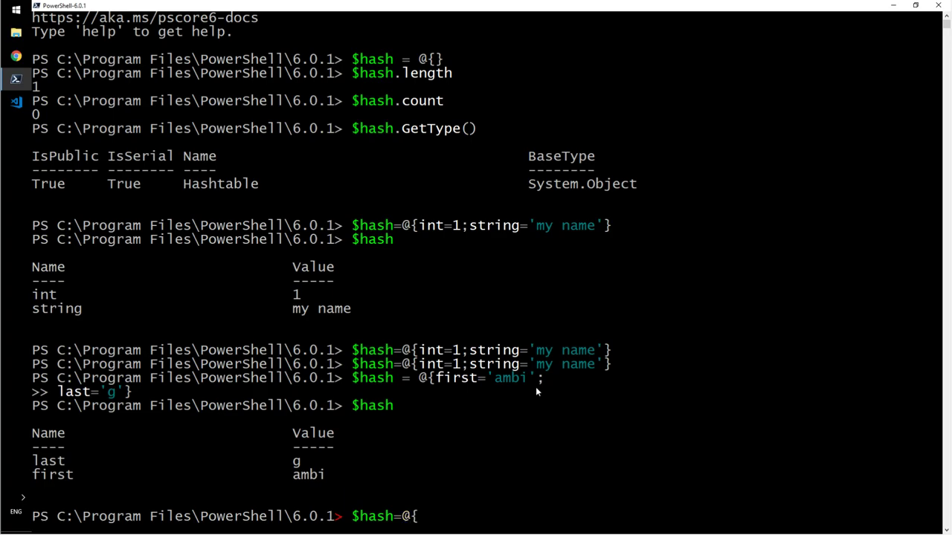
text(1=)
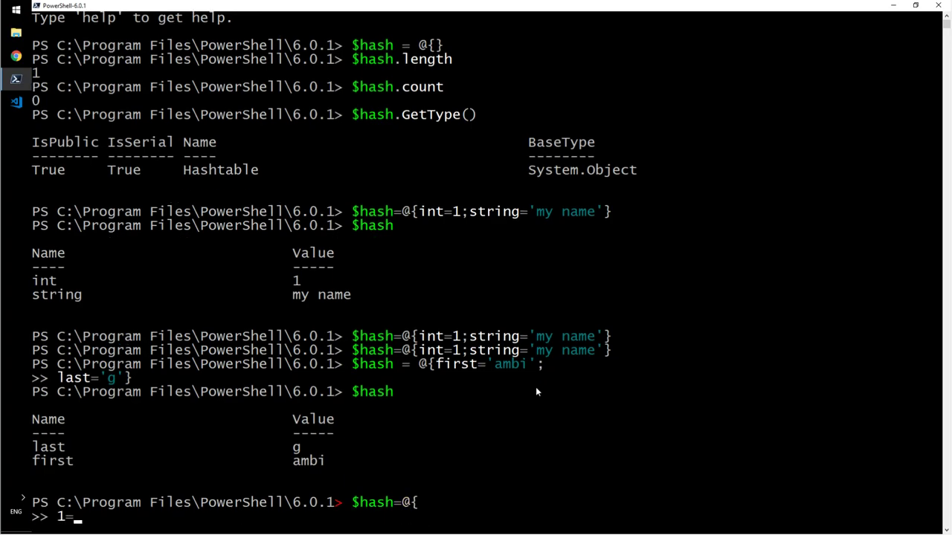
text('one';)
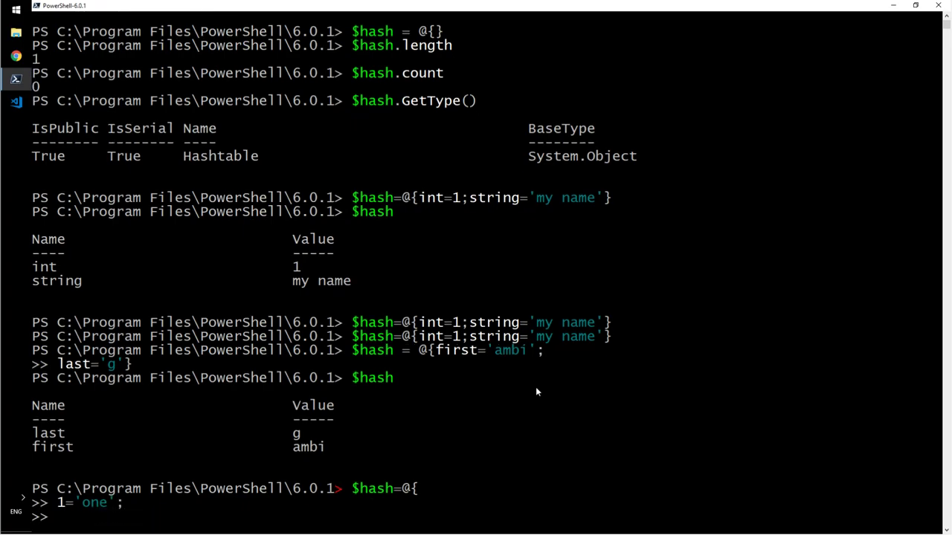
text(2='t)
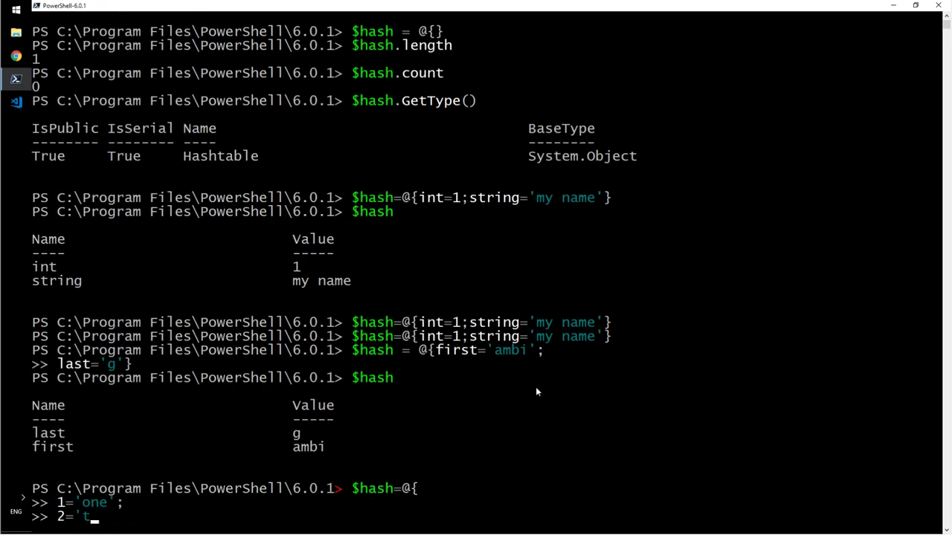
text(wo)
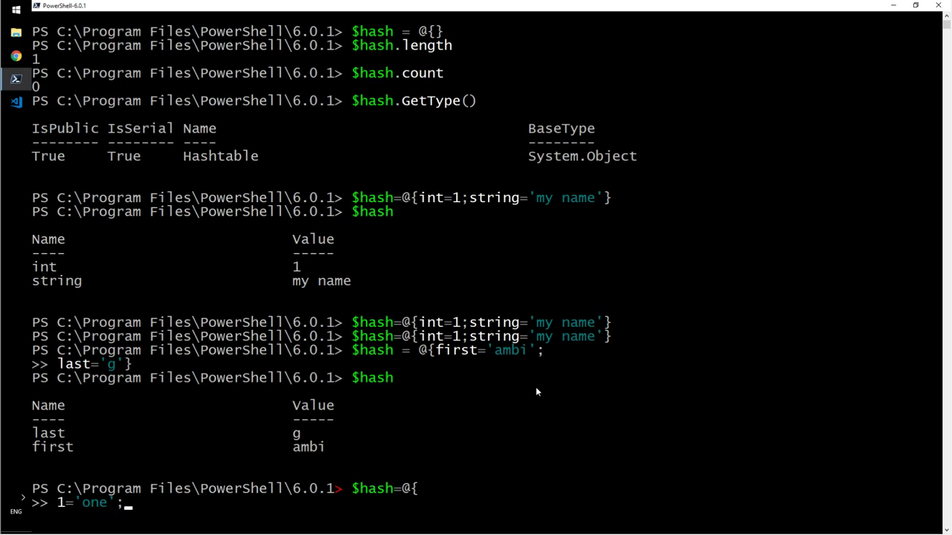
text(3)
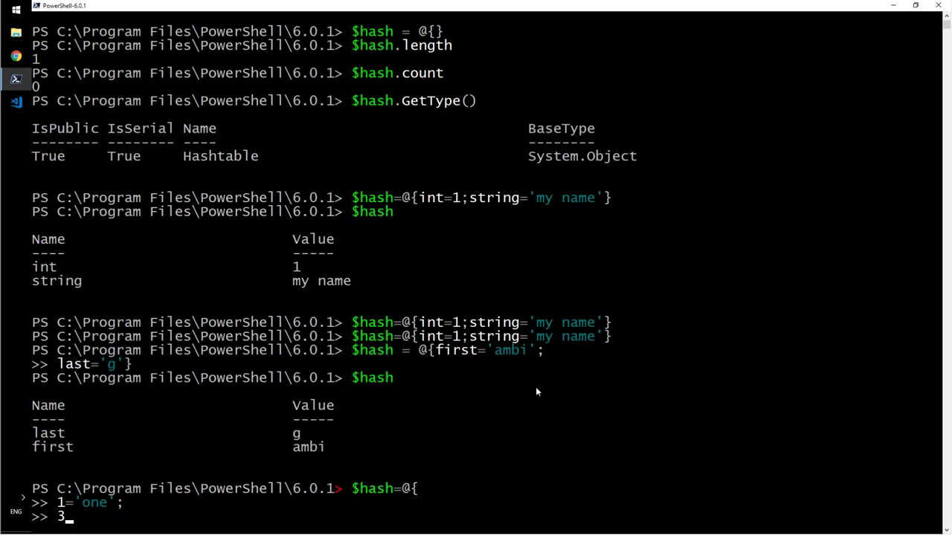
text(=)
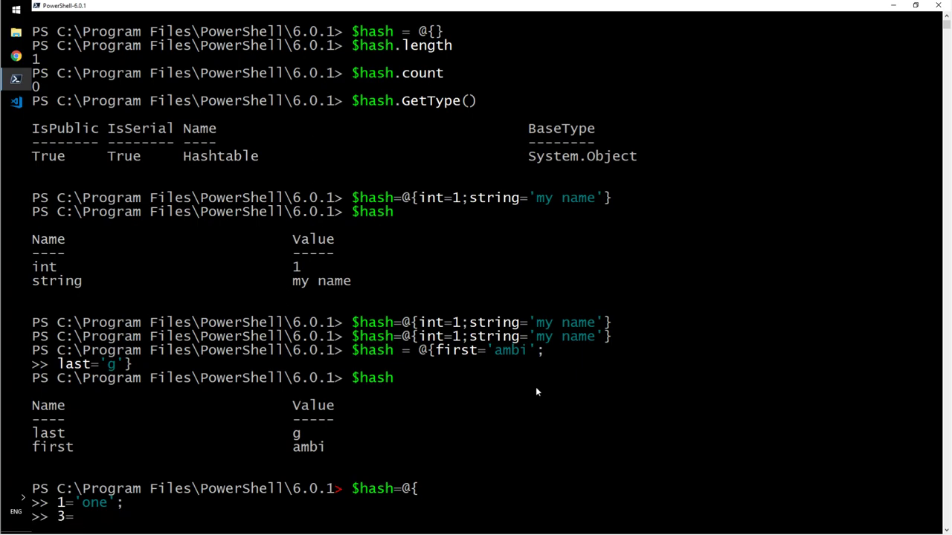
text('three';)
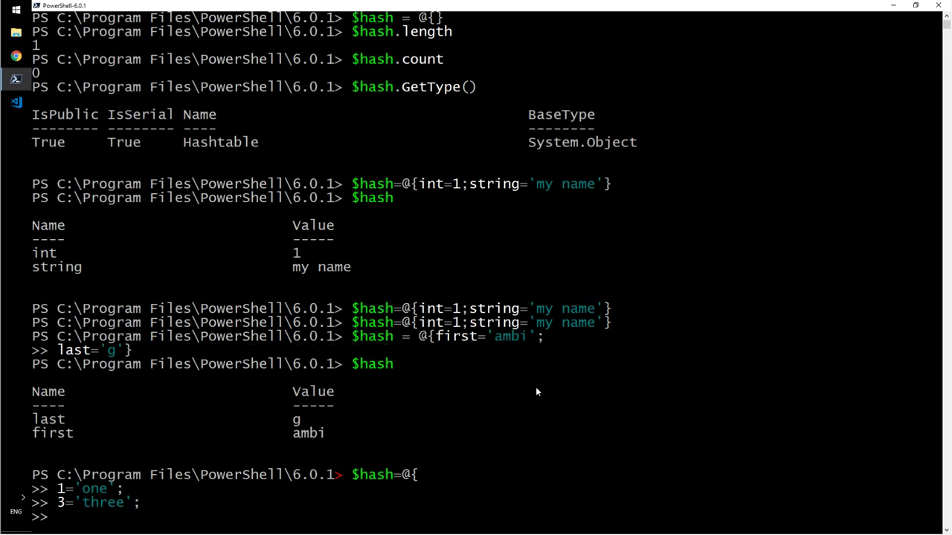
Finish with 9='nine' and 4='four', close the hashtable and list $hash.
text(9=)
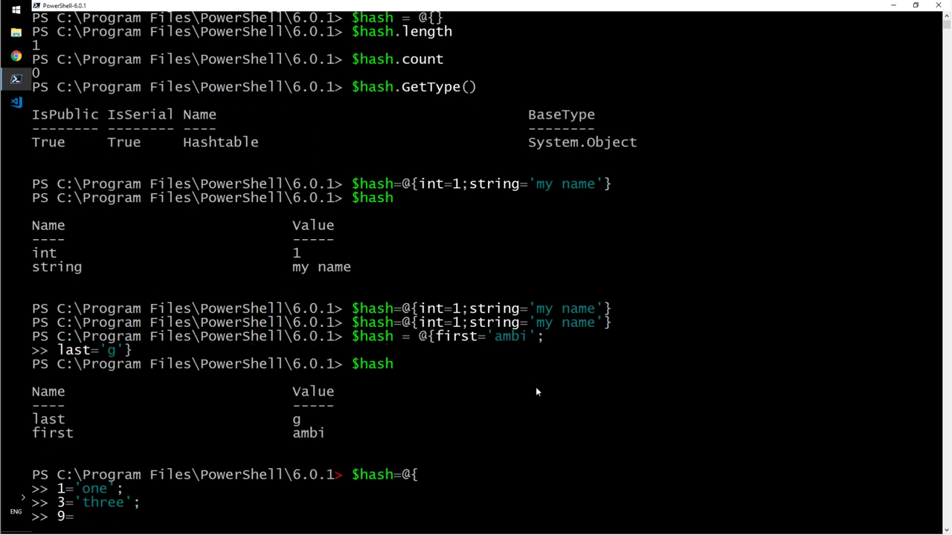
text('nine)
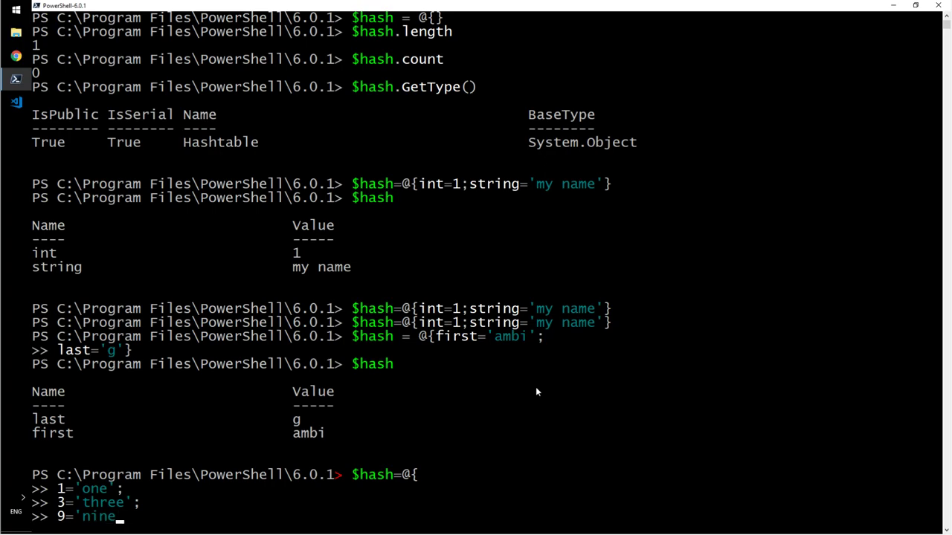
key(Enter)
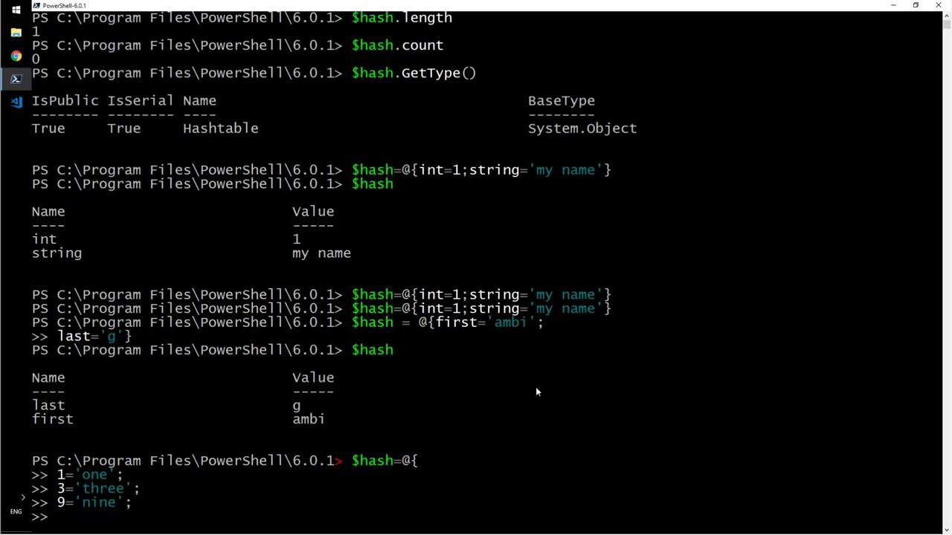
text(4=)
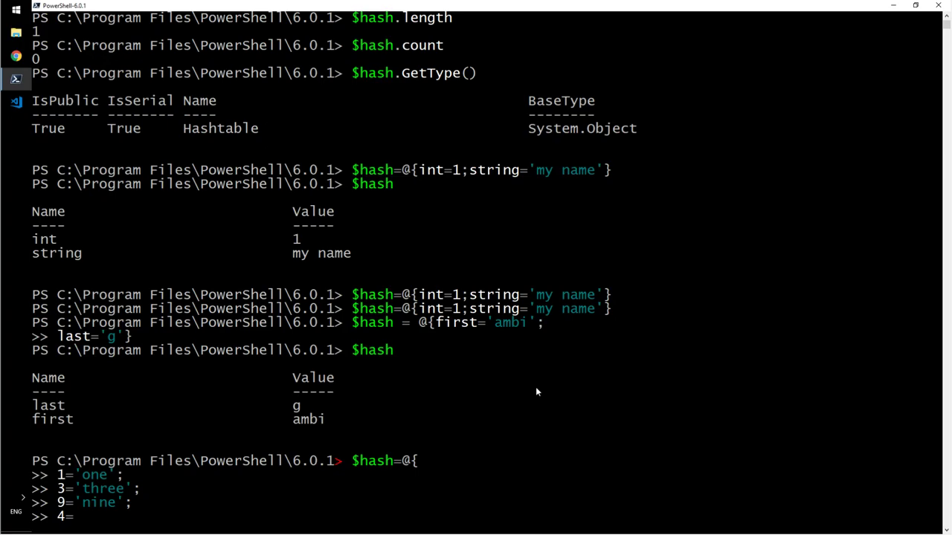
text('four')
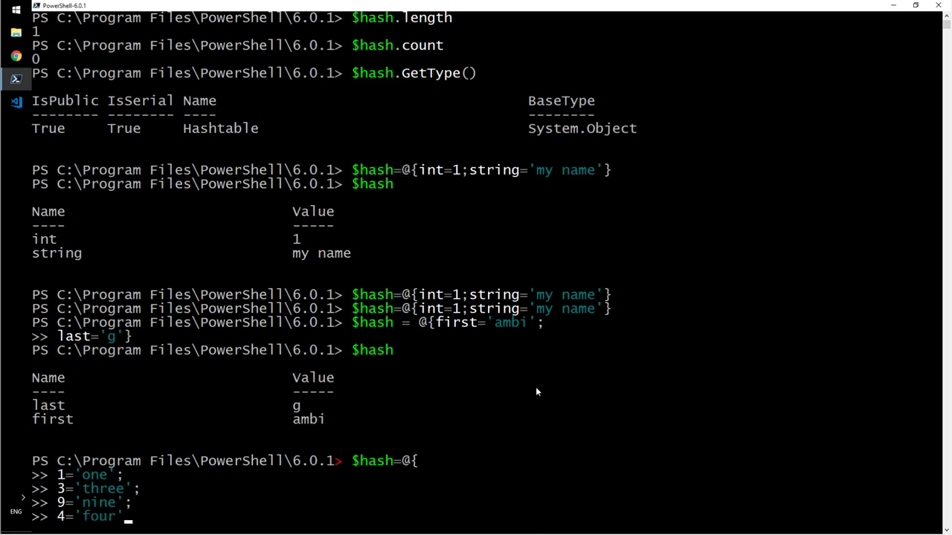
text(})
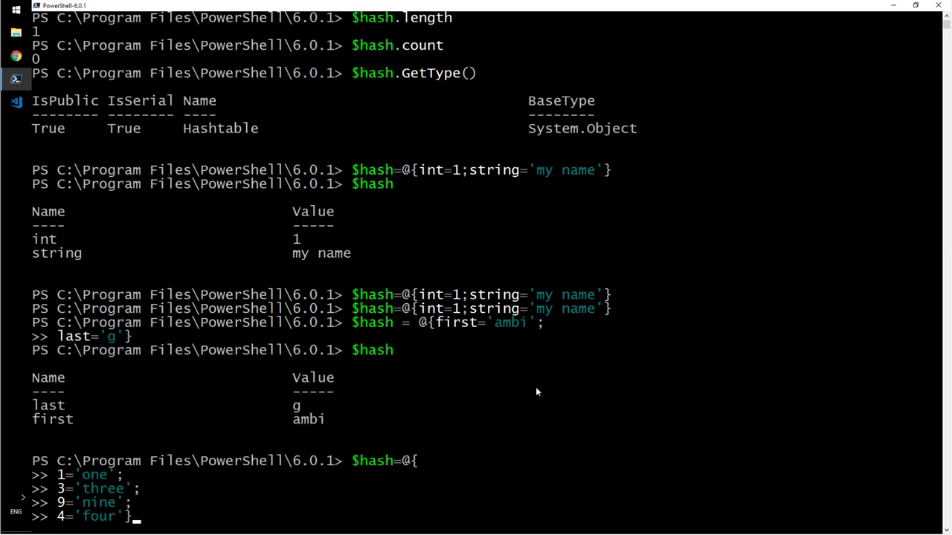
key(enter)
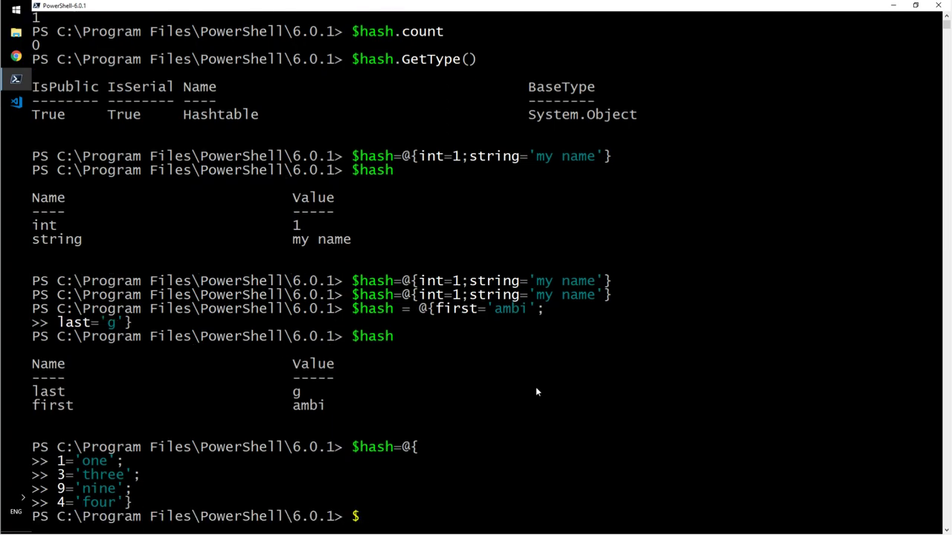
text($hash)
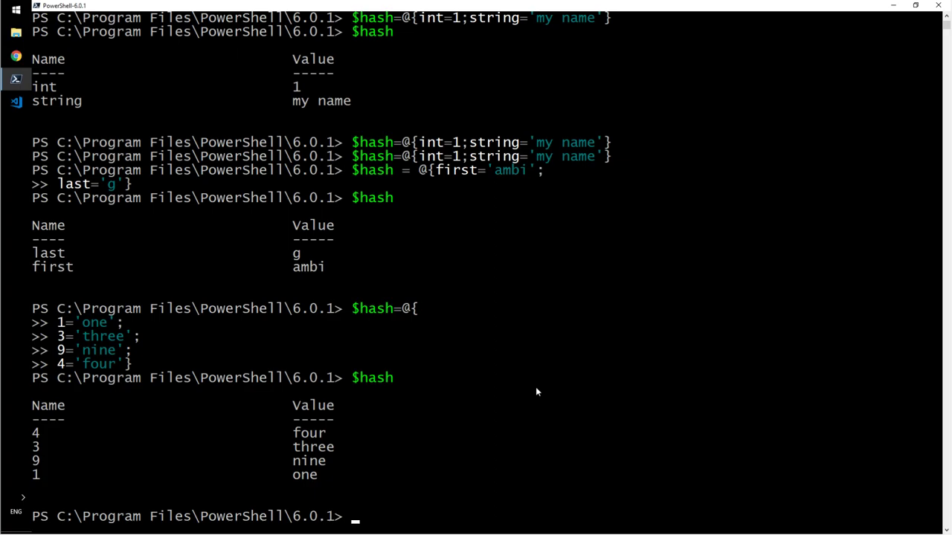
Set string key '1' to 'a' via $hash['1']='a' after an erroring $hash.[ attempt.
text($hash)
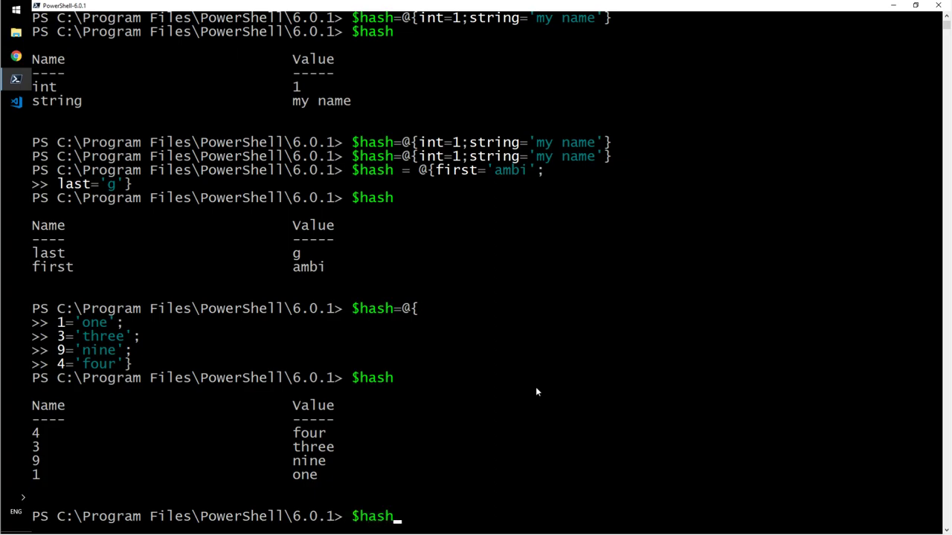
text(.)
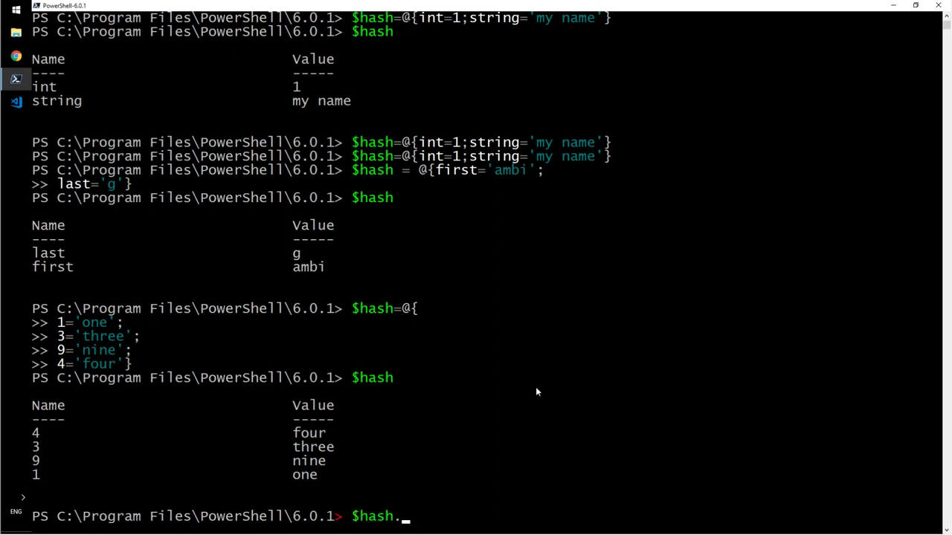
text([)
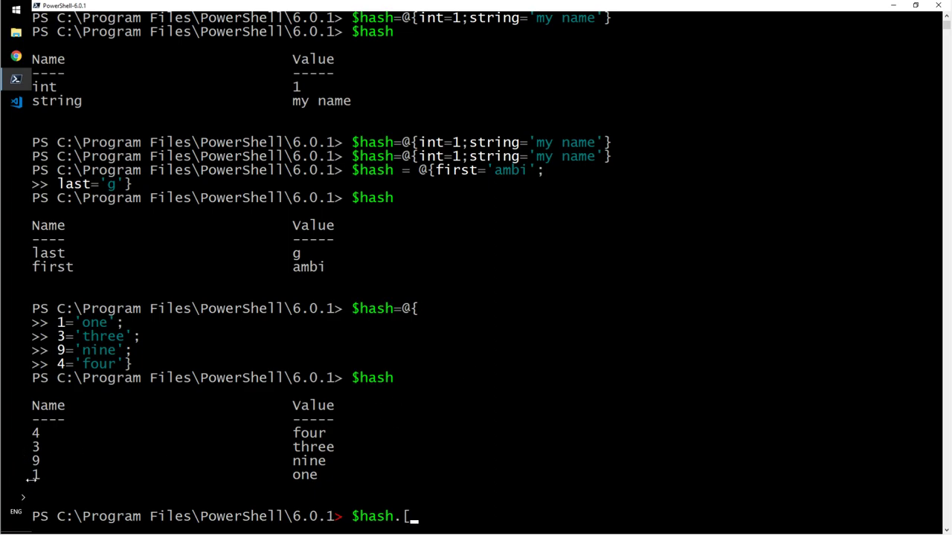
mouse_move(480, 515)
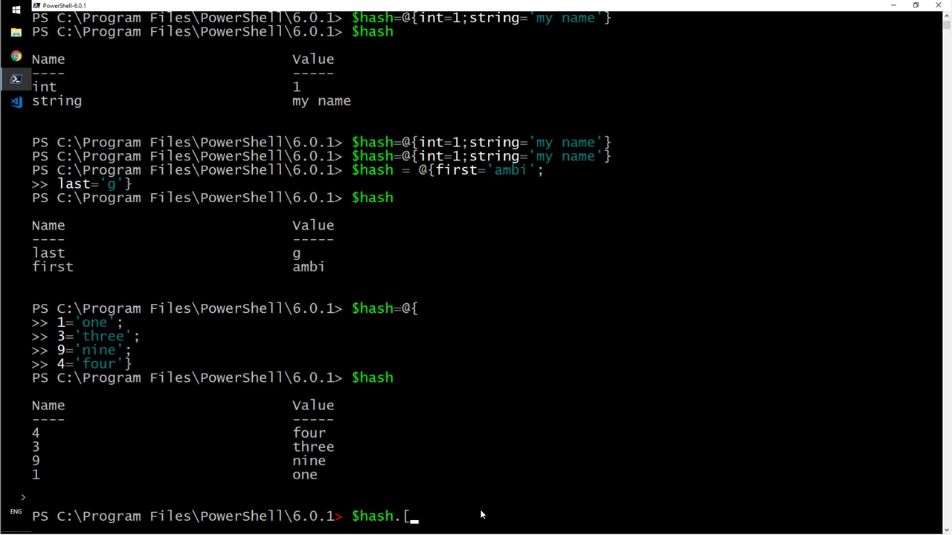
text(['1)
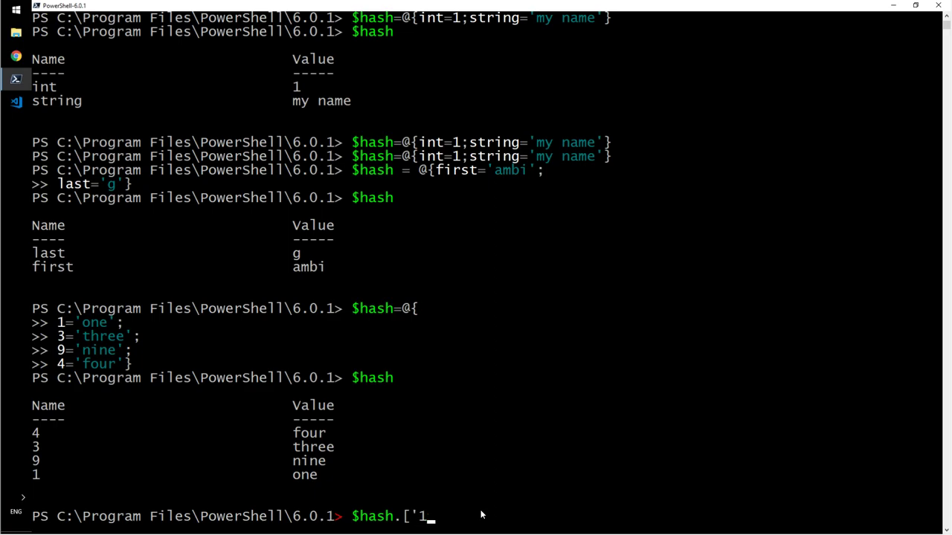
text('])
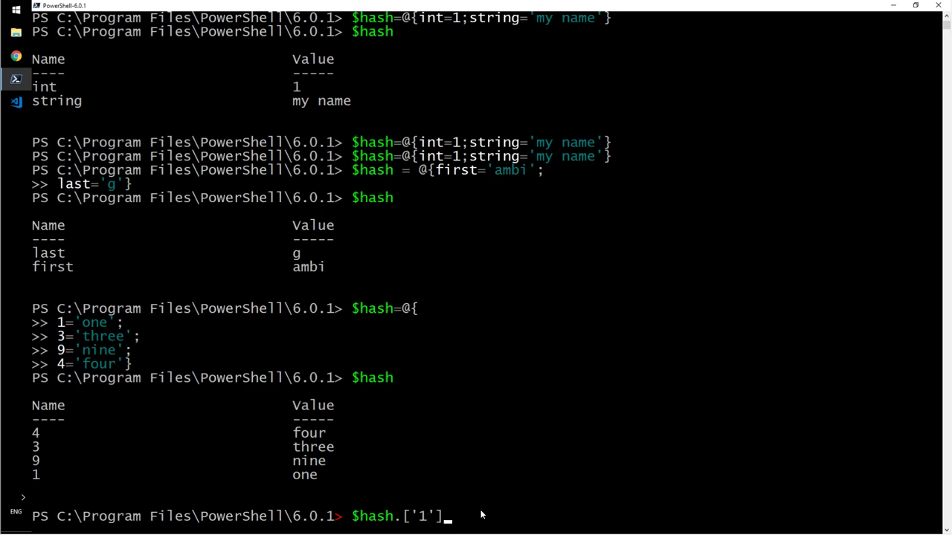
text(='a)
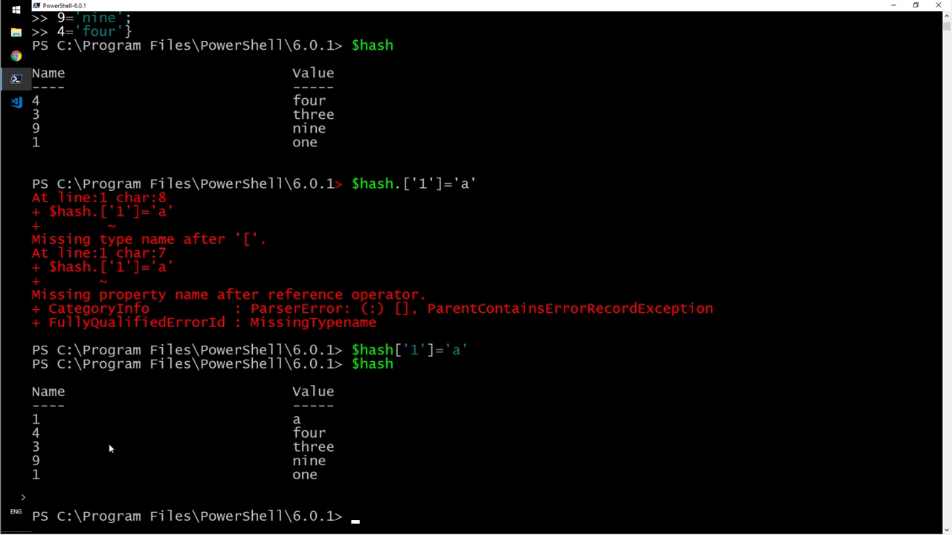
mouse_move(315, 434)
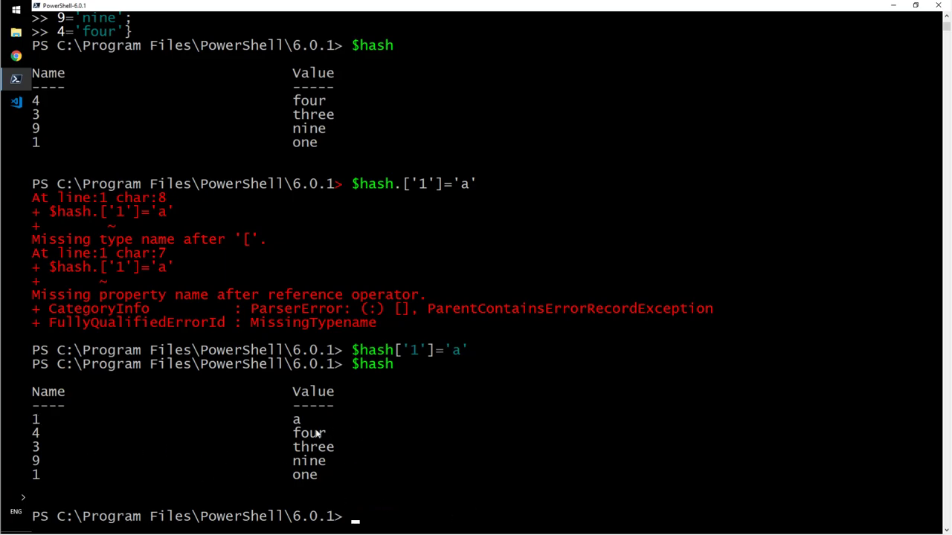
mouse_move(371, 476)
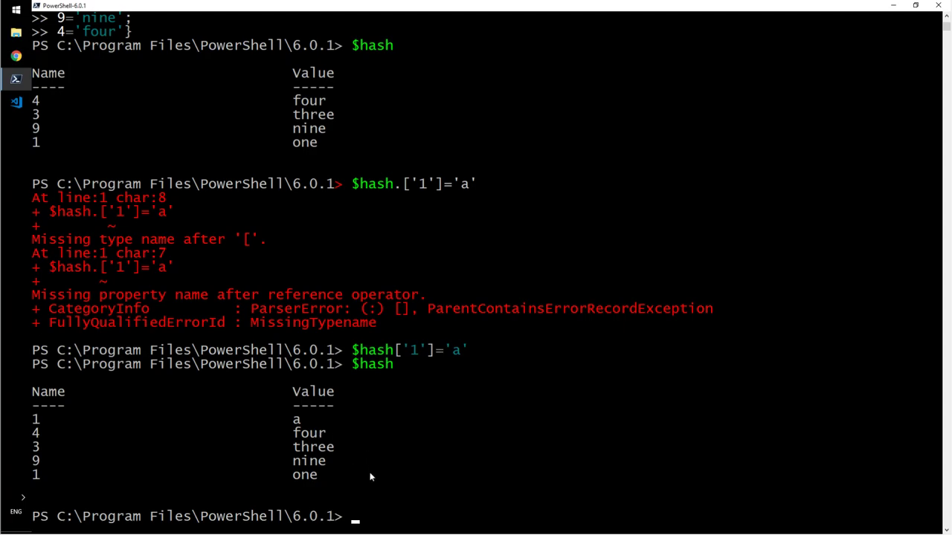
mouse_move(22, 420)
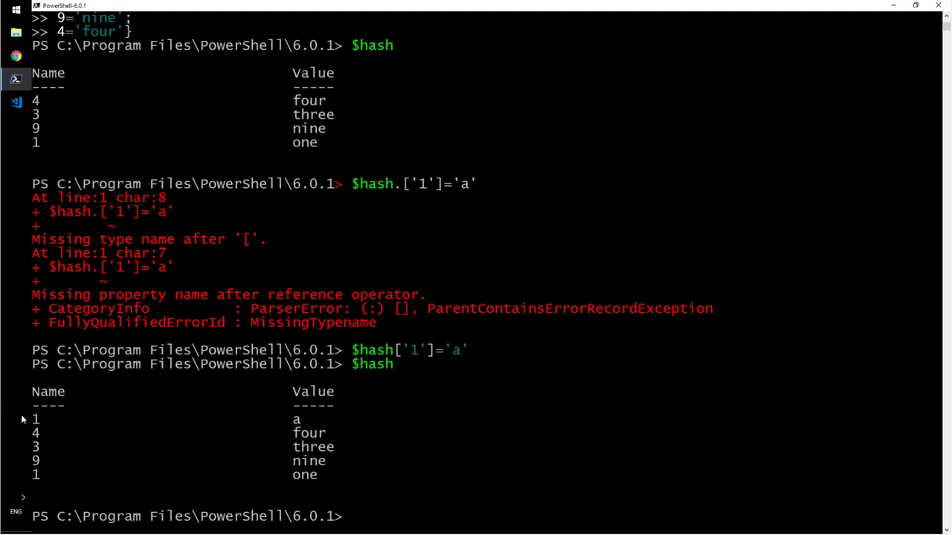
mouse_move(42, 432)
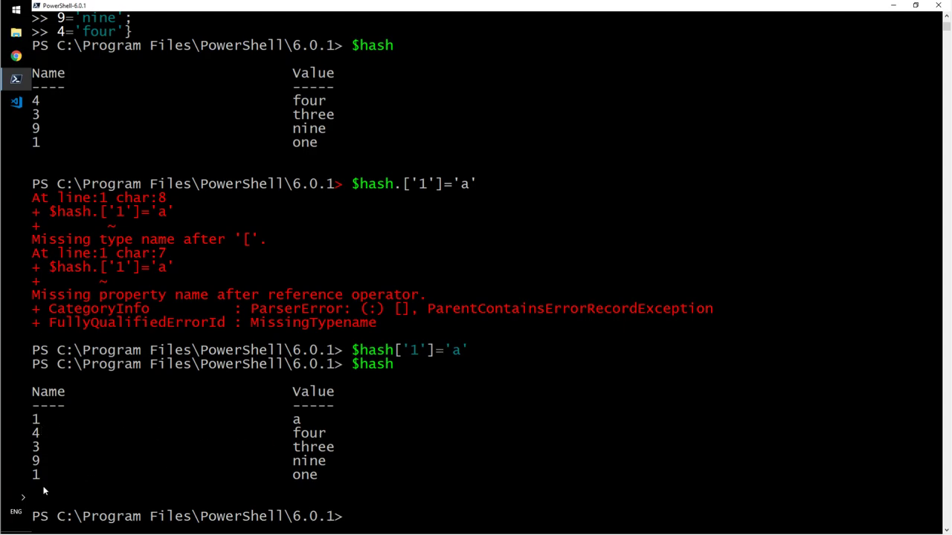
mouse_move(247, 479)
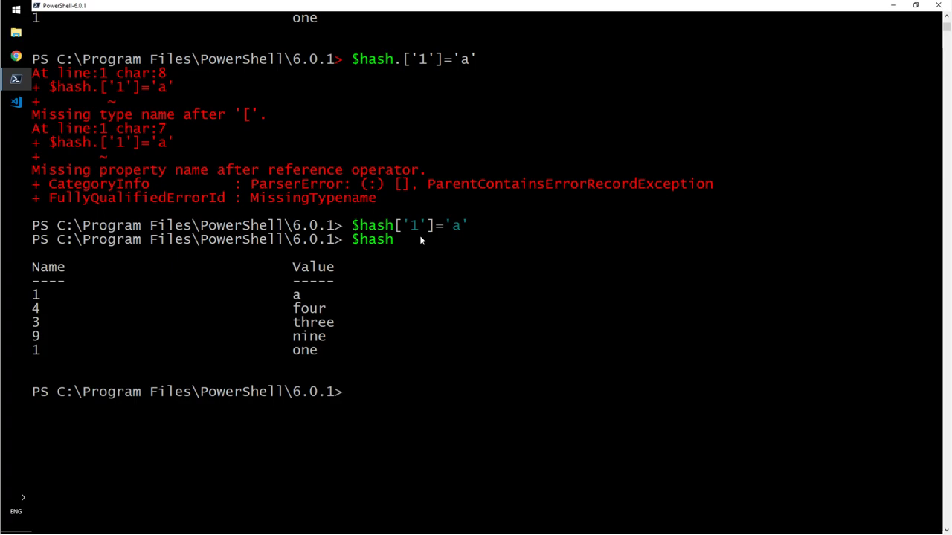
mouse_move(415, 238)
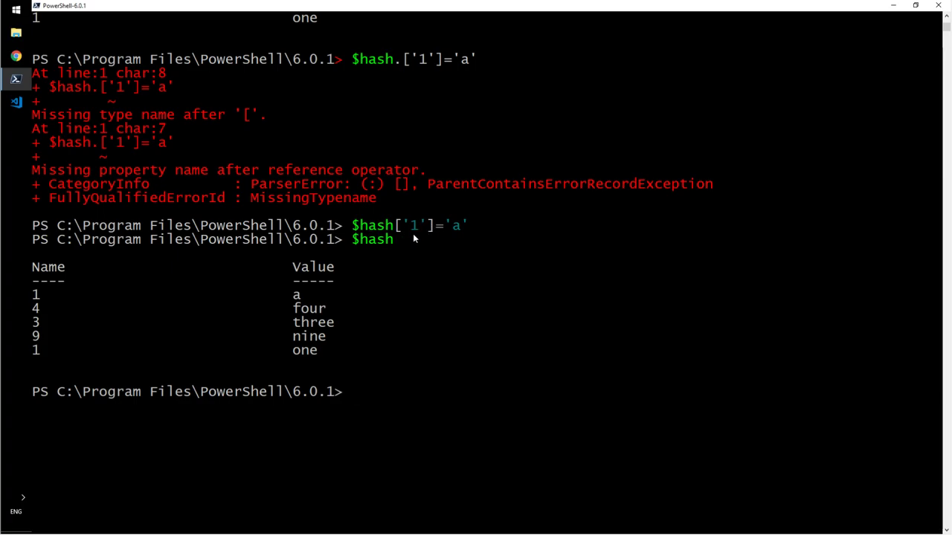
mouse_move(44, 357)
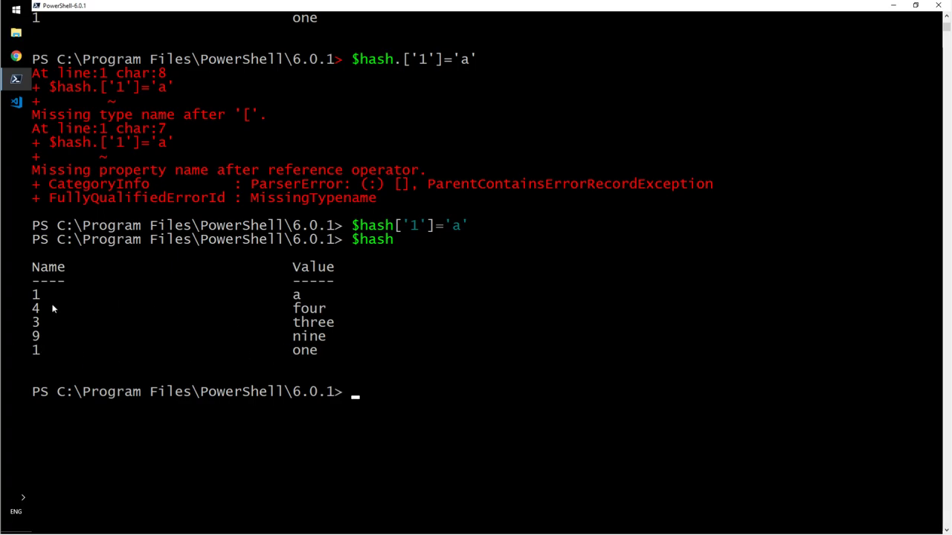
mouse_move(50, 356)
text($hash[')
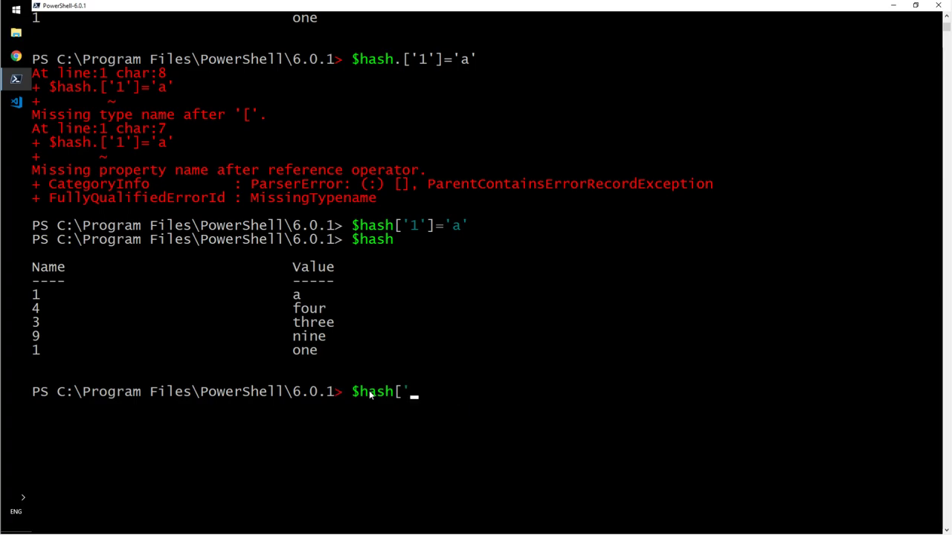
Overwrite numeric key 1 with 'a' via $hash[1]='a' and list the table.
text(1)
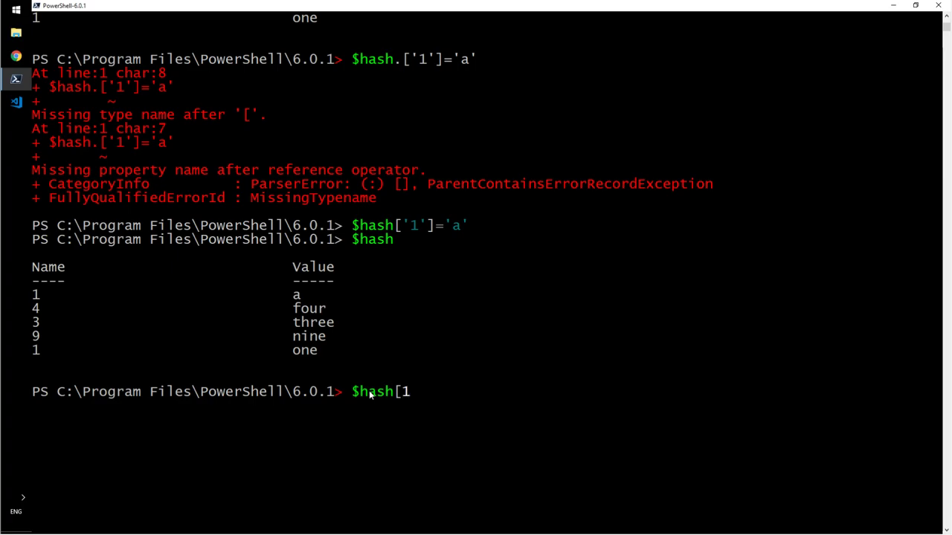
text(]='a)
text($hash)
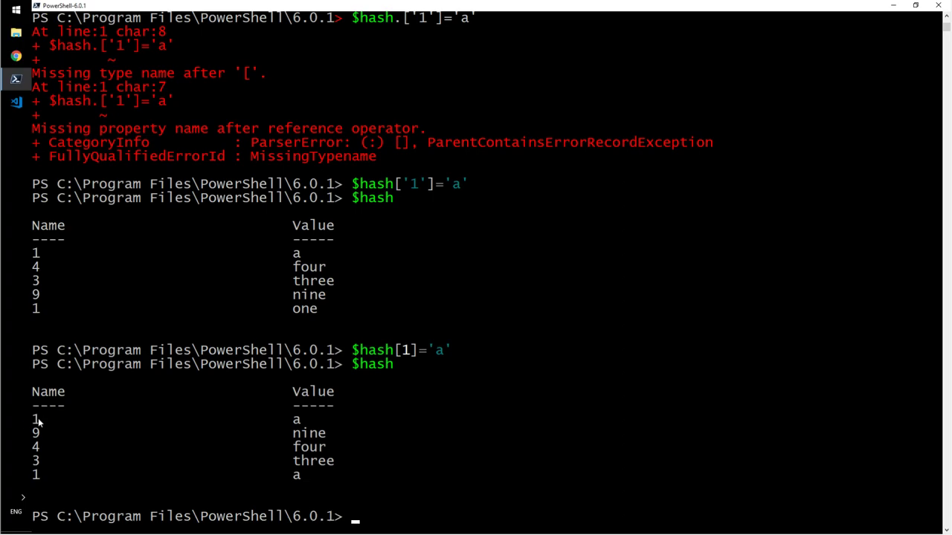
mouse_move(67, 507)
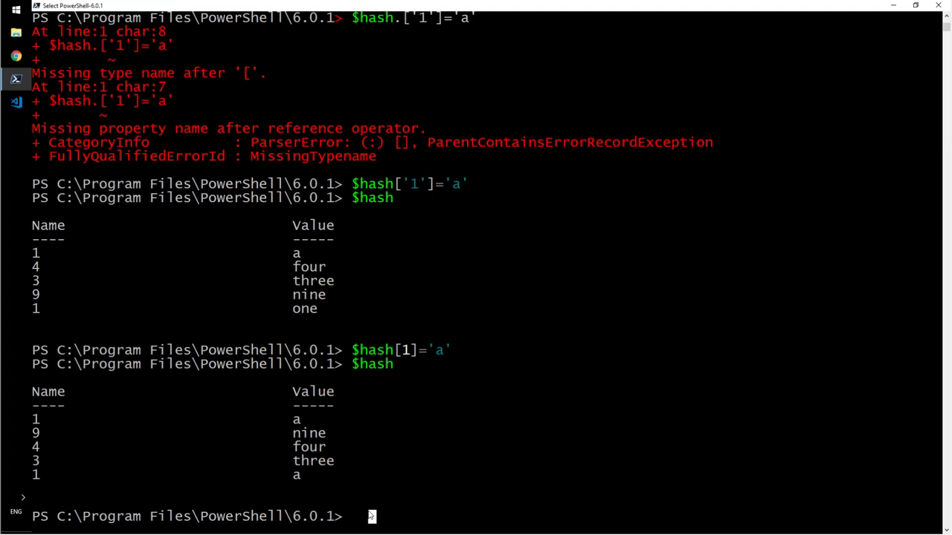
Remove string key '1' with $hash.remove('1'), leaving keys 9, 4, 3 and 1.
text($h)
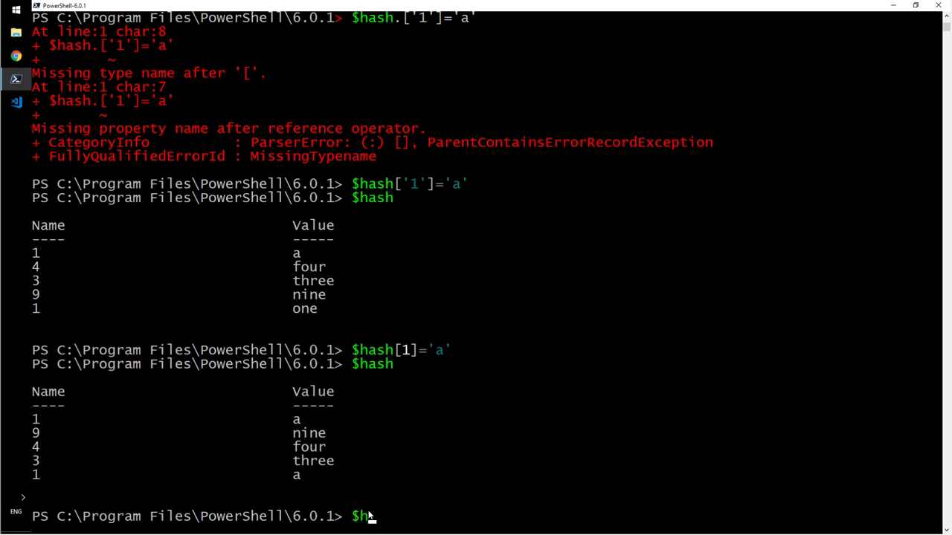
text(ash.r)
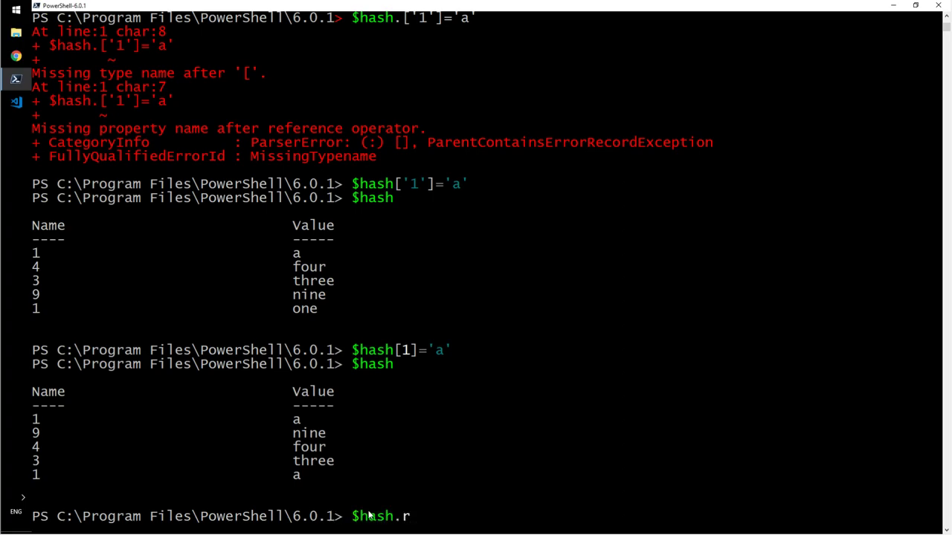
text(emove)
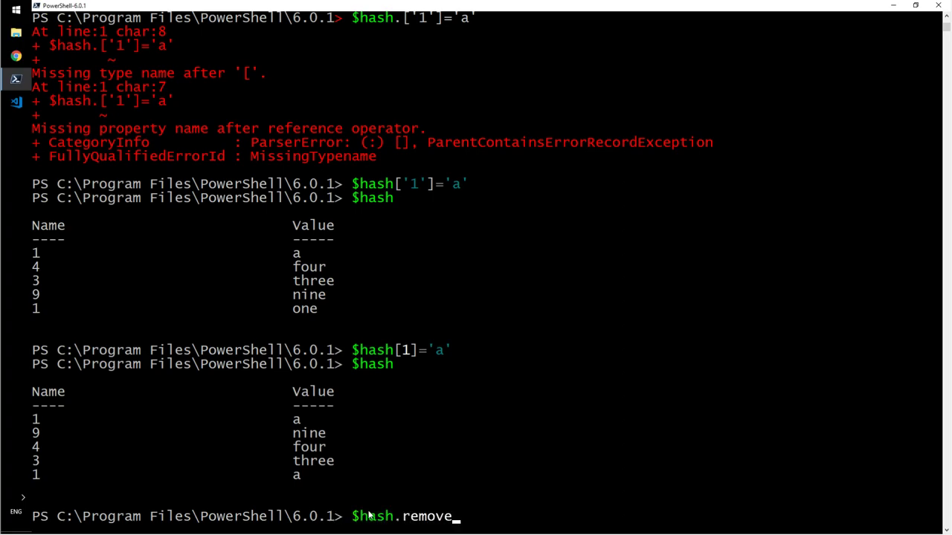
text((')
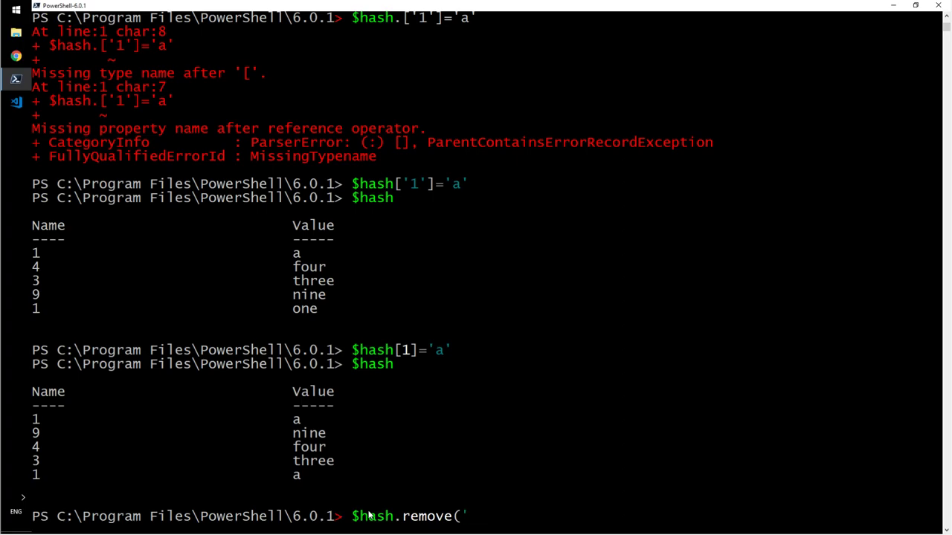
text(1'))
text($hash)
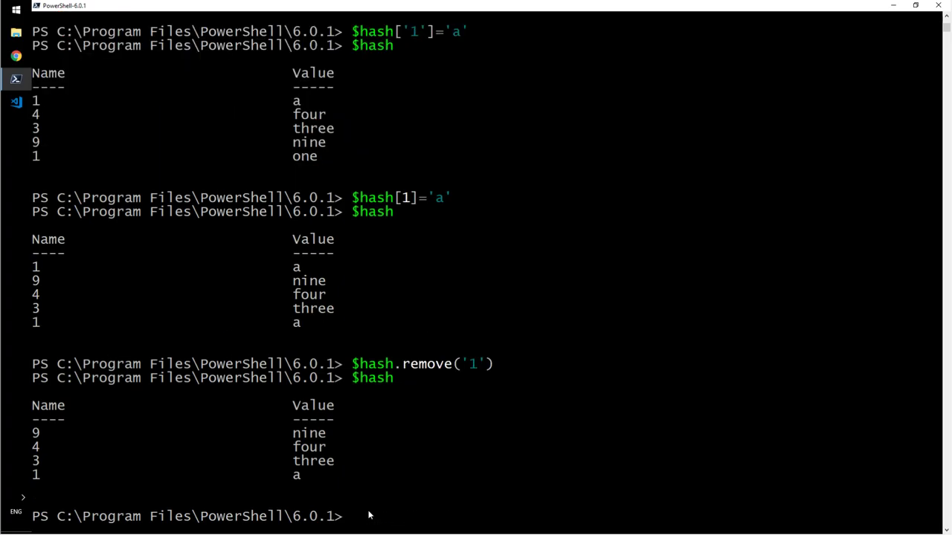
mouse_move(226, 425)
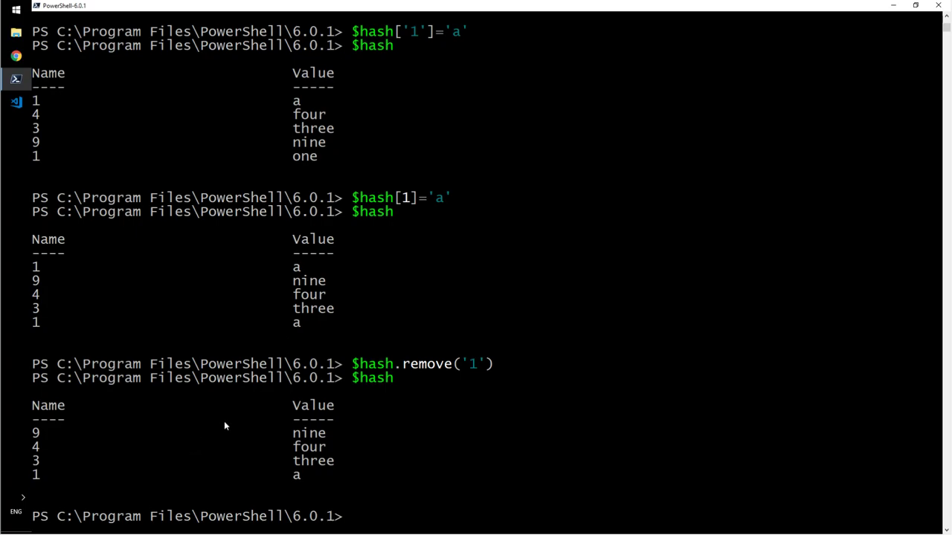
mouse_move(452, 452)
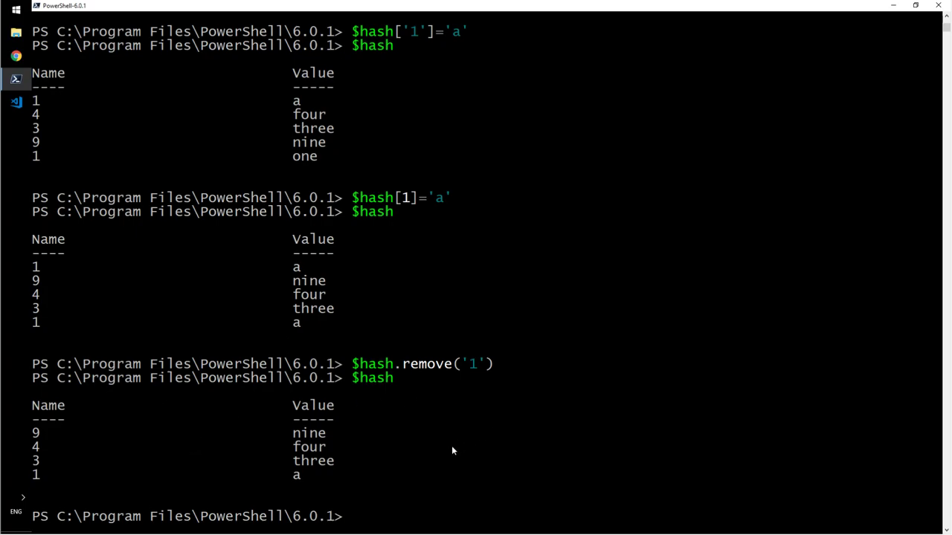
Run $hash[1]='a' again to assign 'a' to numeric key 1.
text($hash)
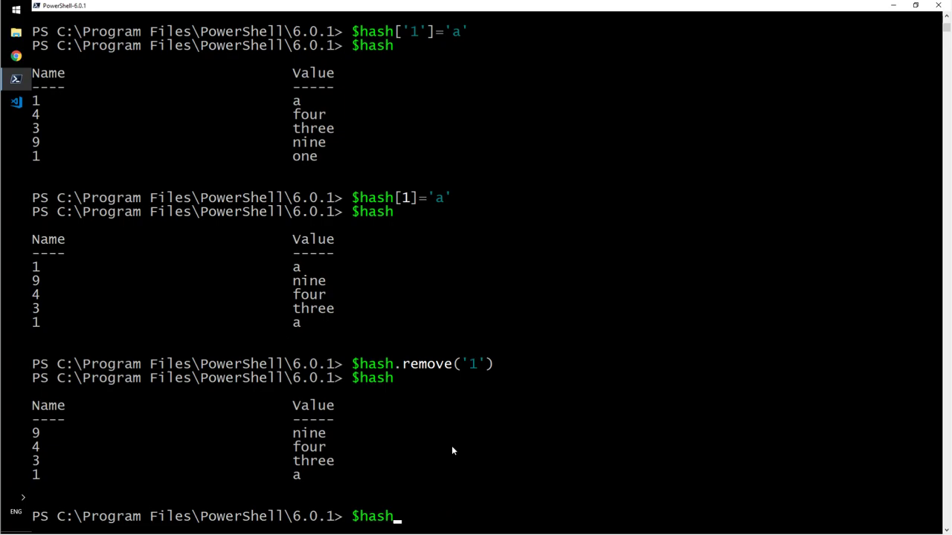
text([1]='a')
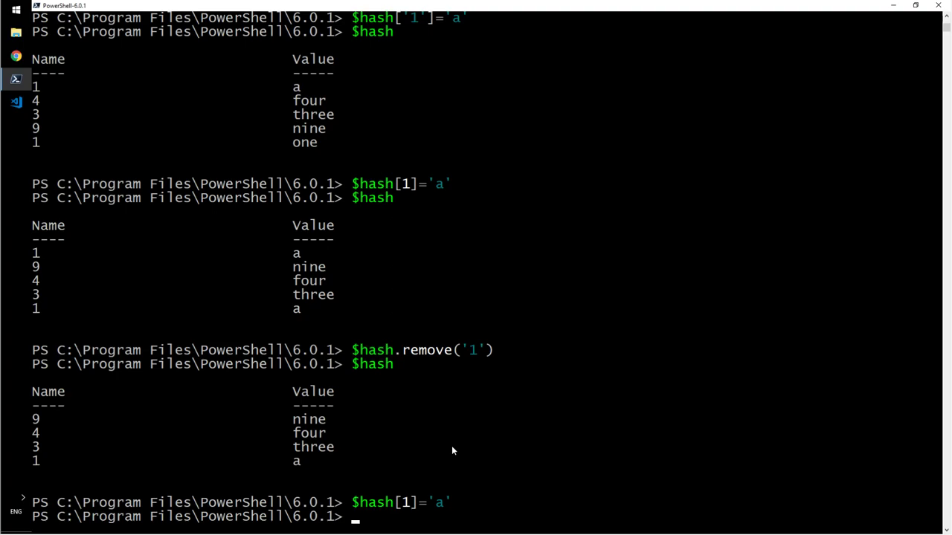
Add key 7 with value 'i' via $hash.add(7,'i') and list the hashtable.
text($hash.)
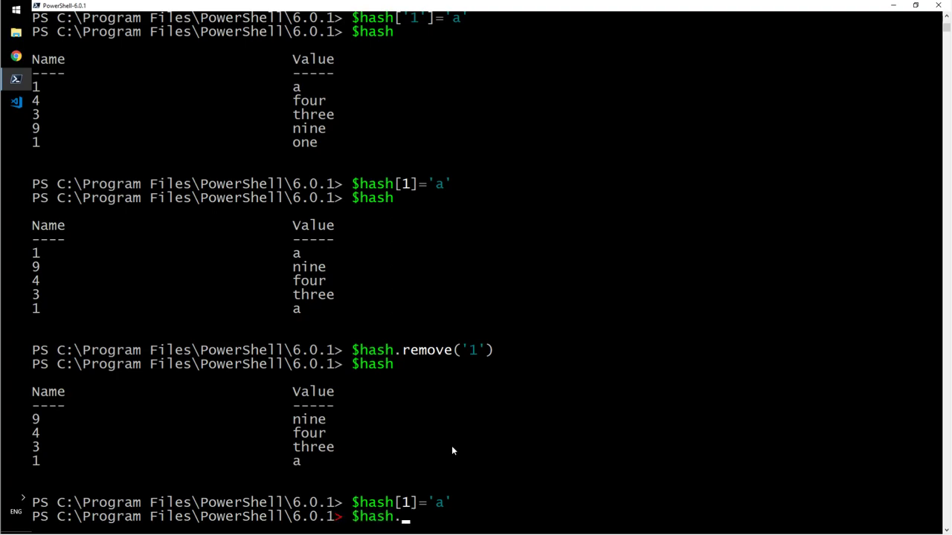
text(add)
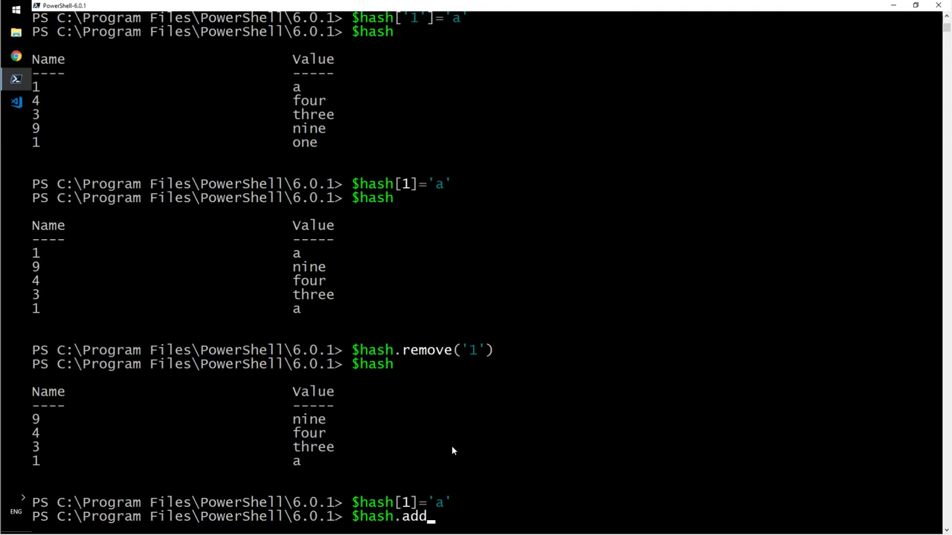
text(()
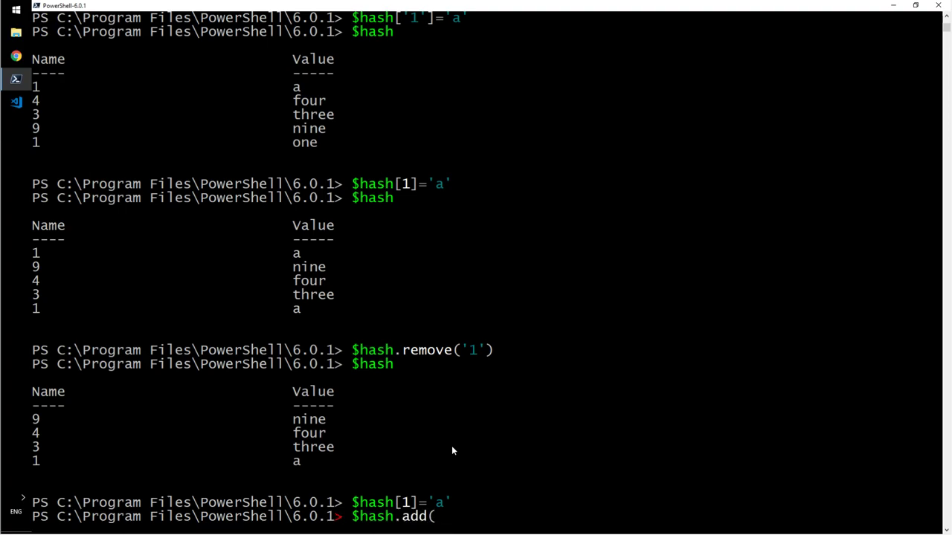
text(7)
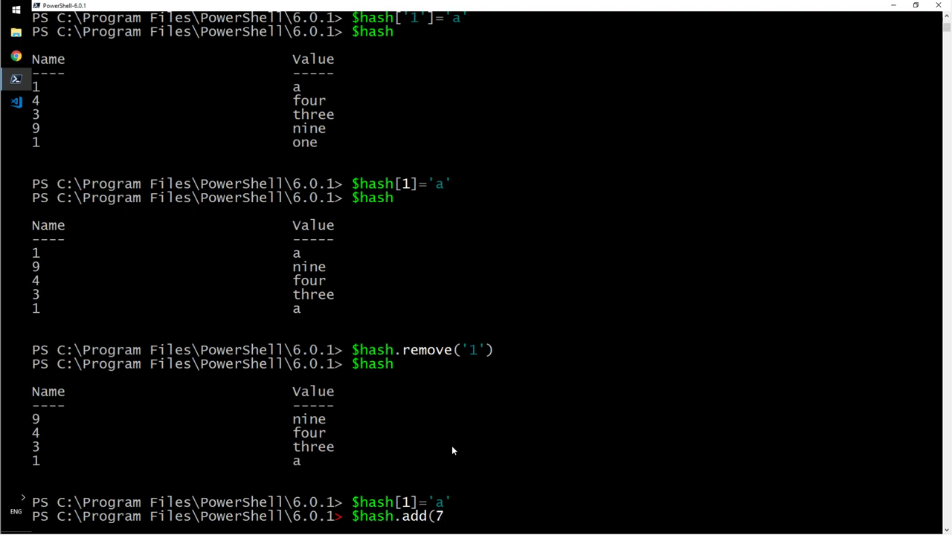
text(,')
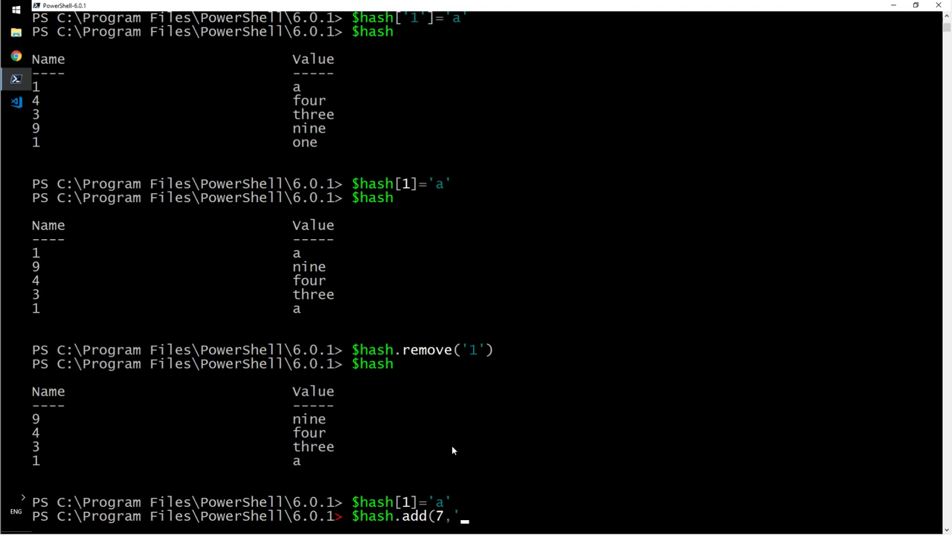
text(i')
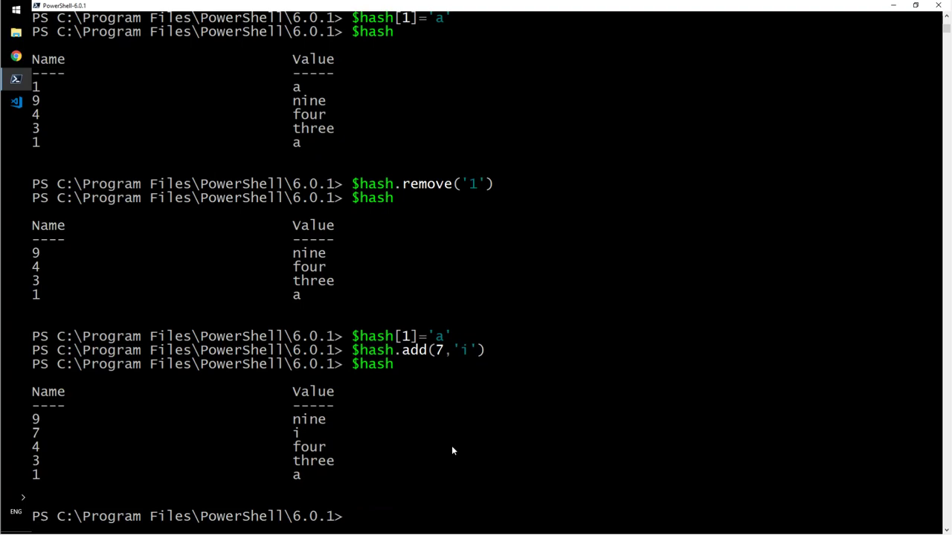
mouse_move(34, 444)
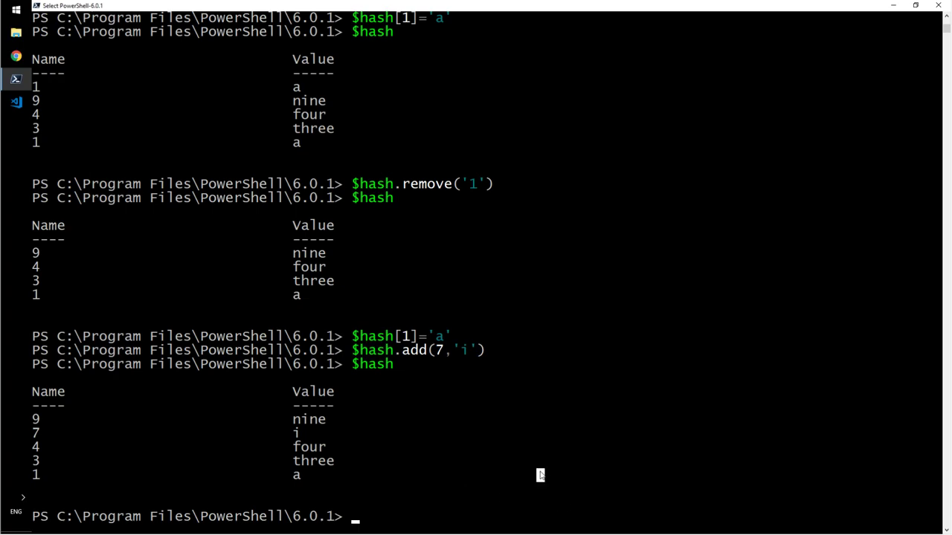
Merge entry 8='h' into $hash with $hash = $hash + @{8='h'} and list it.
text($hash)
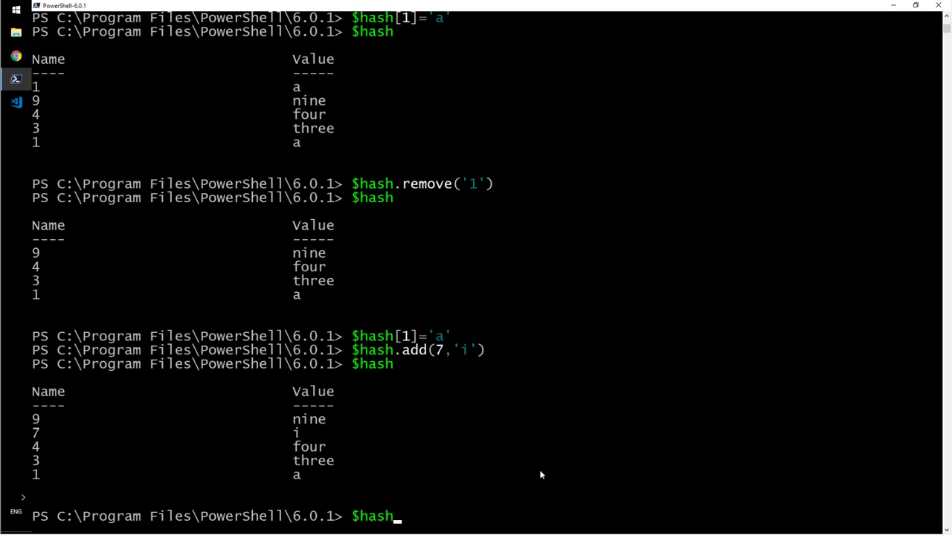
text(= $hash)
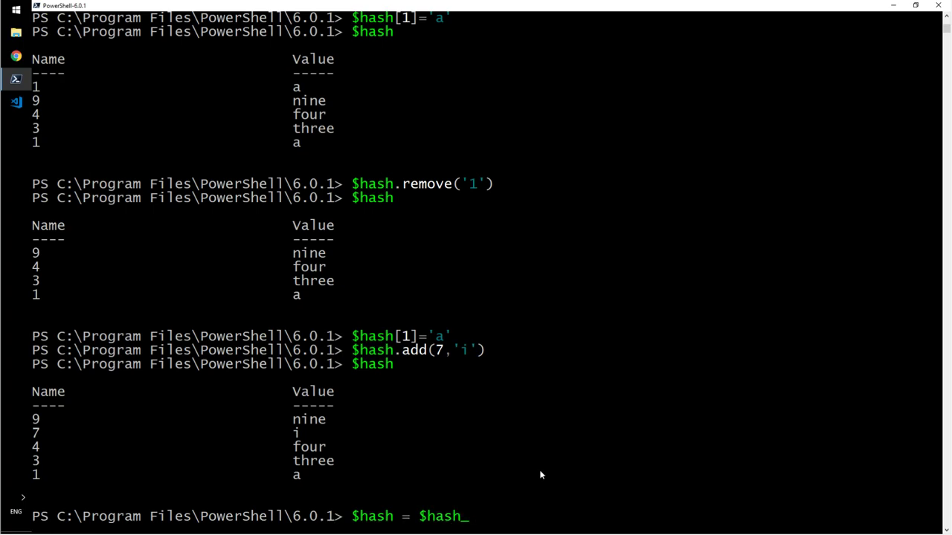
text(+)
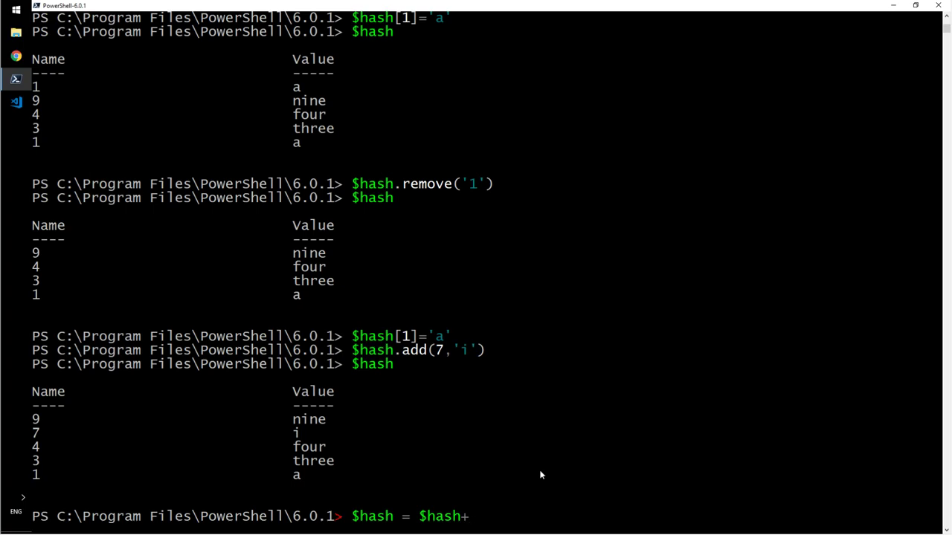
text(@{)
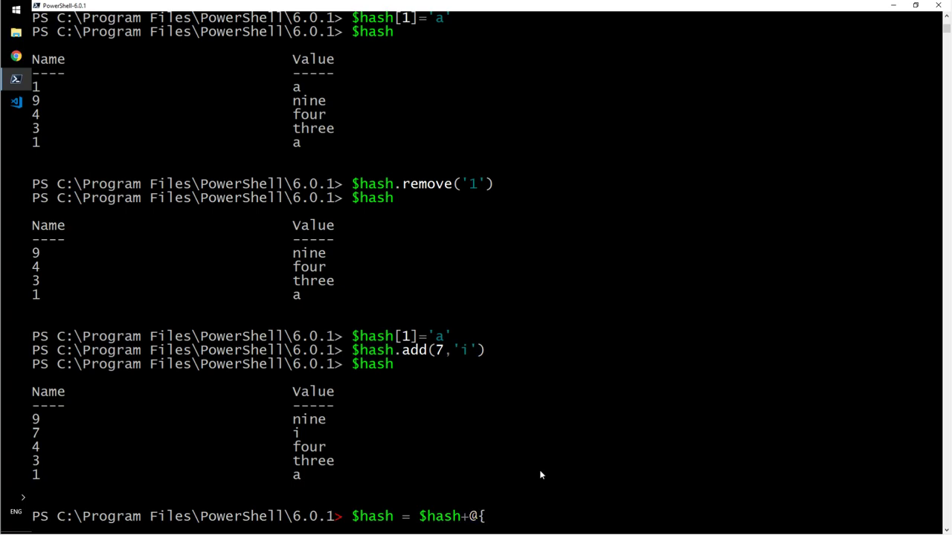
text(8)
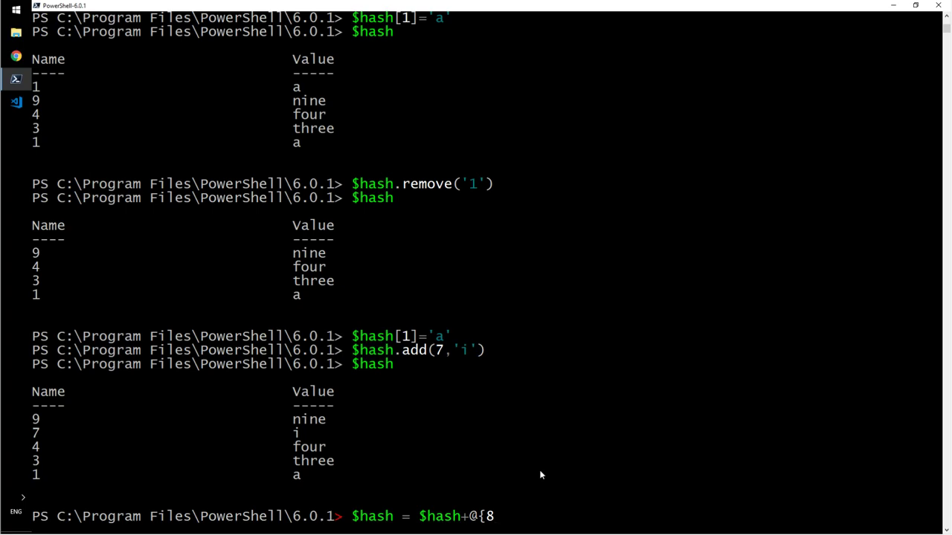
text(='h')
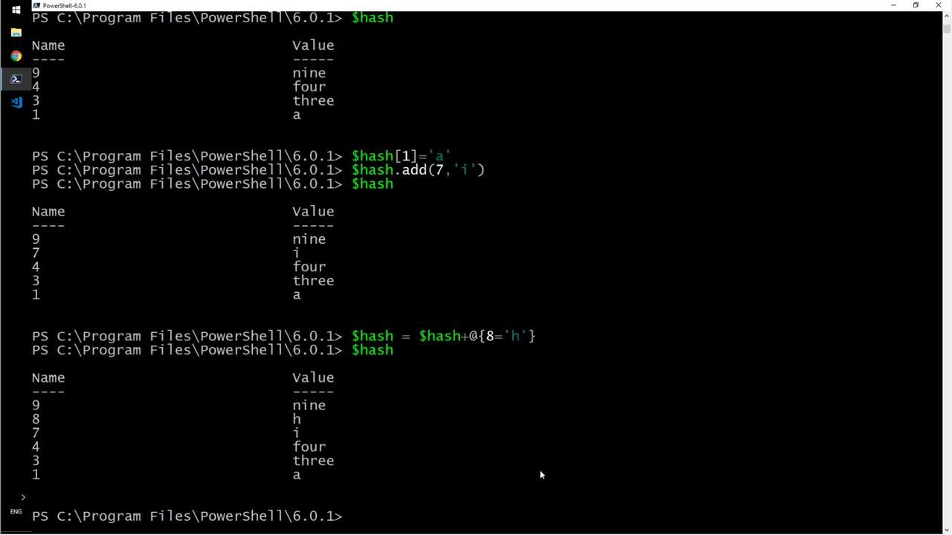
mouse_move(499, 380)
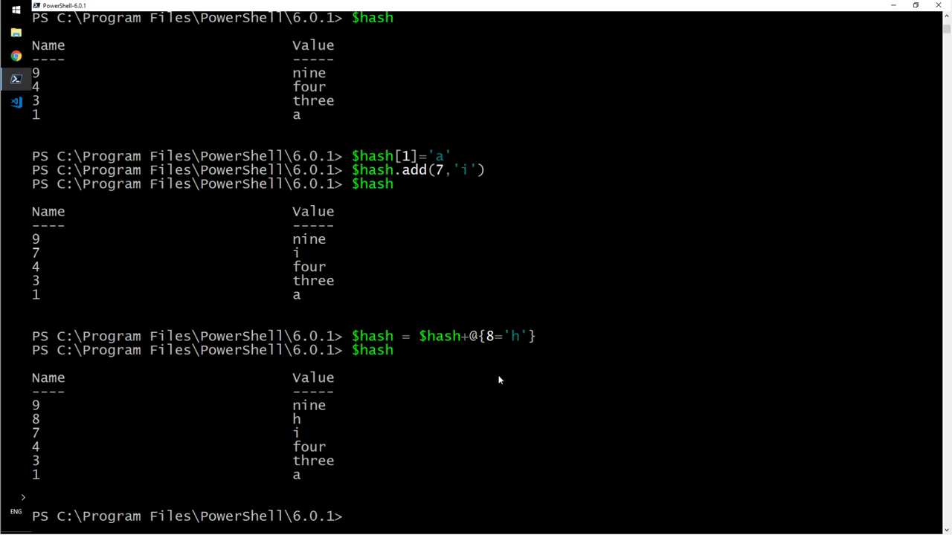
mouse_move(434, 364)
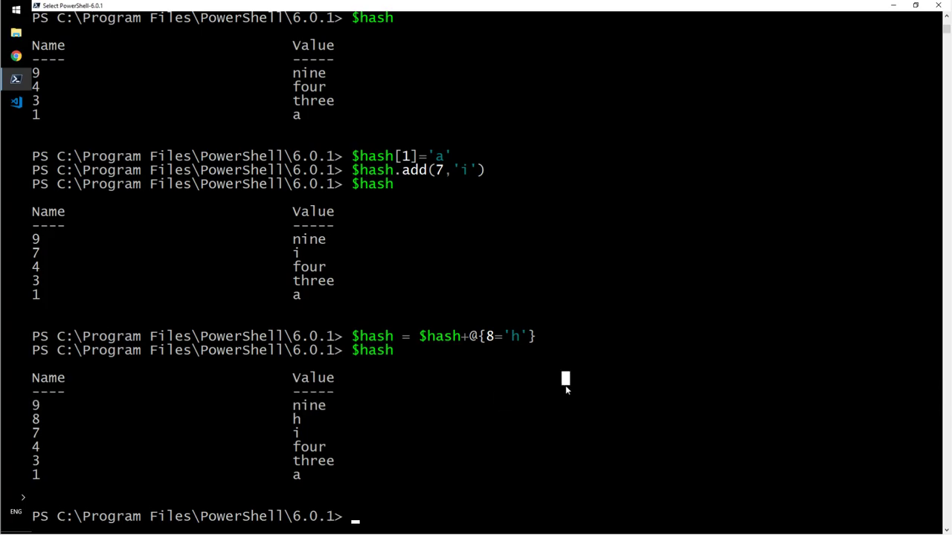
Append entry 2='b' with $hash += @{2='b'} and show the updated listing.
text($hash)
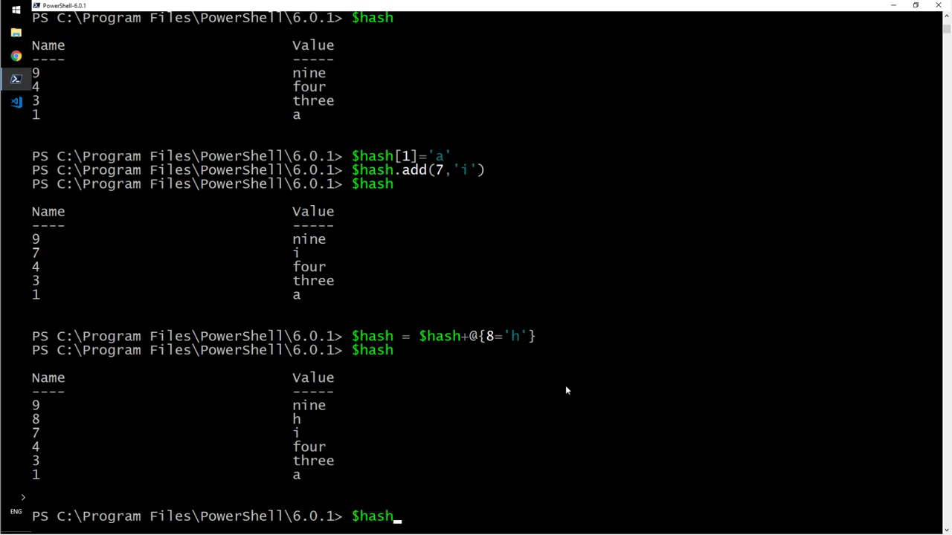
text(+=)
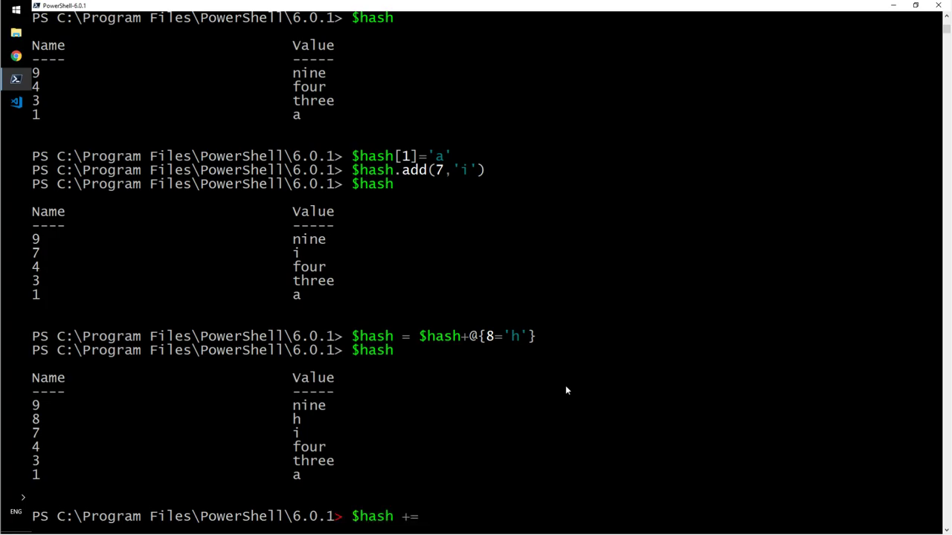
text(@{)
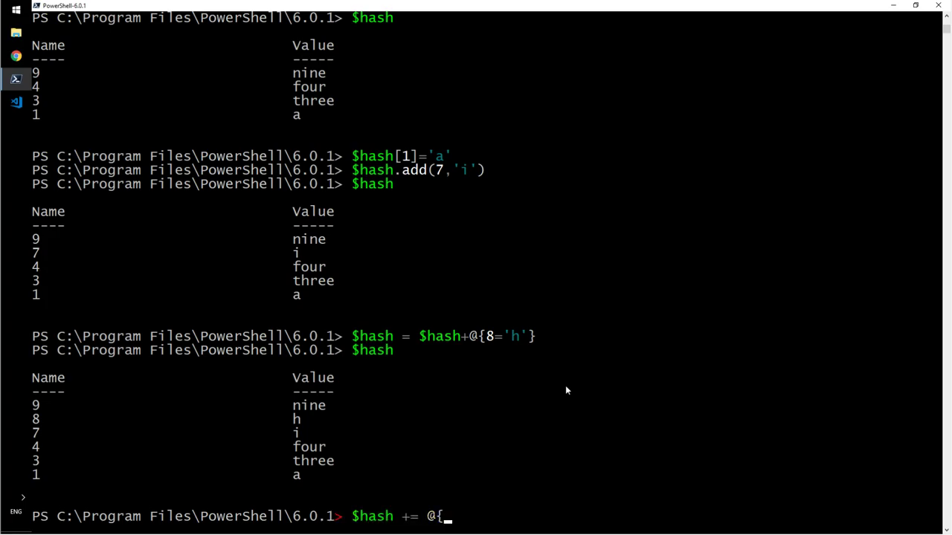
text(2=)
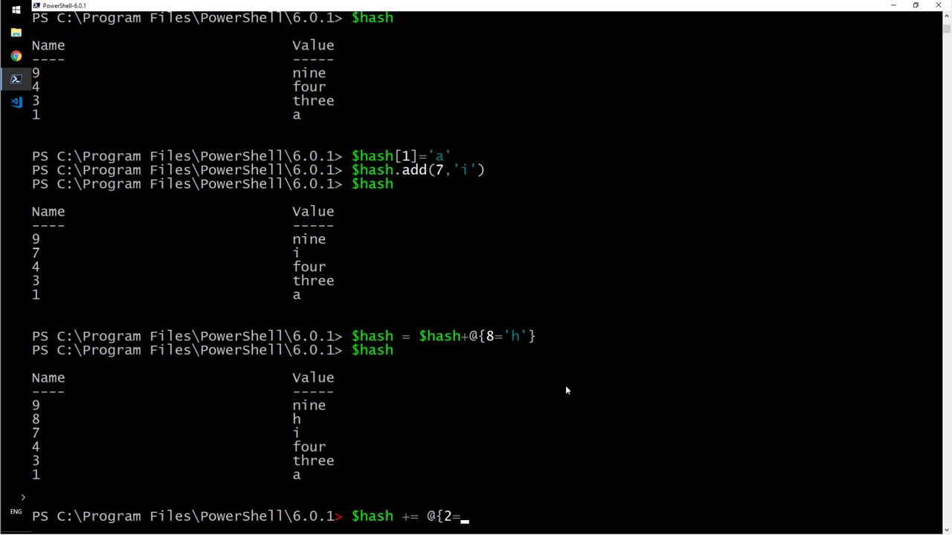
text('b')
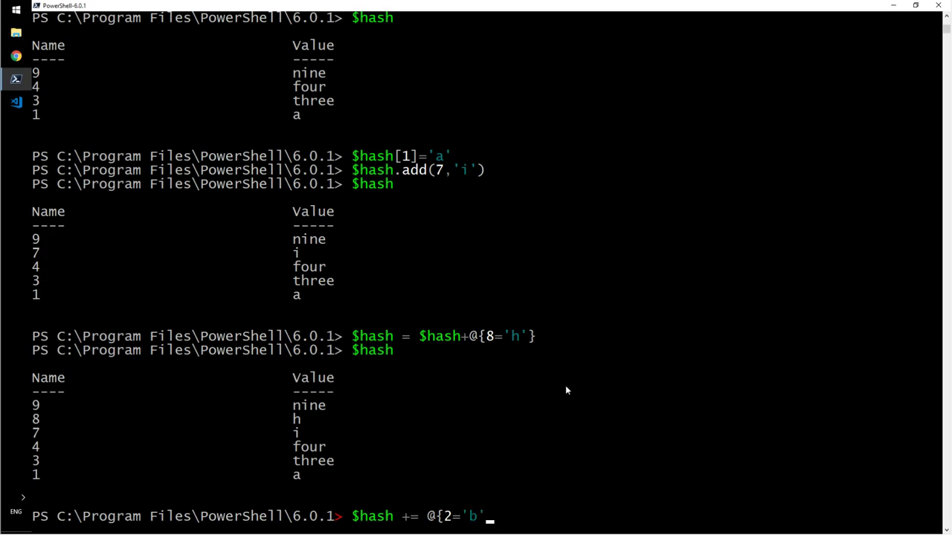
text(})
text($hash)
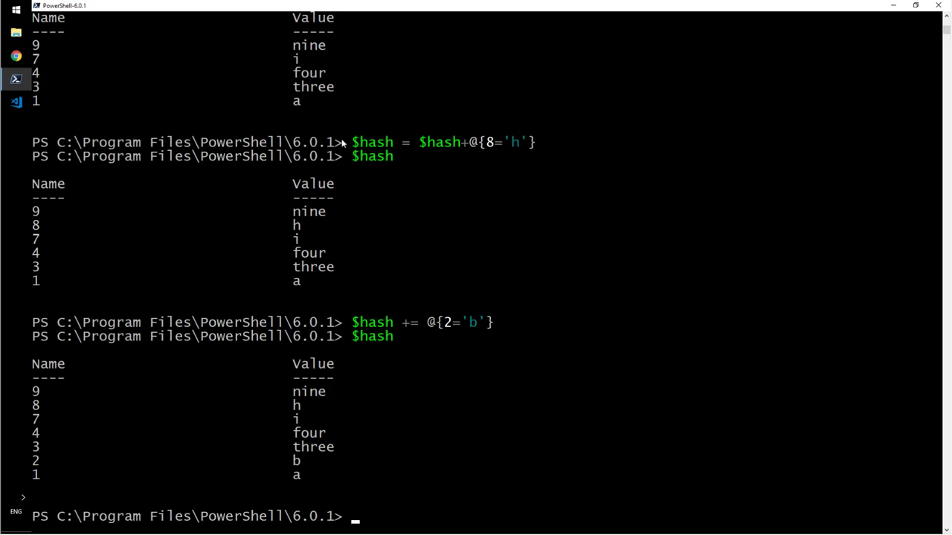
mouse_move(342, 143)
text($)
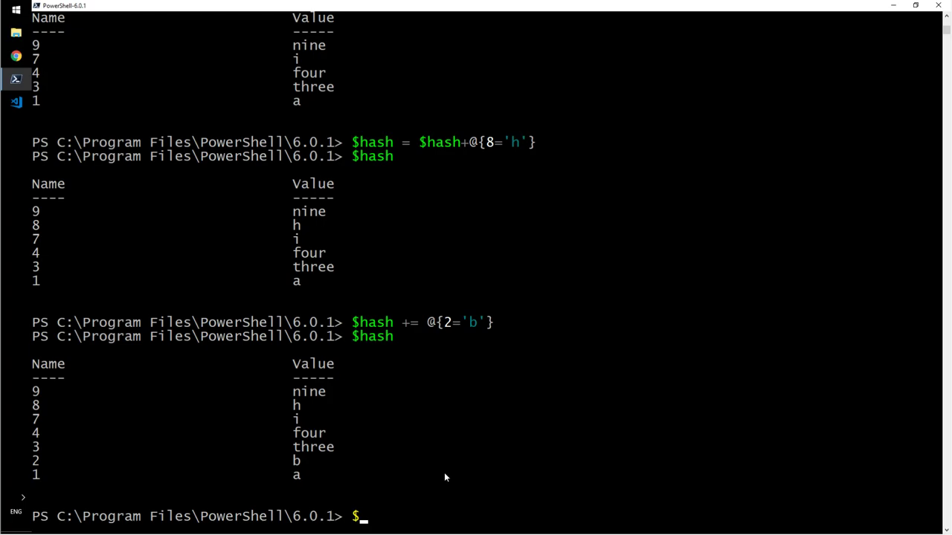
Add string key 'keys' holding 'value' via $hash += @{keys='value'} and list $hash.
text(hash)
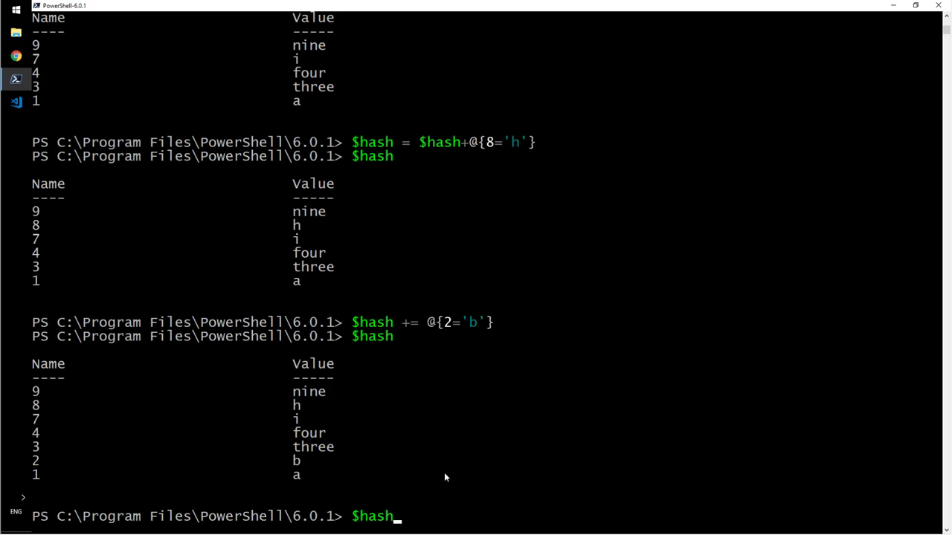
text(+=)
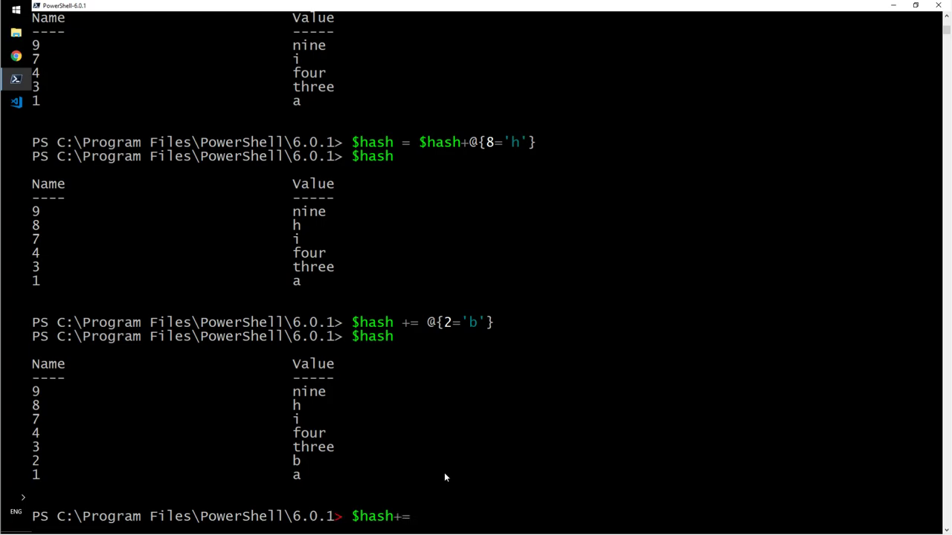
text(@)
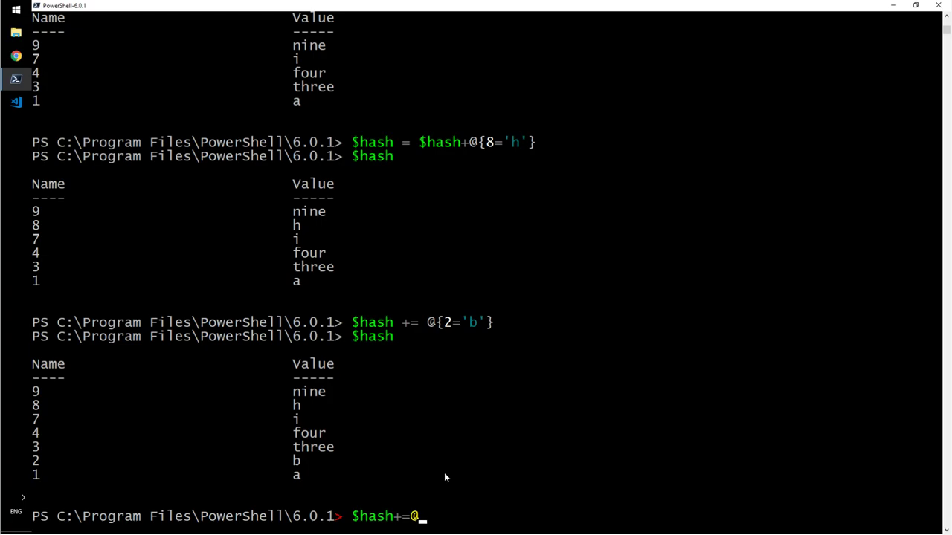
text({k)
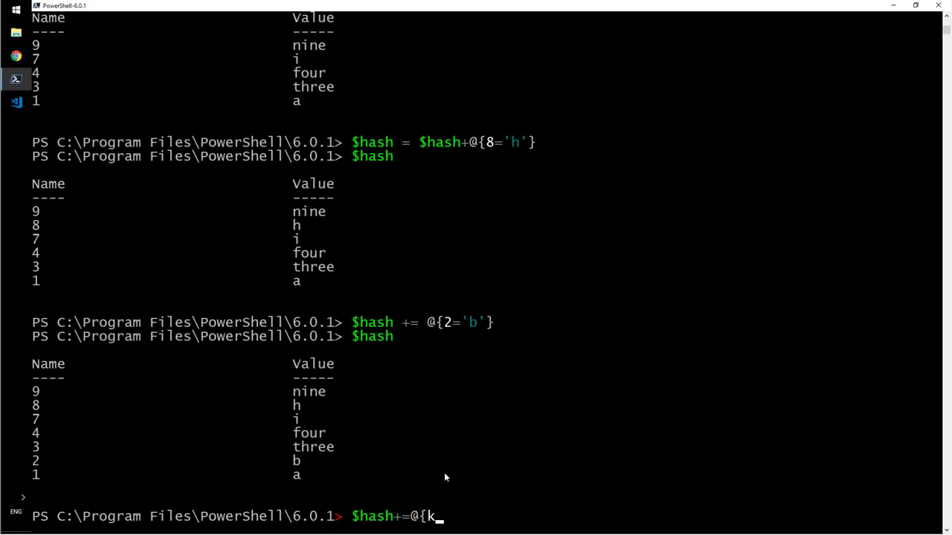
text(eys=)
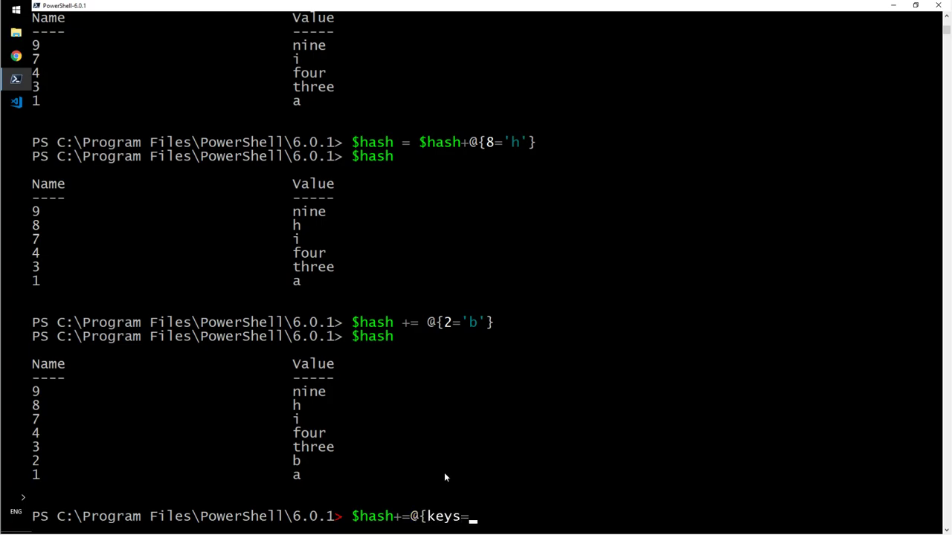
text('value')
text($hash)
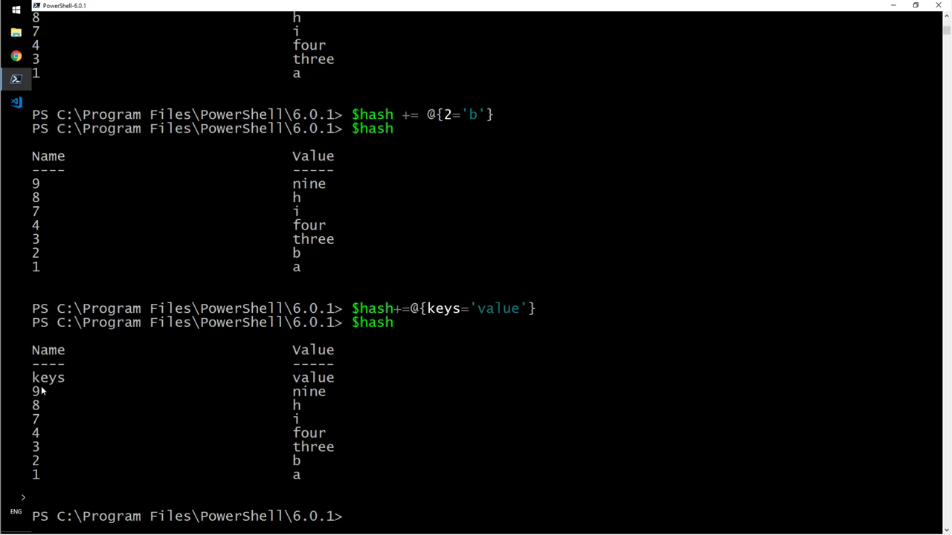
mouse_move(488, 445)
text($hash.)
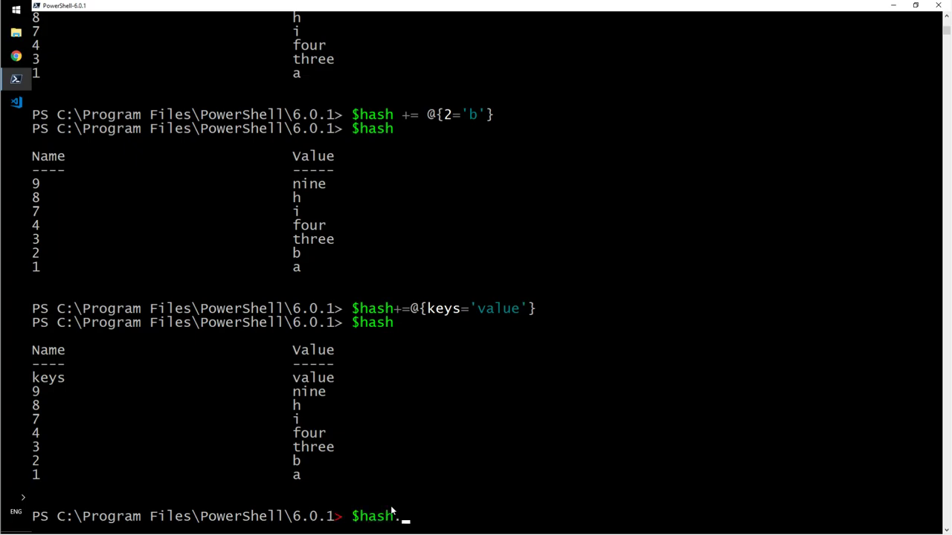
text(remove)
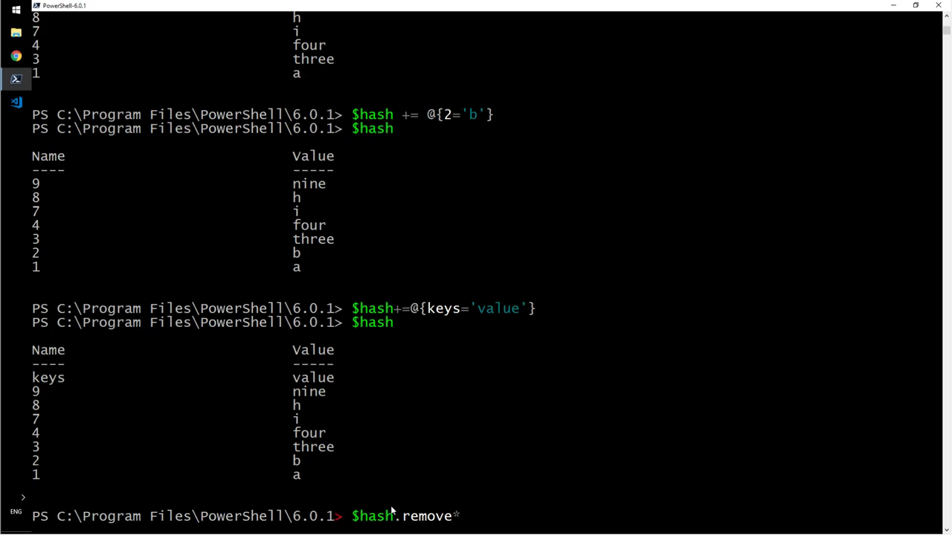
text(('keys)
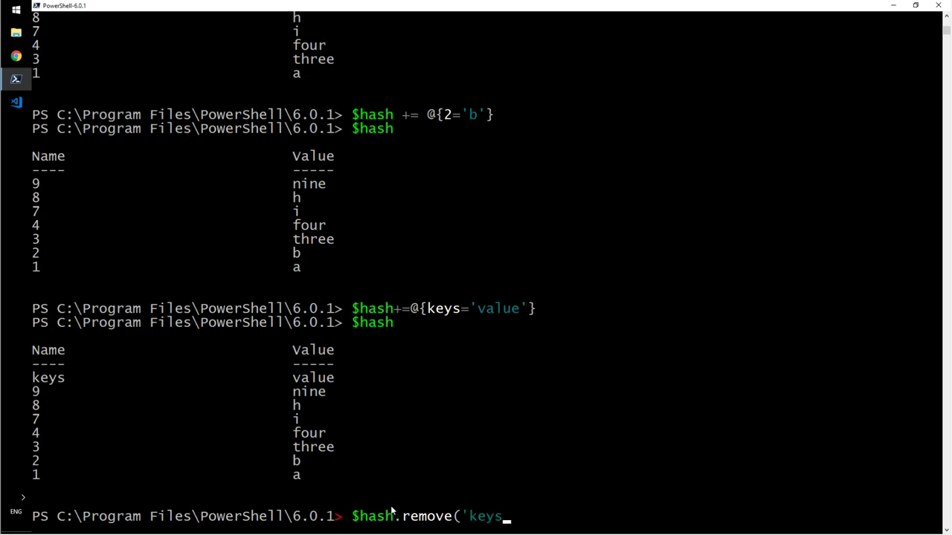
text(')
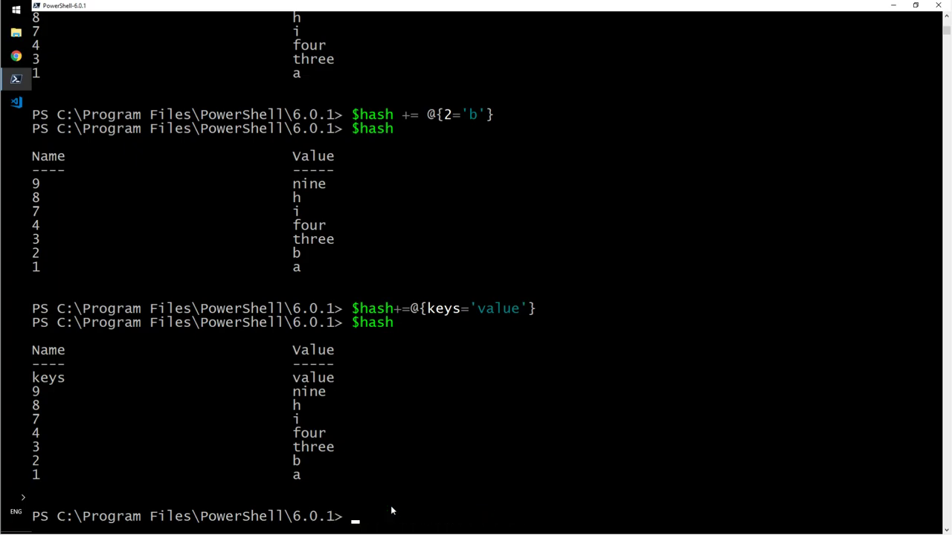
Read entries $hash.keys, $hash.1, $hash.2 and $hash[1], returning 'value', 'a', 'b', 'a'.
text($hash.keys)
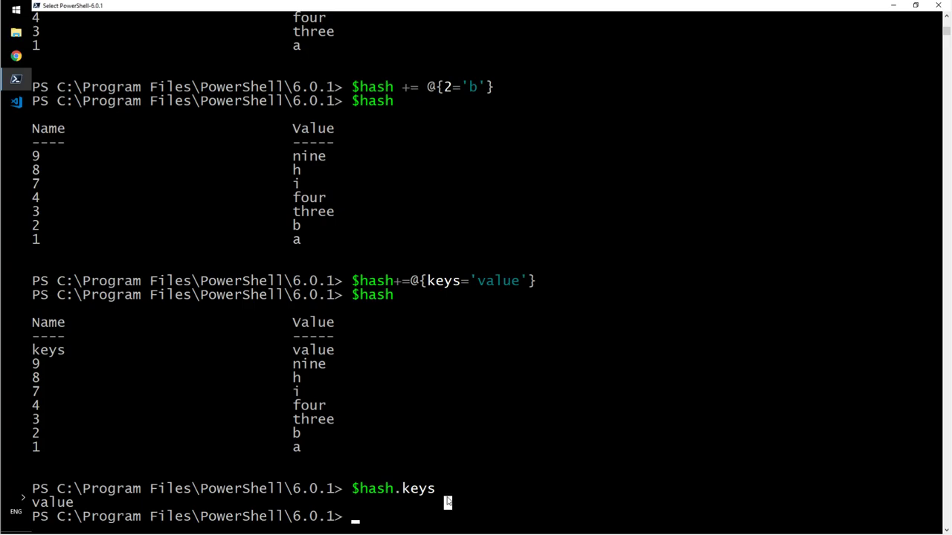
mouse_move(226, 446)
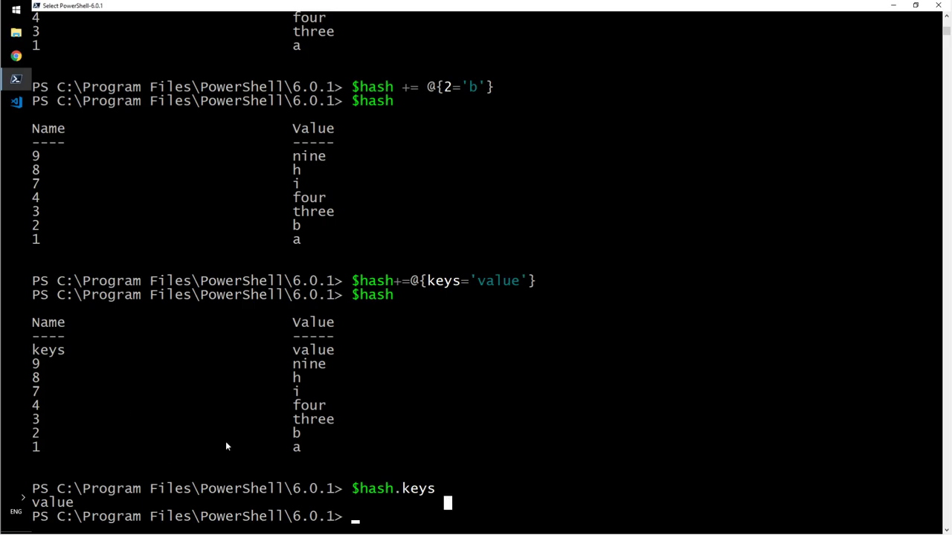
mouse_move(414, 500)
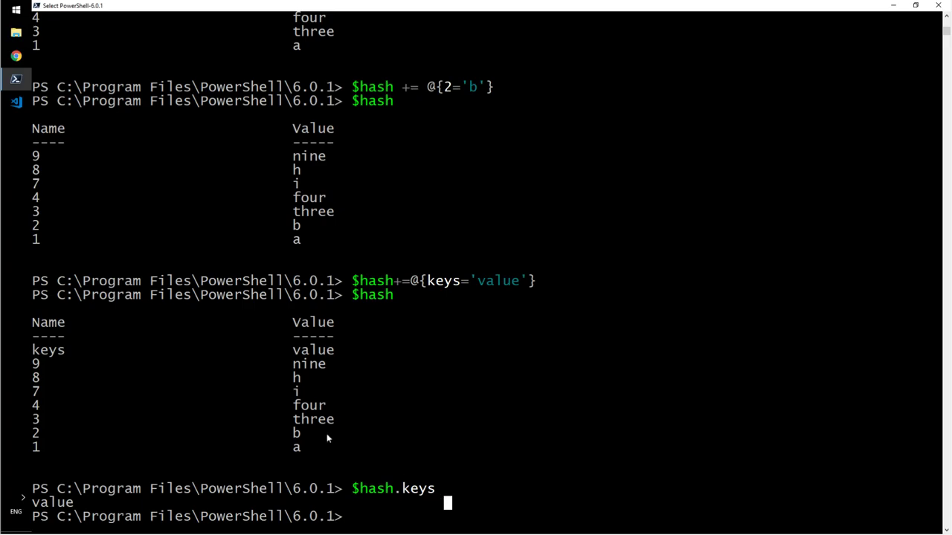
mouse_move(104, 373)
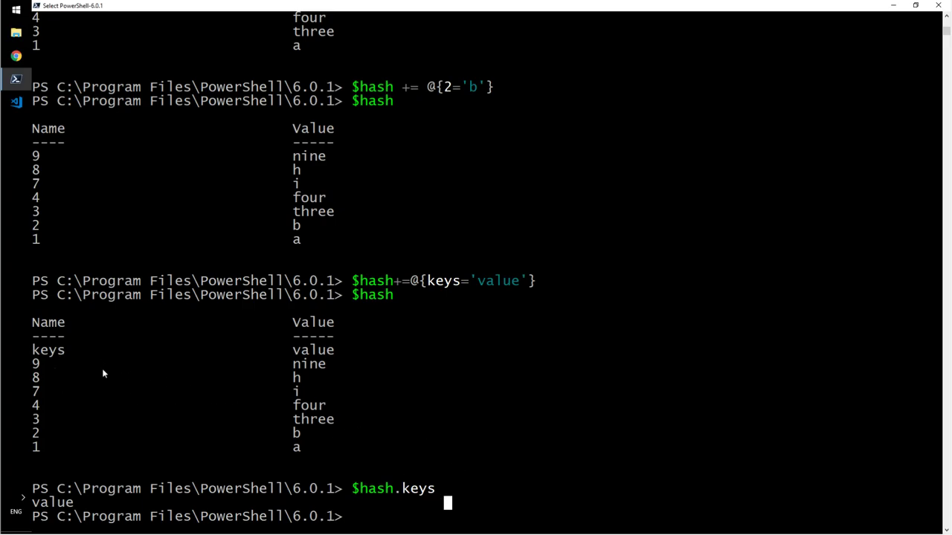
mouse_move(422, 422)
text($)
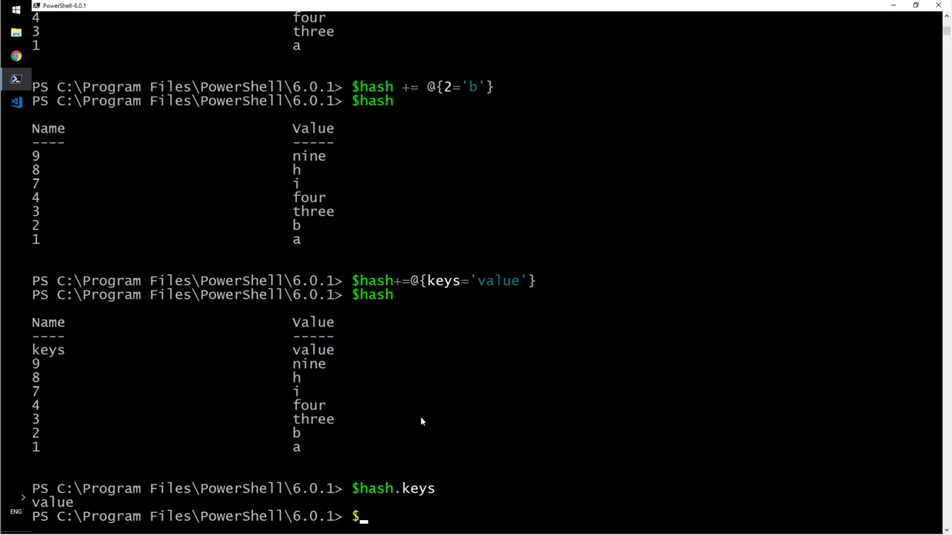
text(hash.1)
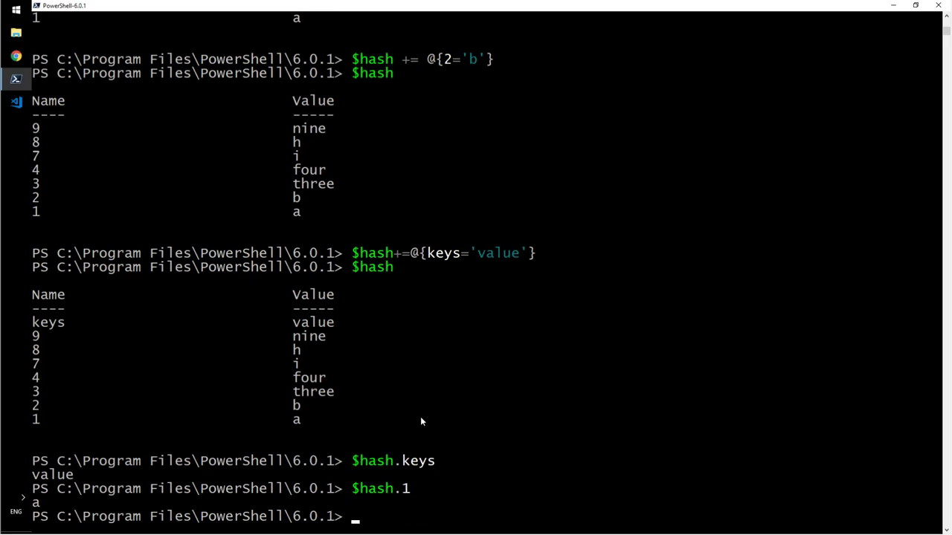
text($hash.2)
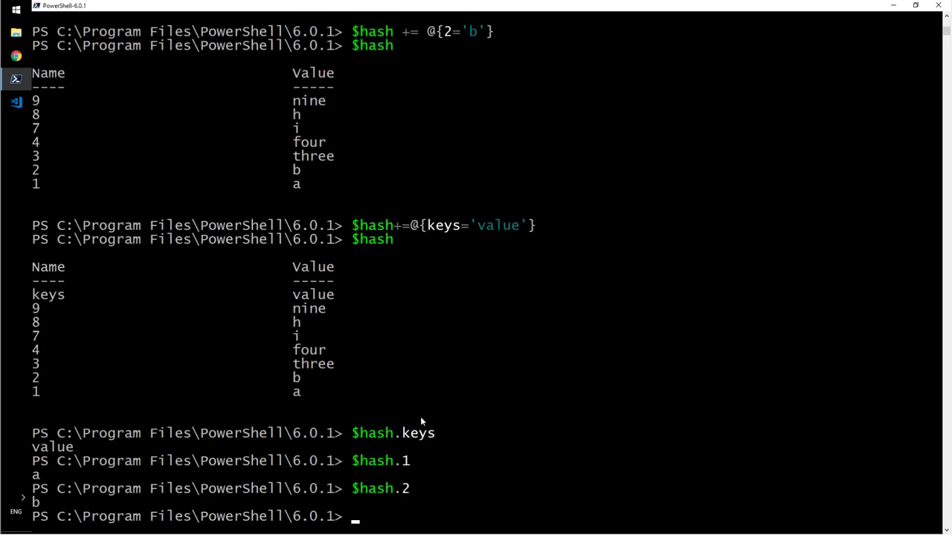
mouse_move(48, 329)
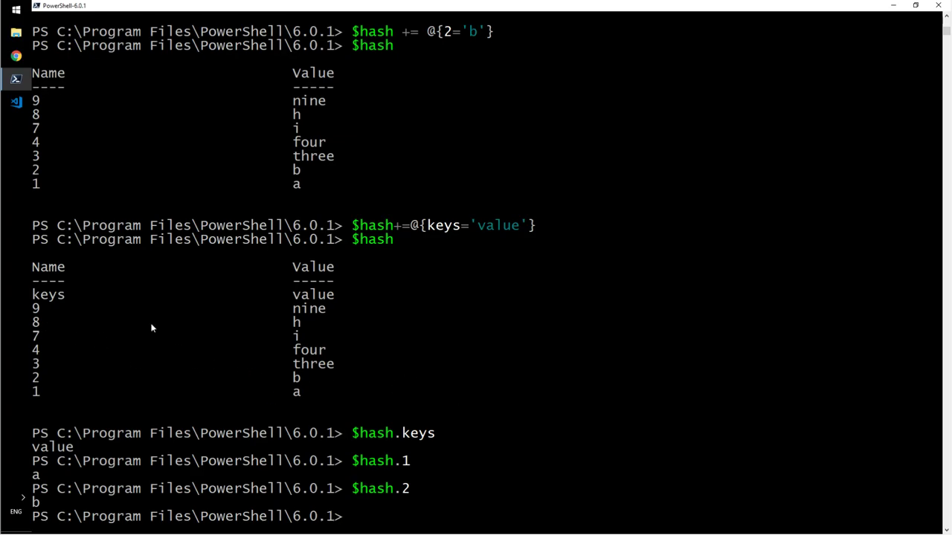
mouse_move(41, 290)
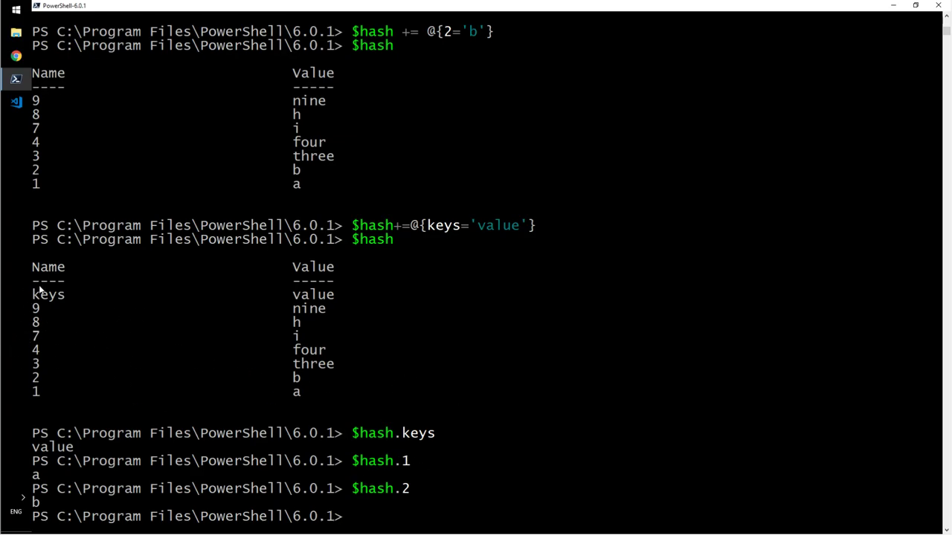
mouse_move(52, 334)
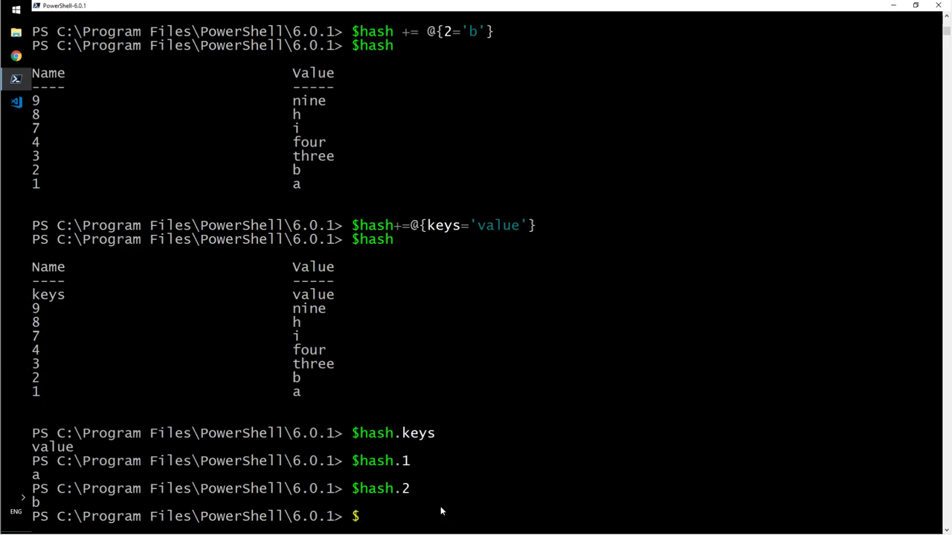
text($hash)
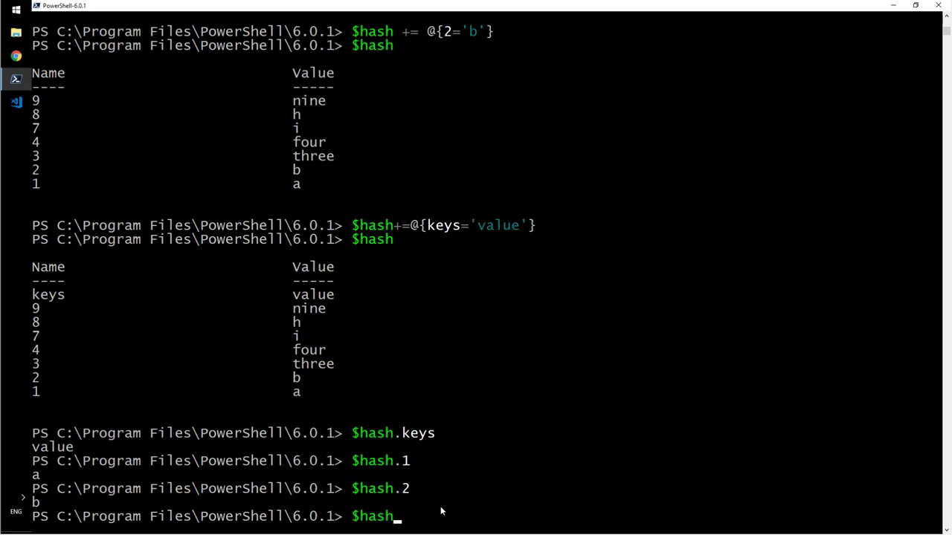
text([1)
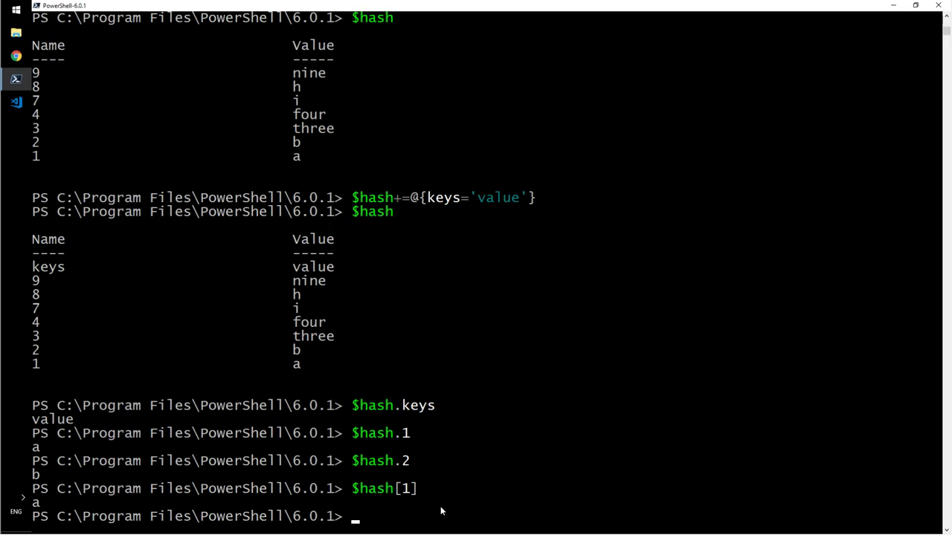
mouse_move(497, 469)
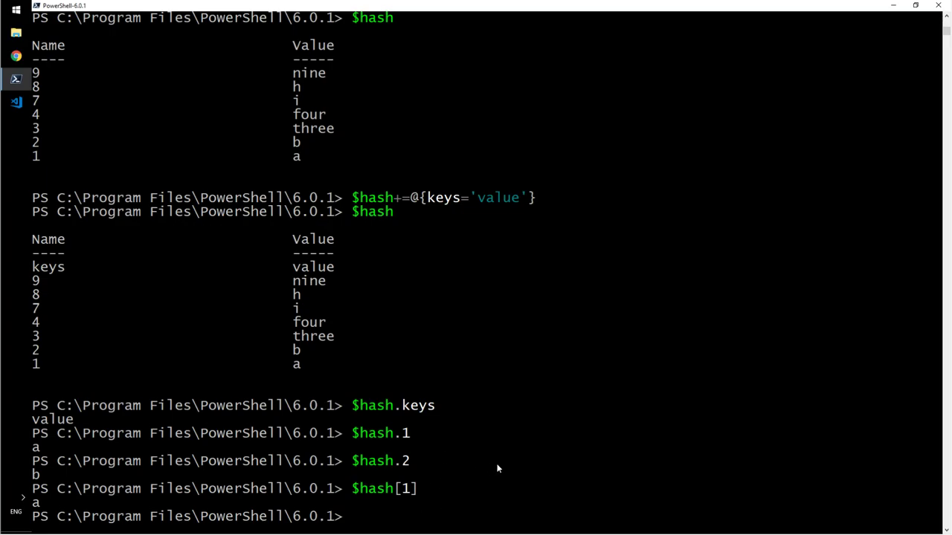
Try $hash.keys() (method-not-found error), then list the real keys with $hash.psbase.keys.
text($hash.1)
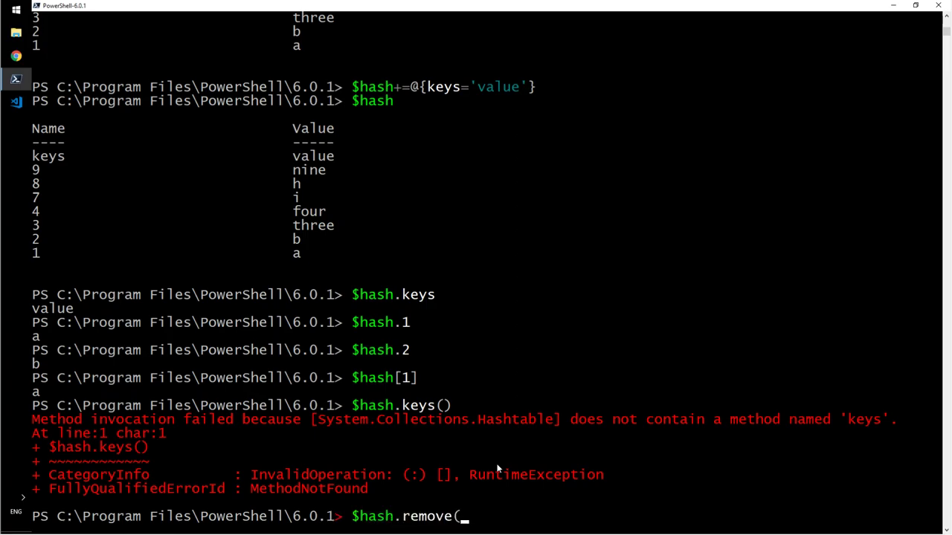
text('key)
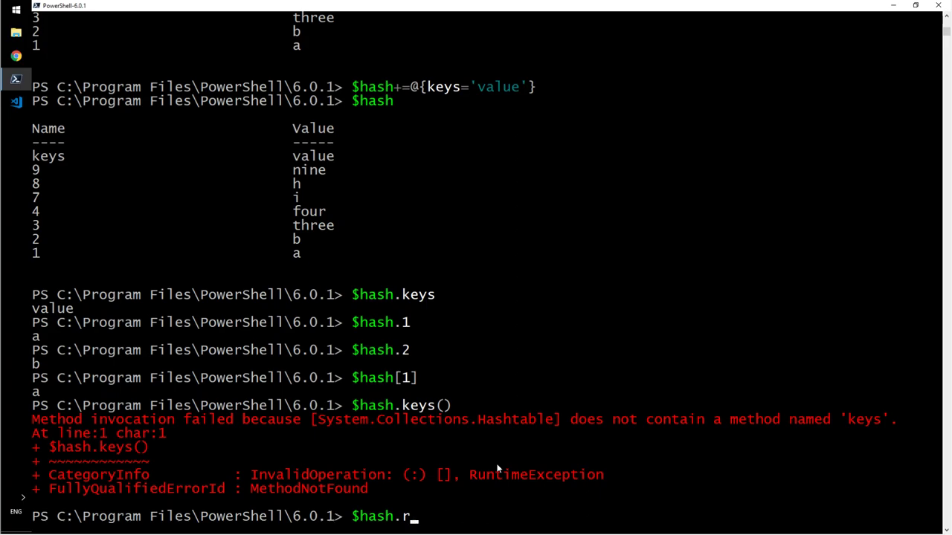
key(Backspace)
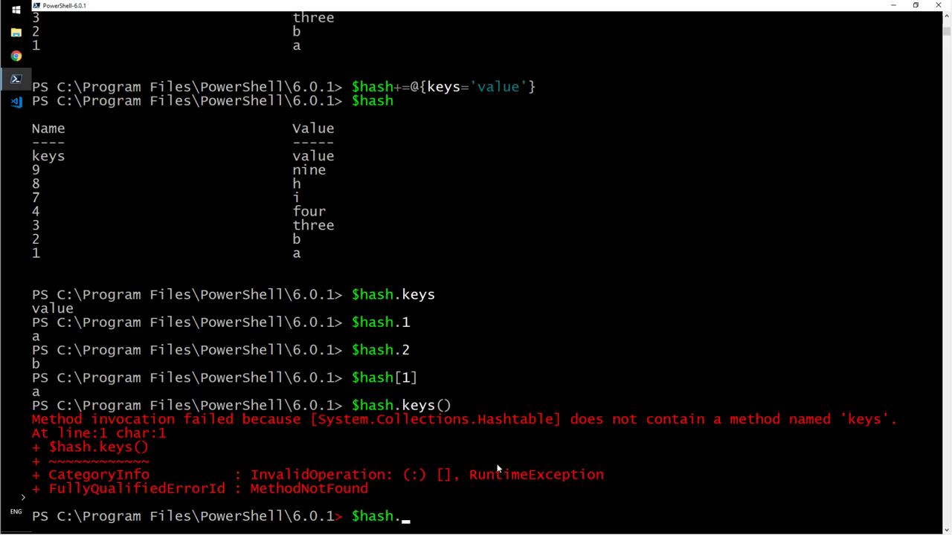
text(psbas)
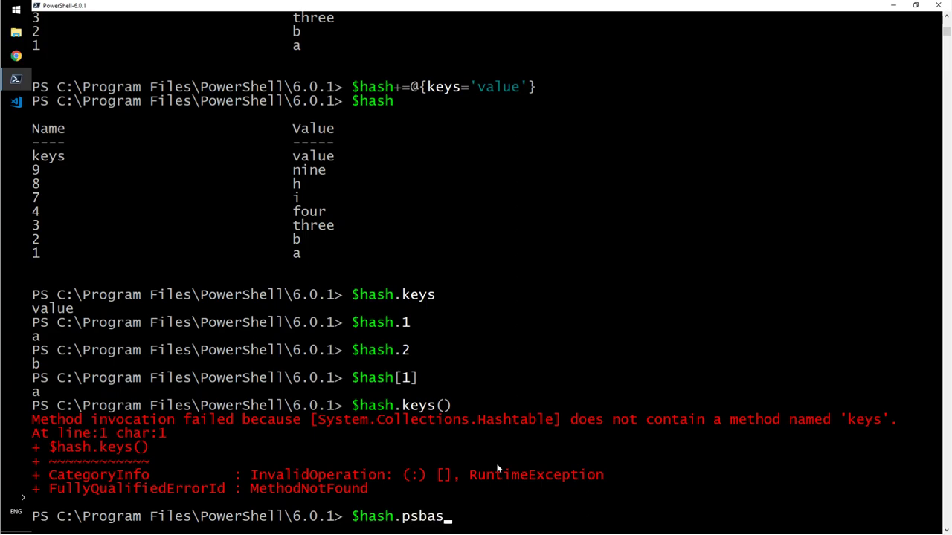
text(.keys)
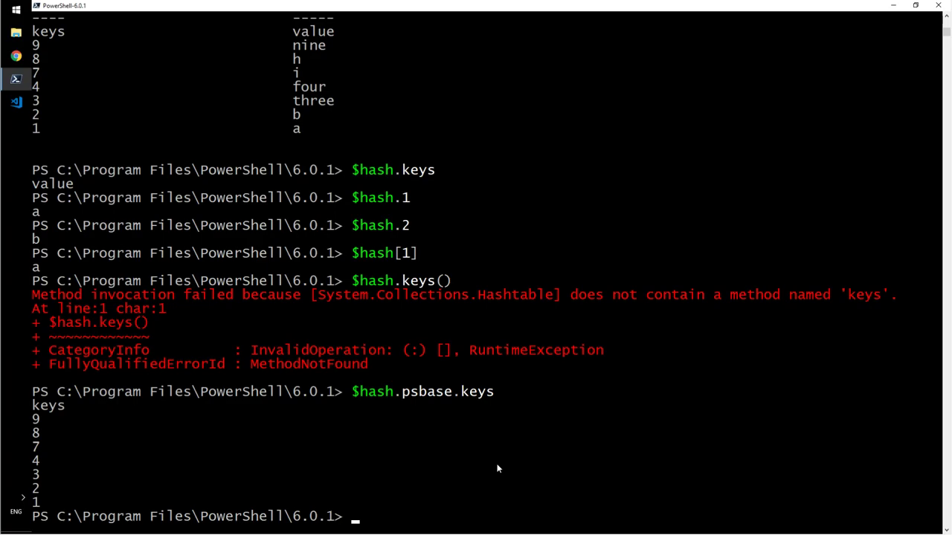
Run $hash.psbase.keys a second time to list key names keys, 9 down to 1.
text($hash.psbase.keys)
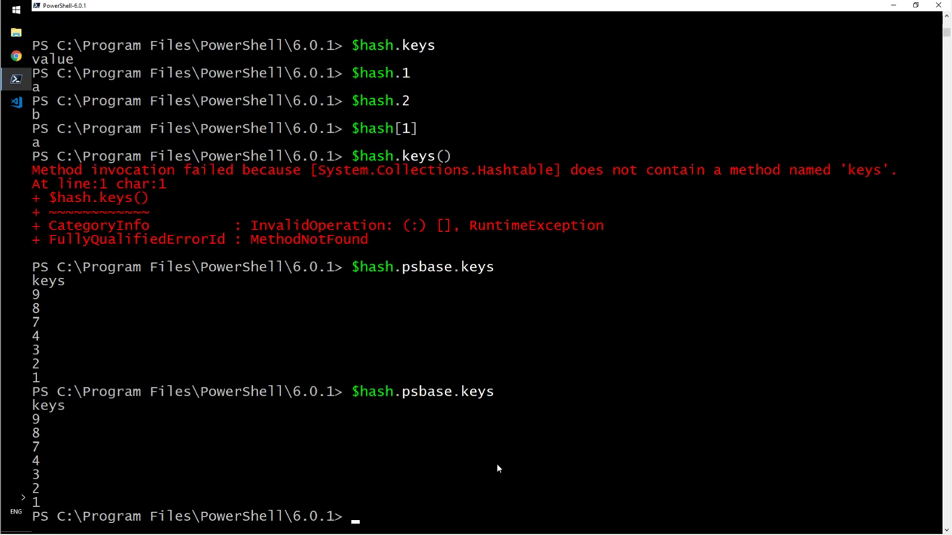
text($hash.psbase.key)
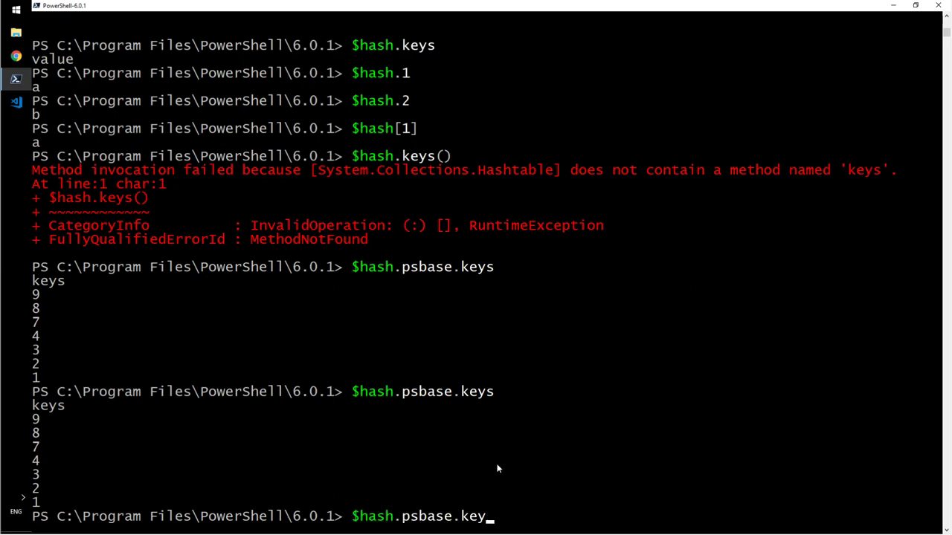
key(BackSpace)
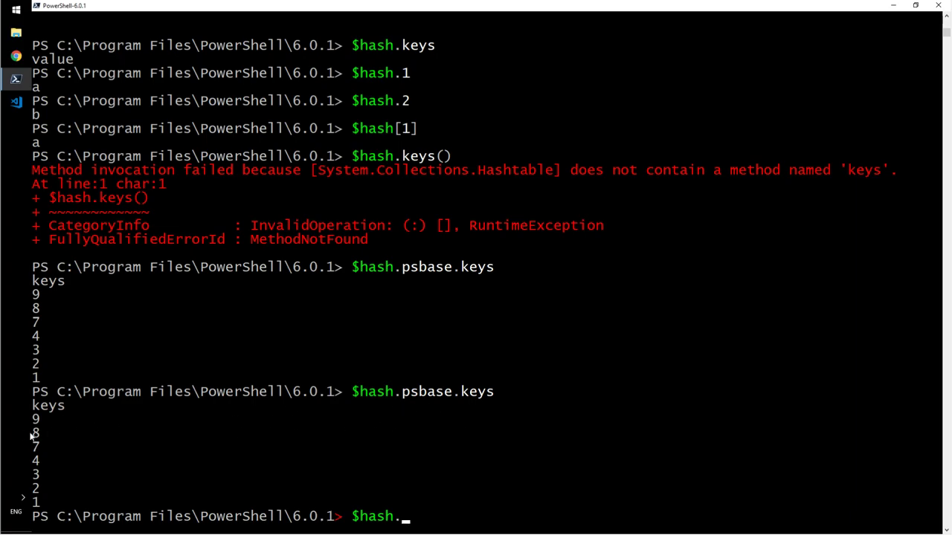
mouse_move(261, 306)
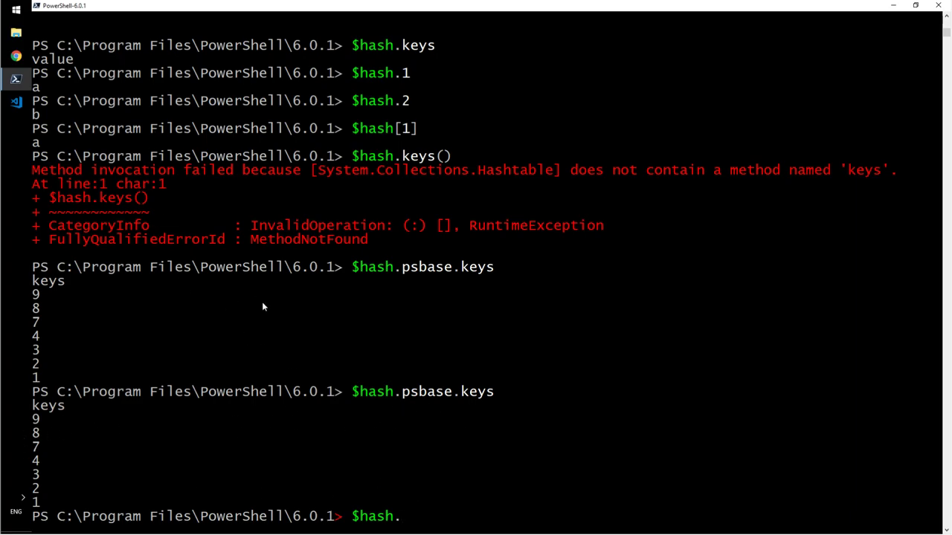
mouse_move(494, 402)
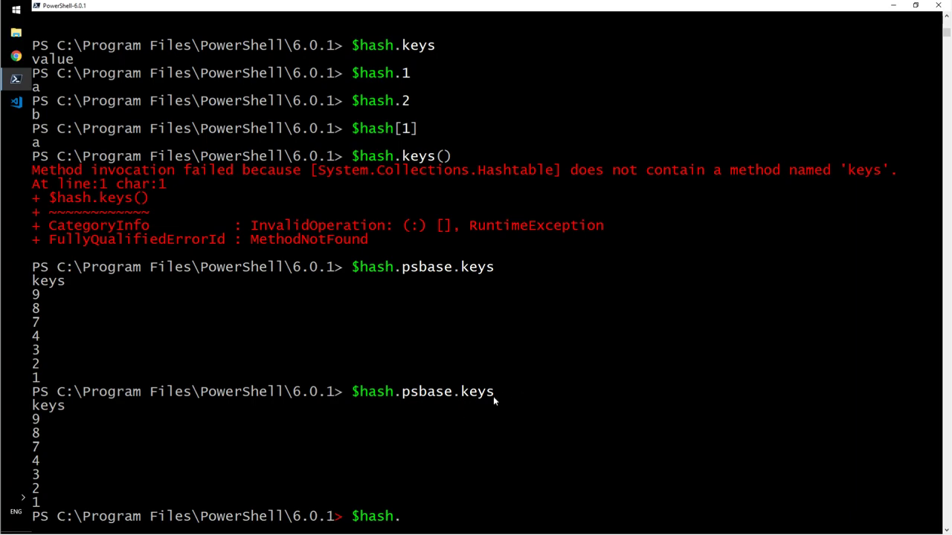
mouse_move(446, 482)
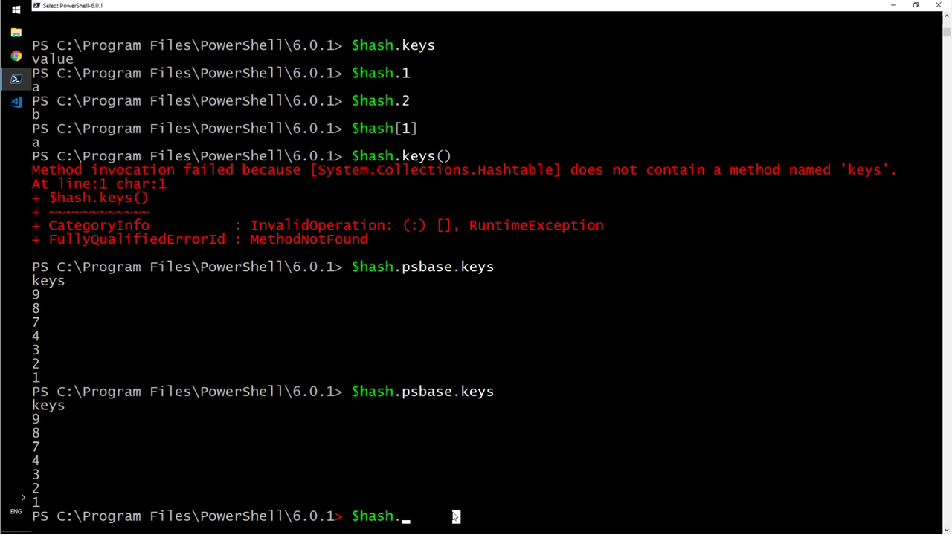
Remove the 'keys' entry with $hash.remove('keys') and confirm $hash.keys lists 9 down to 1.
text(rem)
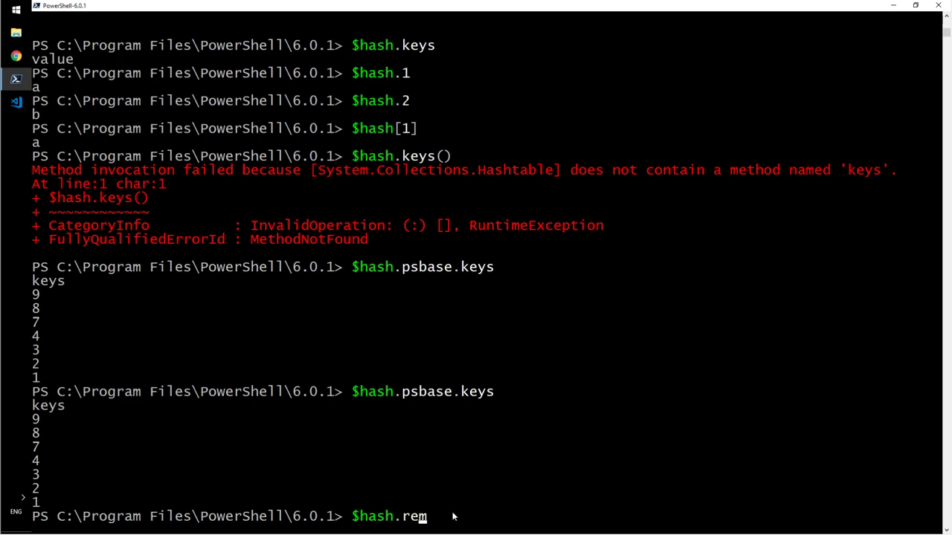
key(Backspace)
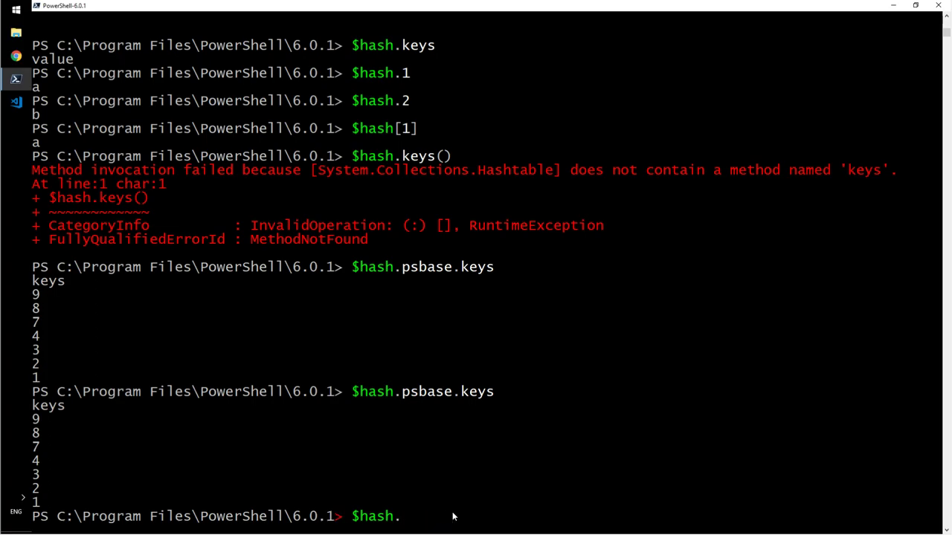
text(keys)
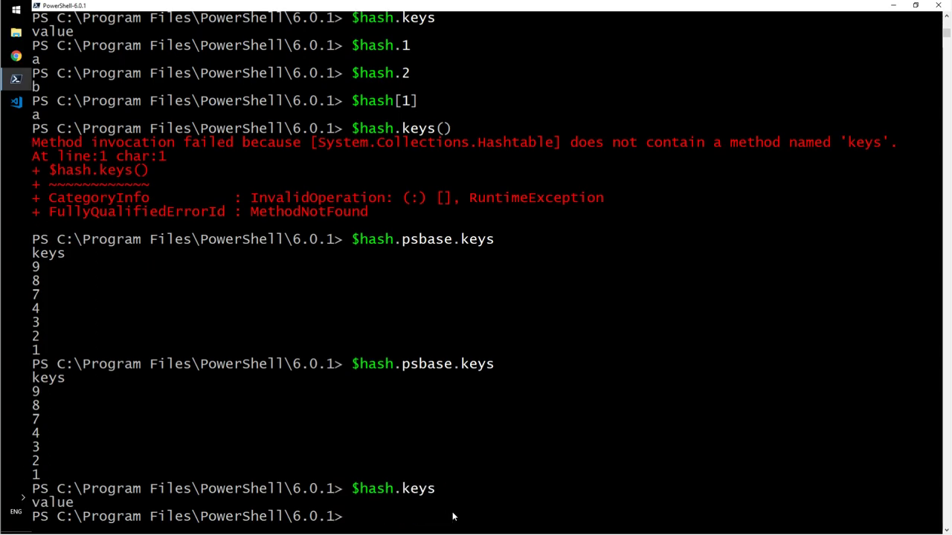
text($hash)
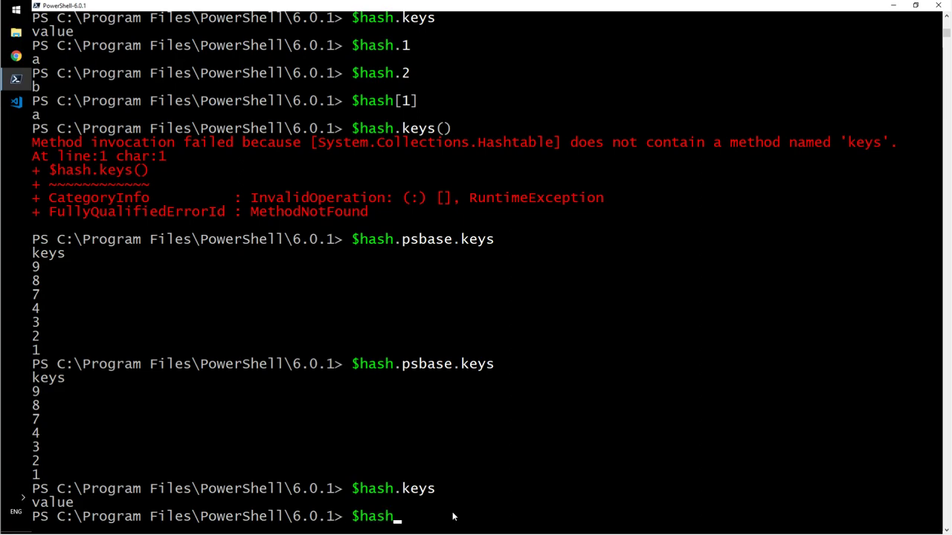
text(remove)
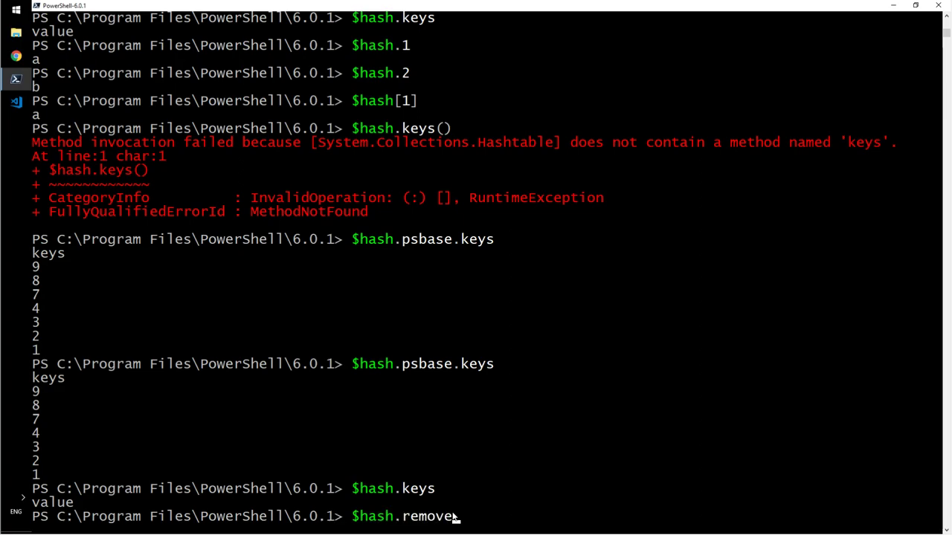
text(('keys)
text($hash)
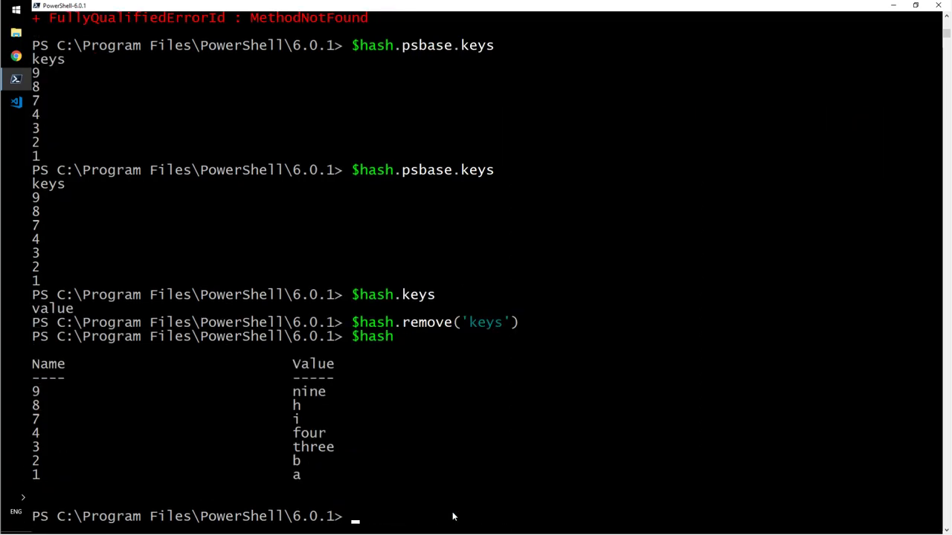
mouse_move(434, 481)
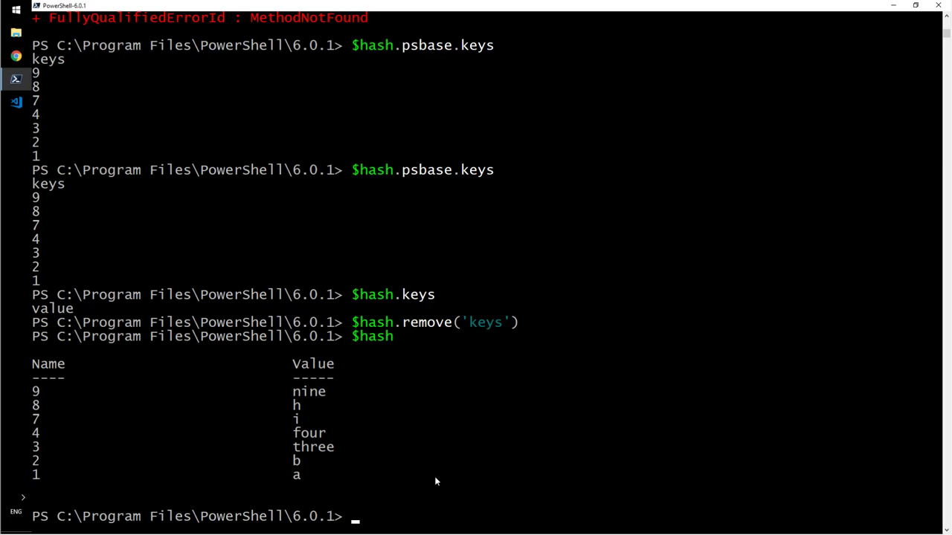
text($hash.keys)
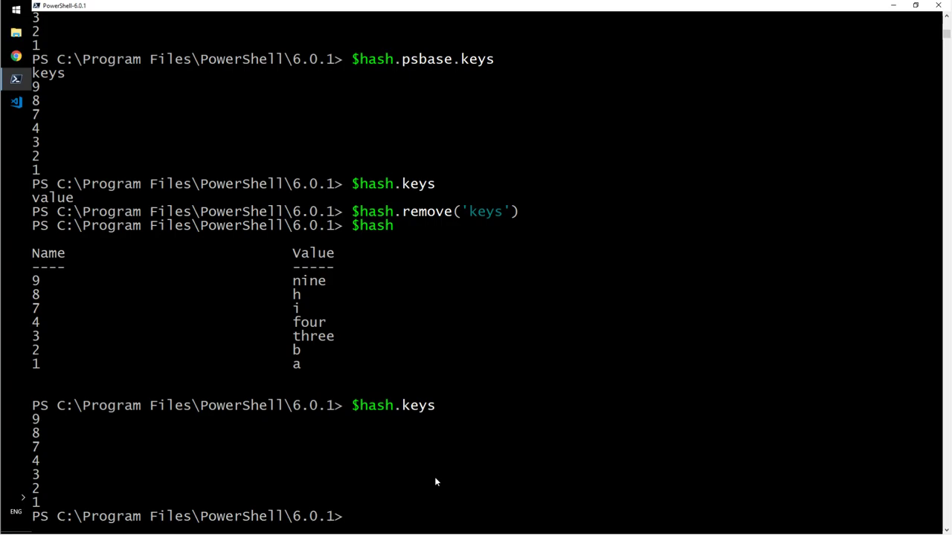
mouse_move(464, 425)
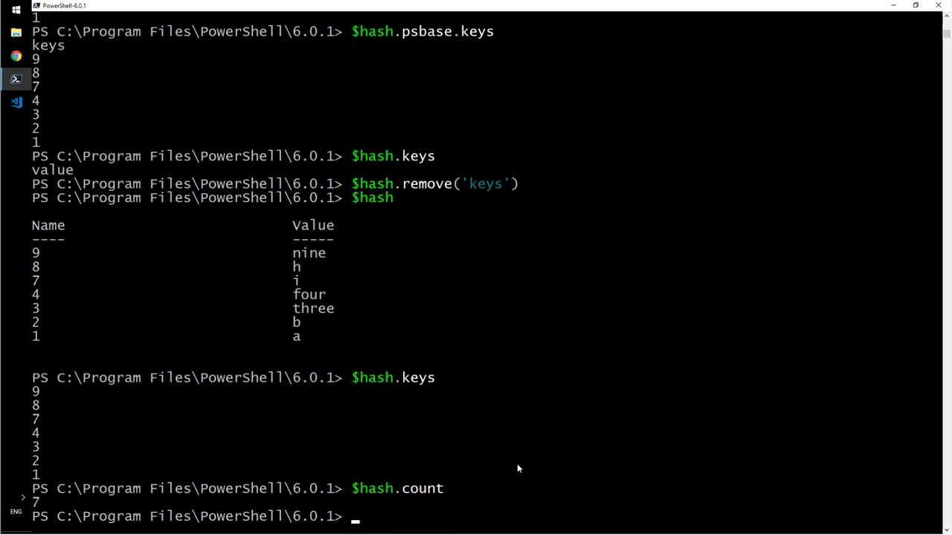
Check $hash.count (7), $hash.length (1) and Tab-completed $hash.IsFixedSize (False).
text($hash.length)
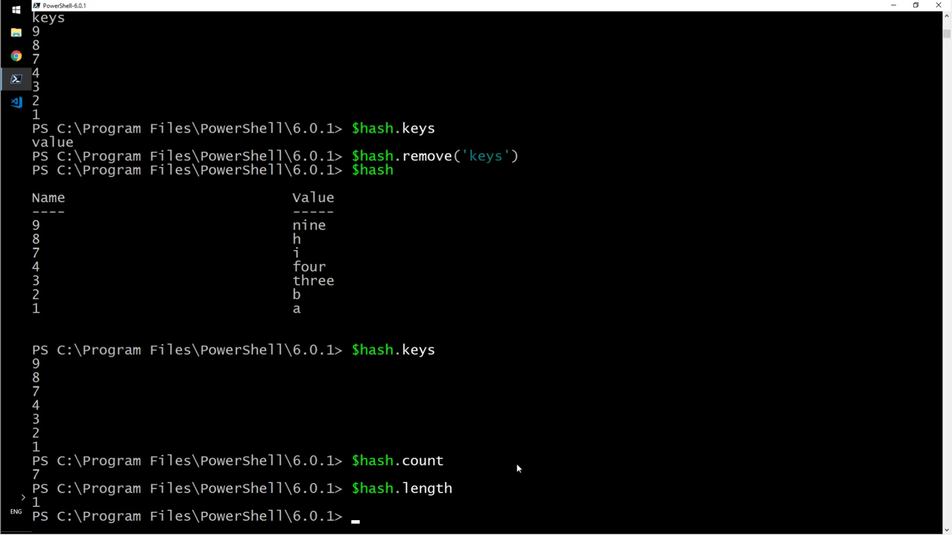
mouse_move(574, 458)
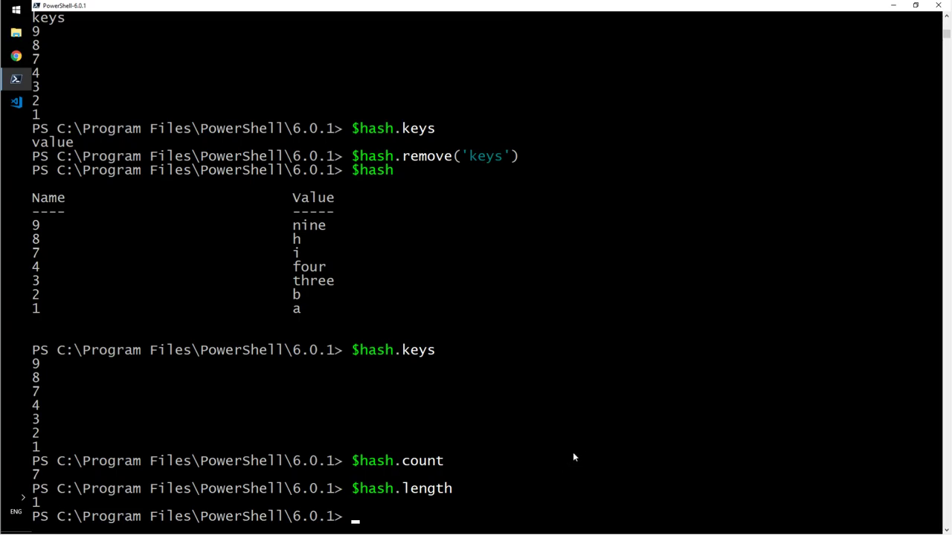
text($hash.fi)
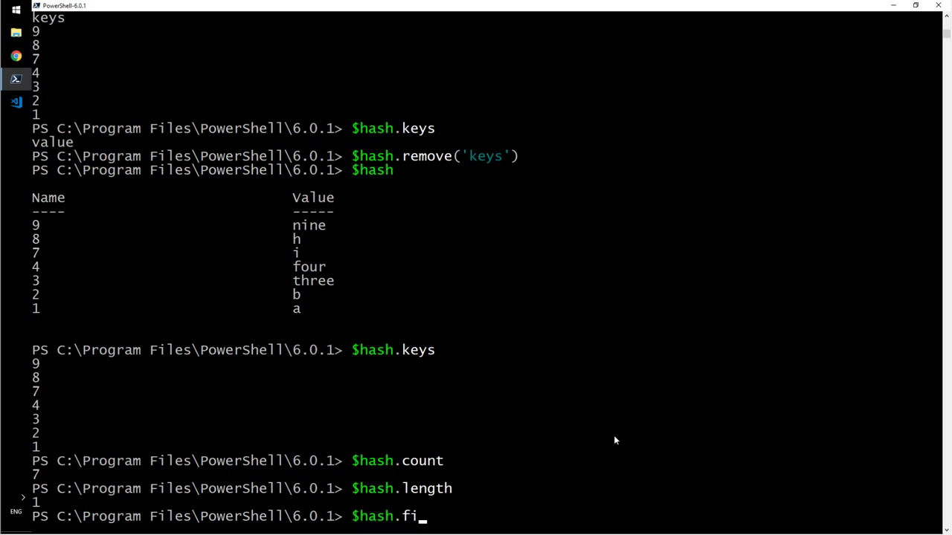
text(sfix)
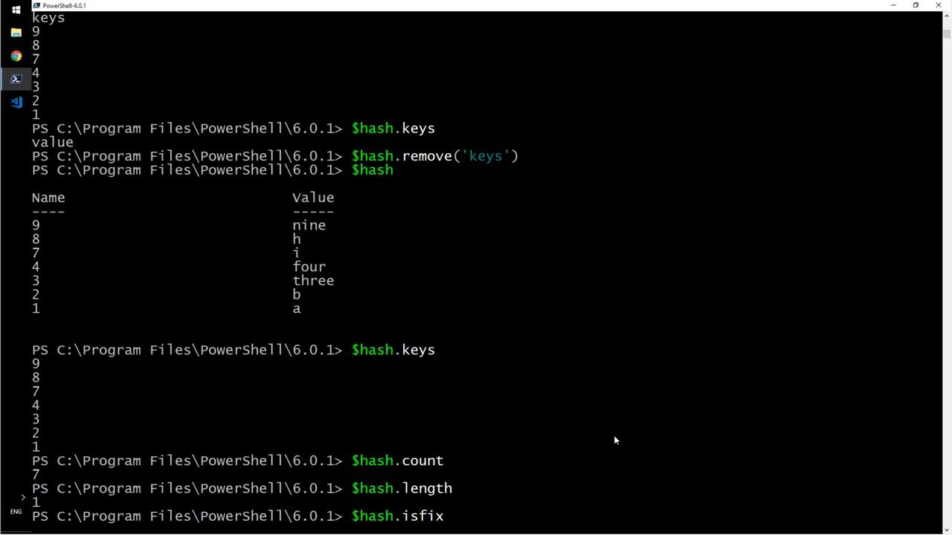
key(Enter)
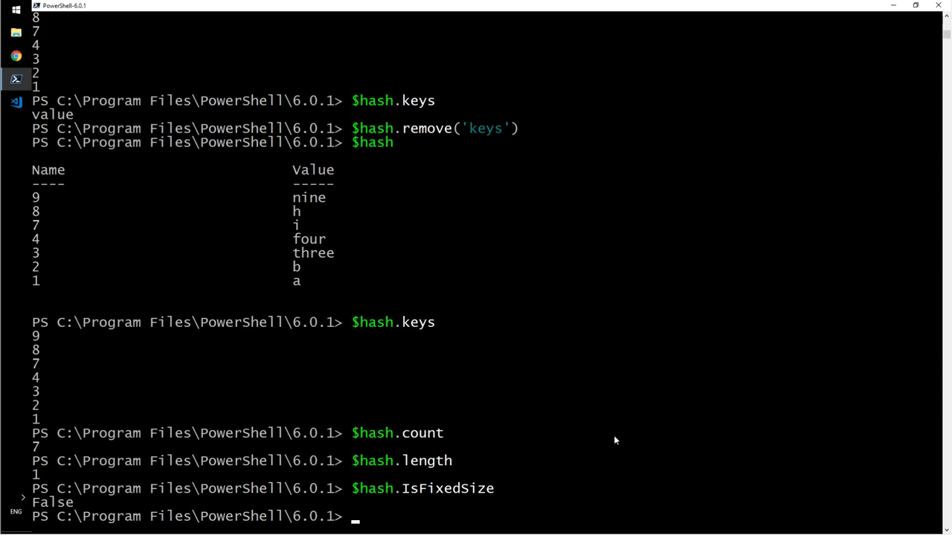
Run $hash.Contains(1), which returns True, and start a new $hash prompt.
text($)
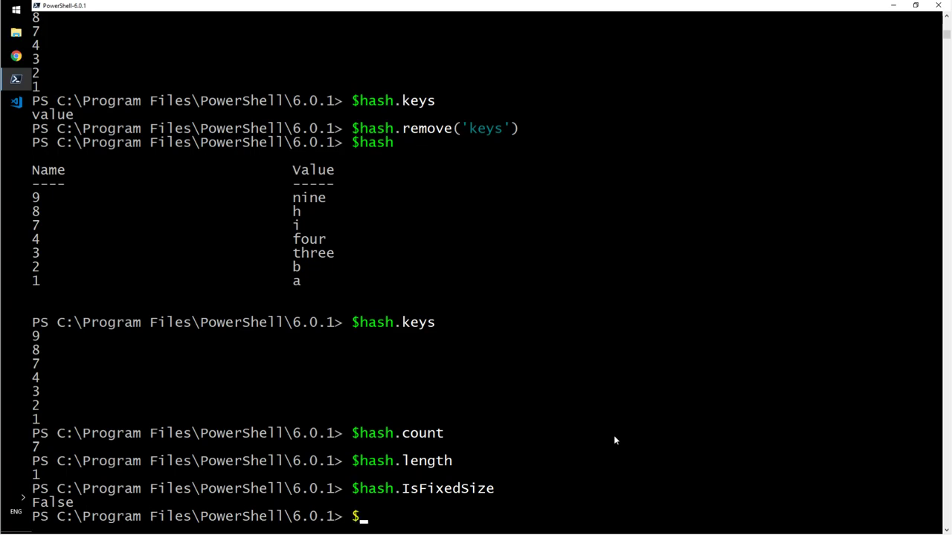
text($hash.)
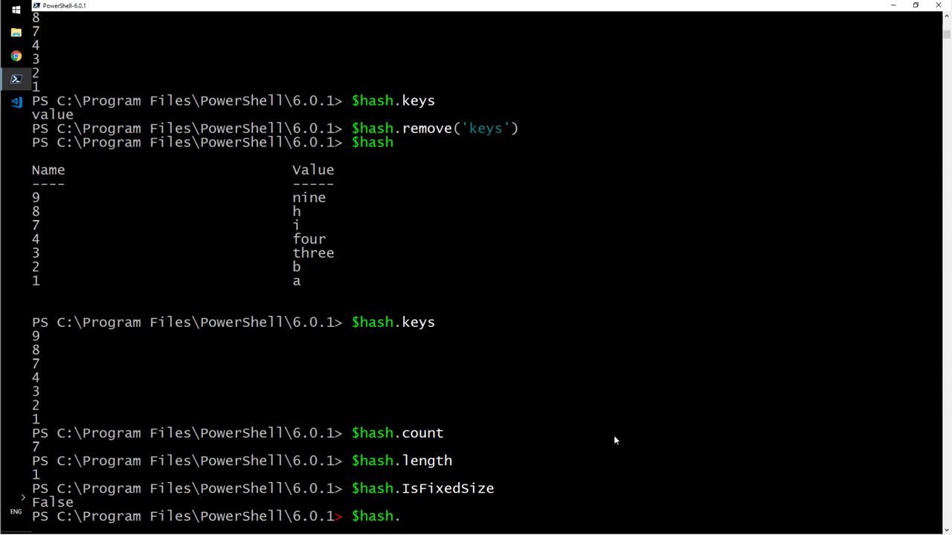
text(Contains(1)
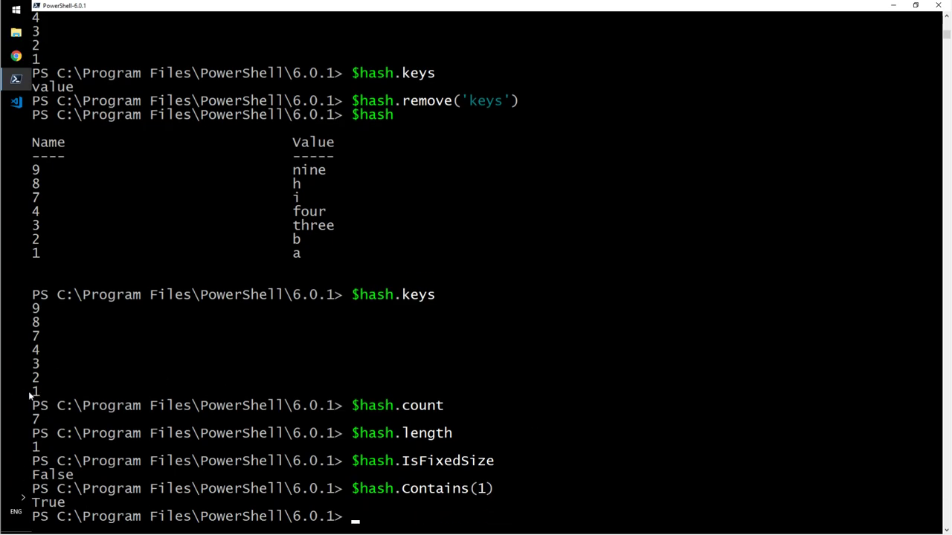
mouse_move(438, 476)
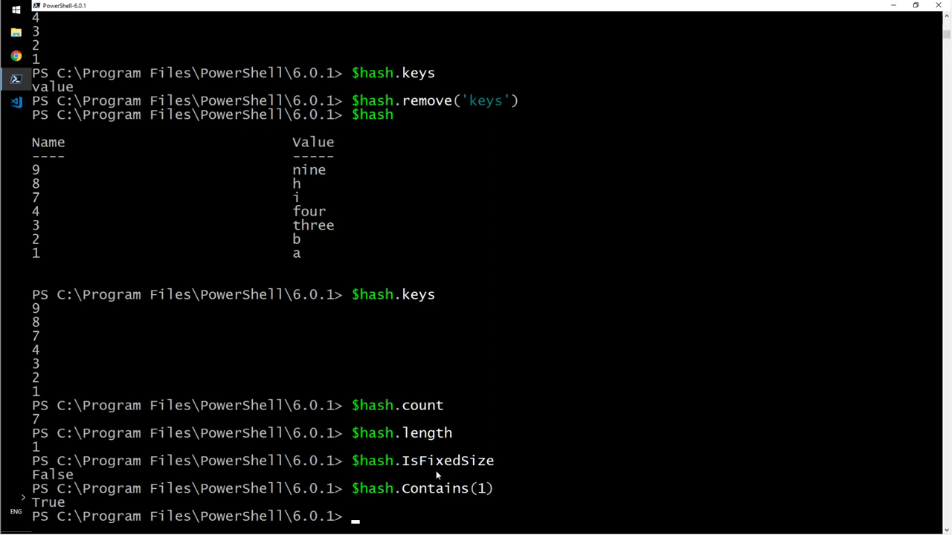
text($)
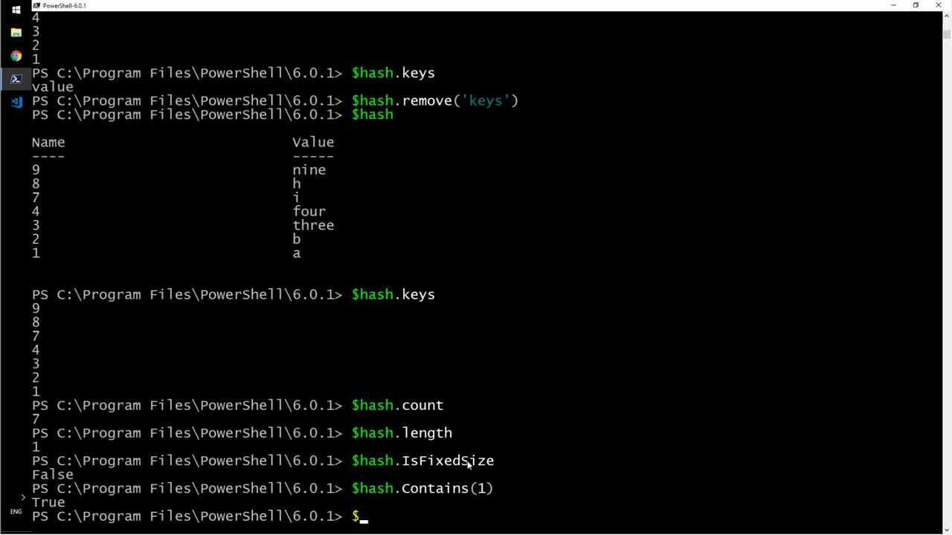
text(ahsh)
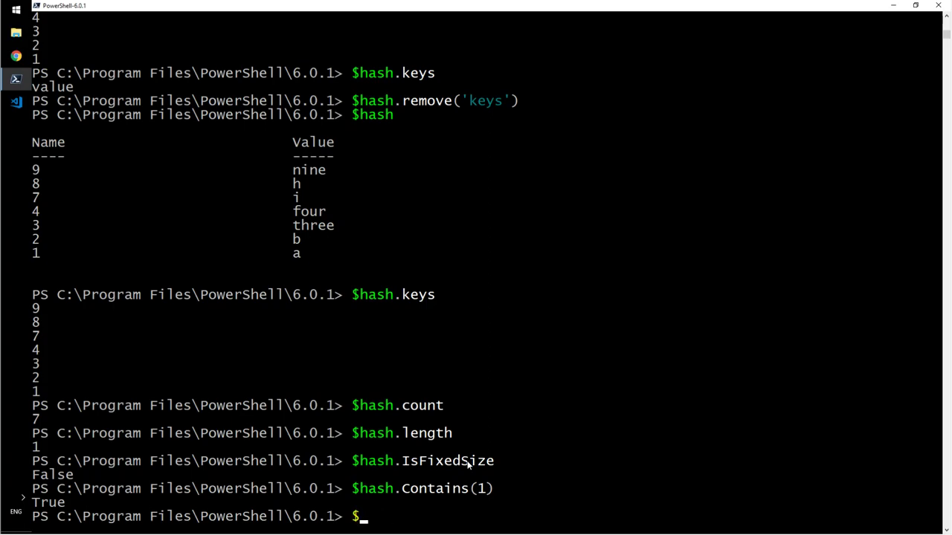
Launch Calculator and Notepad from Start menu searches 'calc' and 'notepad'.
text(p)
text(calc)
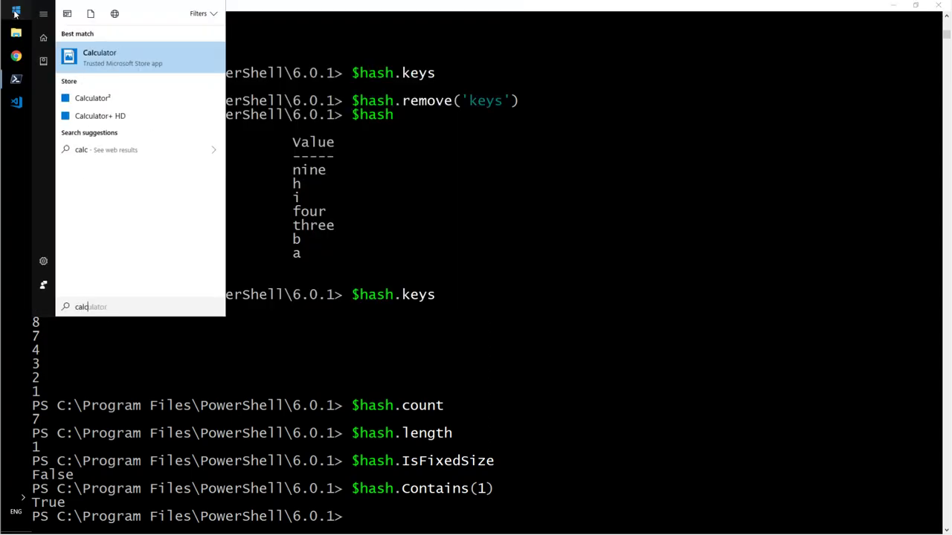
click(100, 57)
text(not)
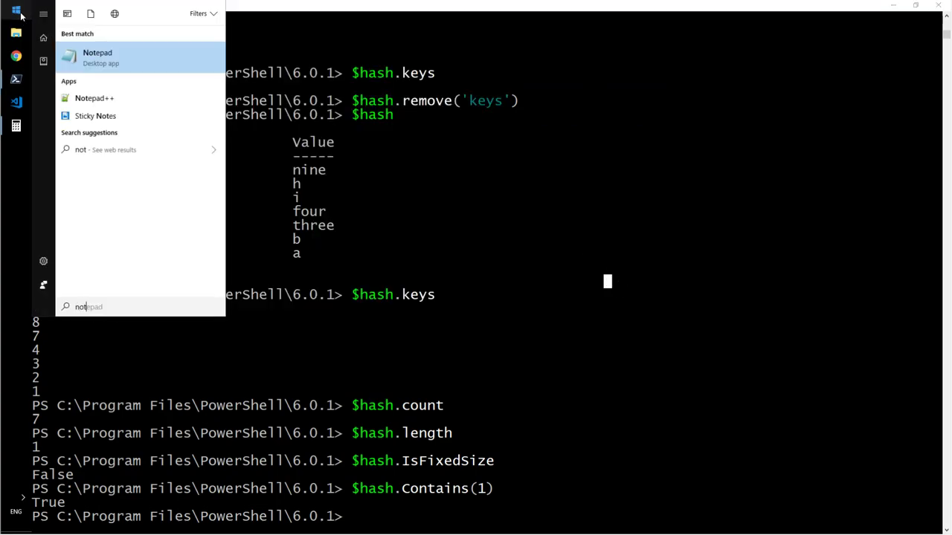
click(16, 13)
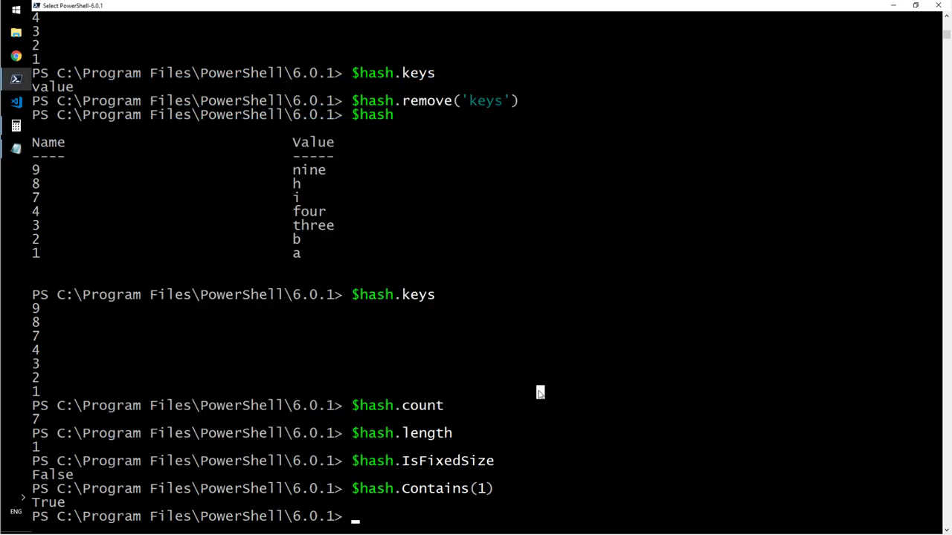
Run get-process and scroll the list past Calculator and notepad to svchost and System.
text(get-pr)
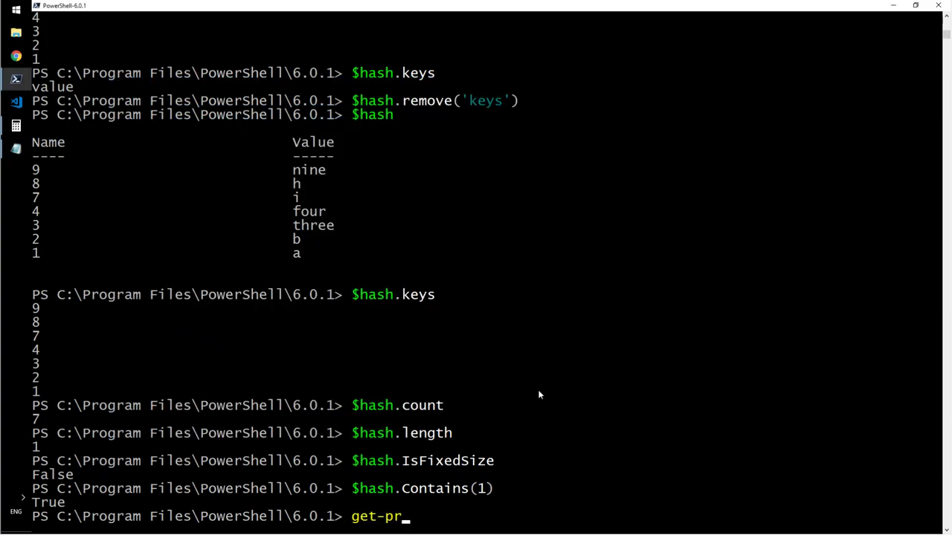
text(ocess)
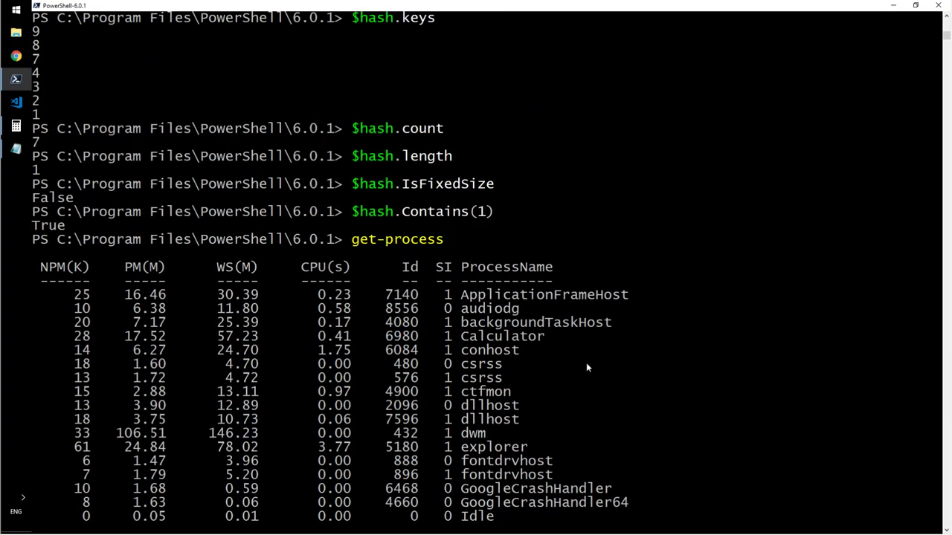
scroll(down, 3)
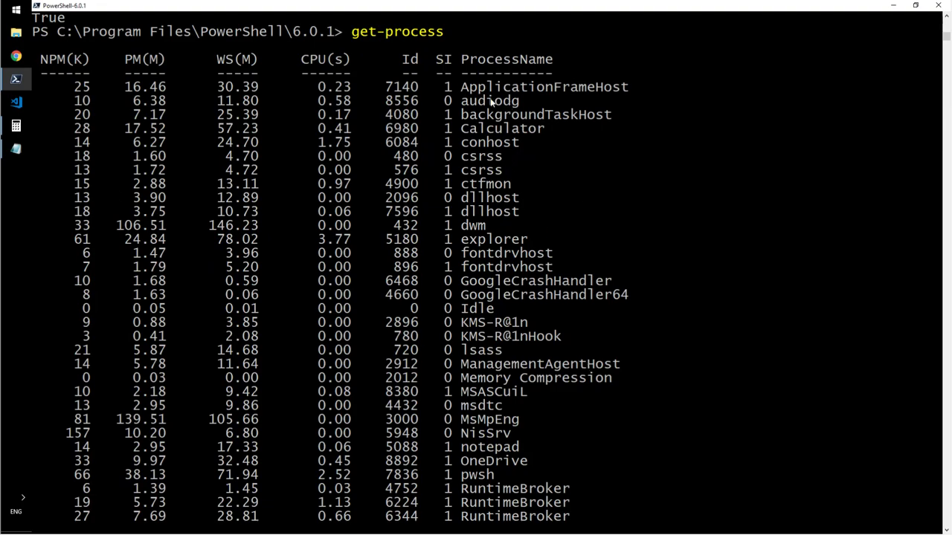
mouse_move(518, 140)
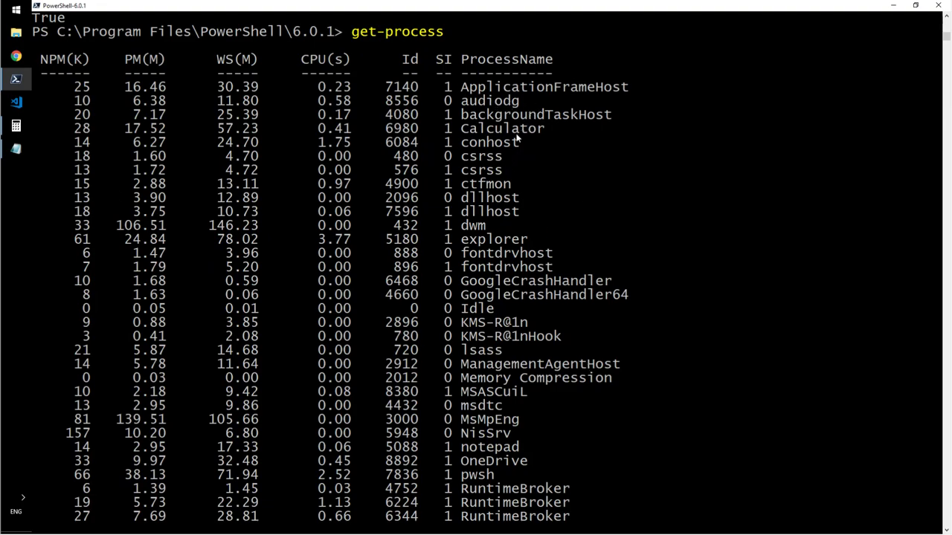
scroll(down, 3)
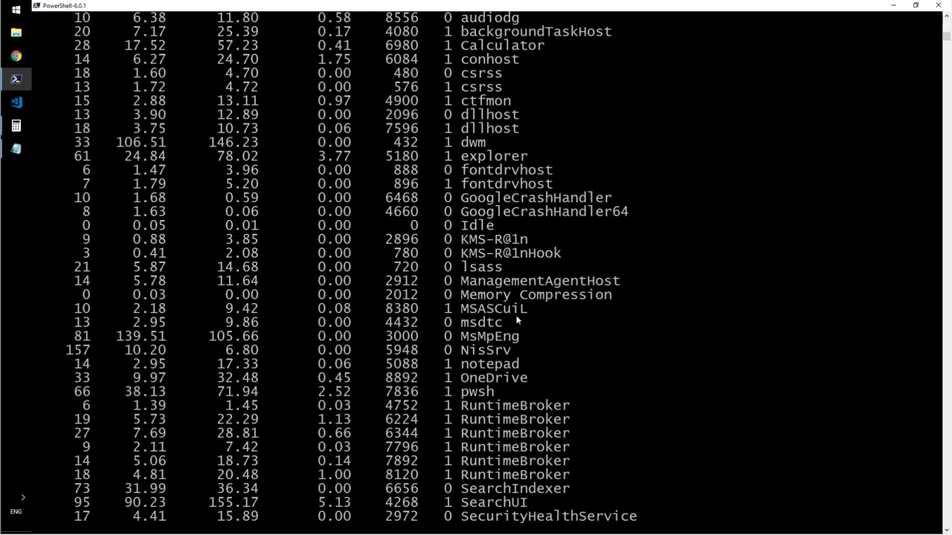
scroll(down, 3)
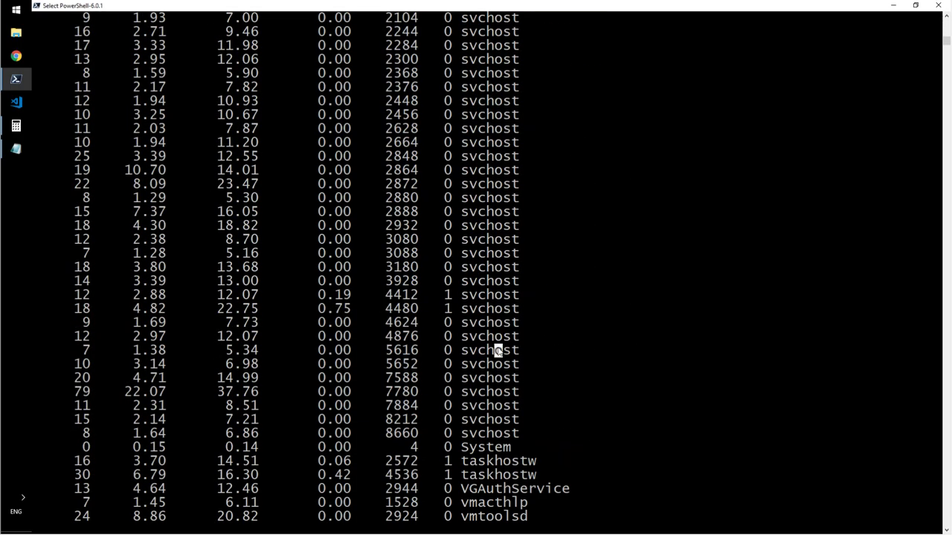
Store get-process Calculator in $ps_calc and display it (Id 6980) after a mistyped $ps-calc.
scroll(down, 3)
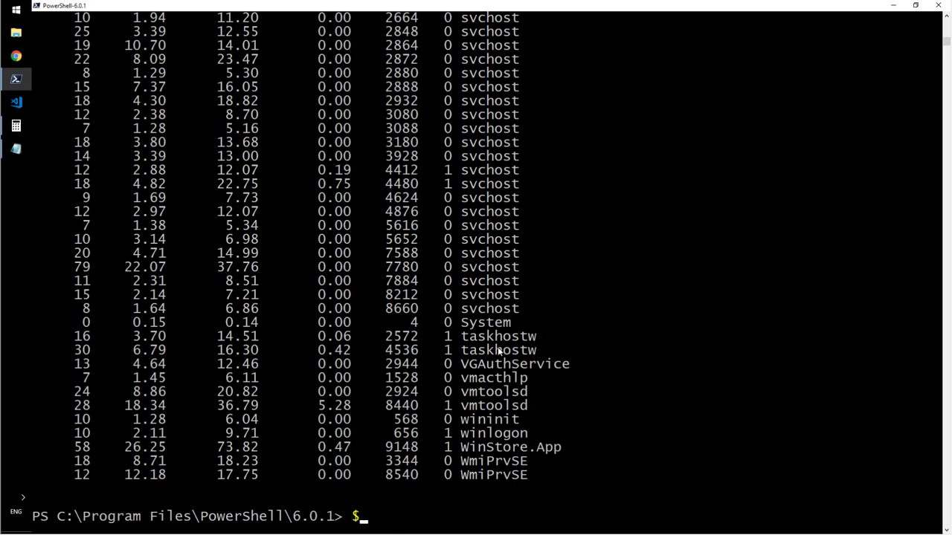
text($ps_calc =)
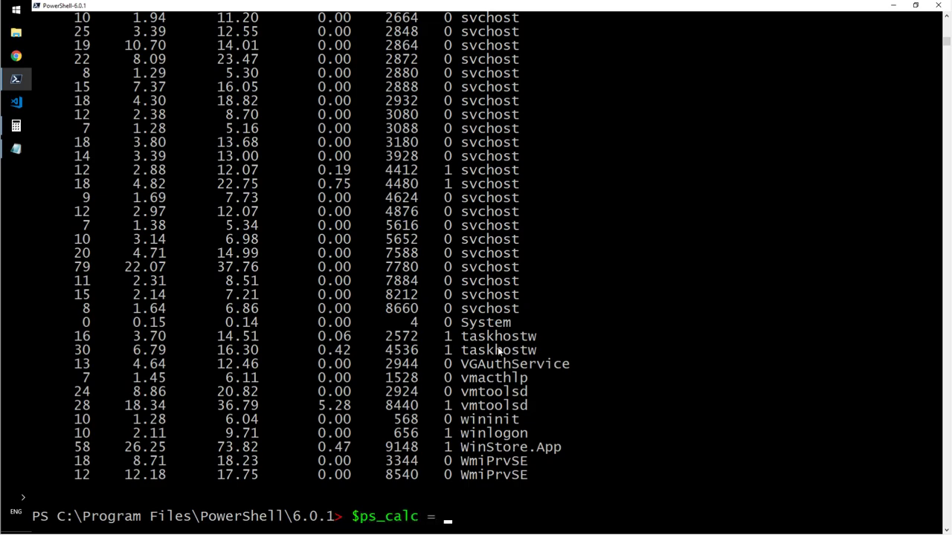
text(get-process)
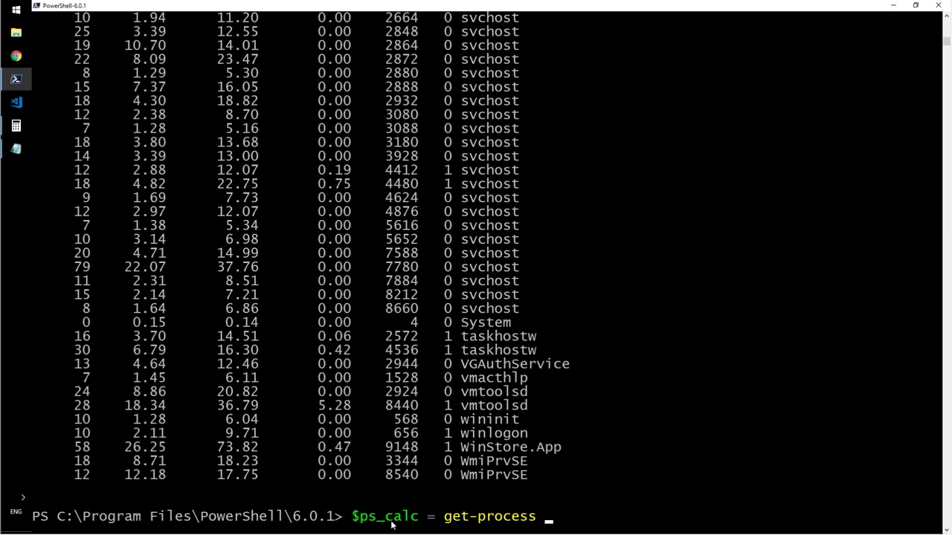
mouse_move(587, 521)
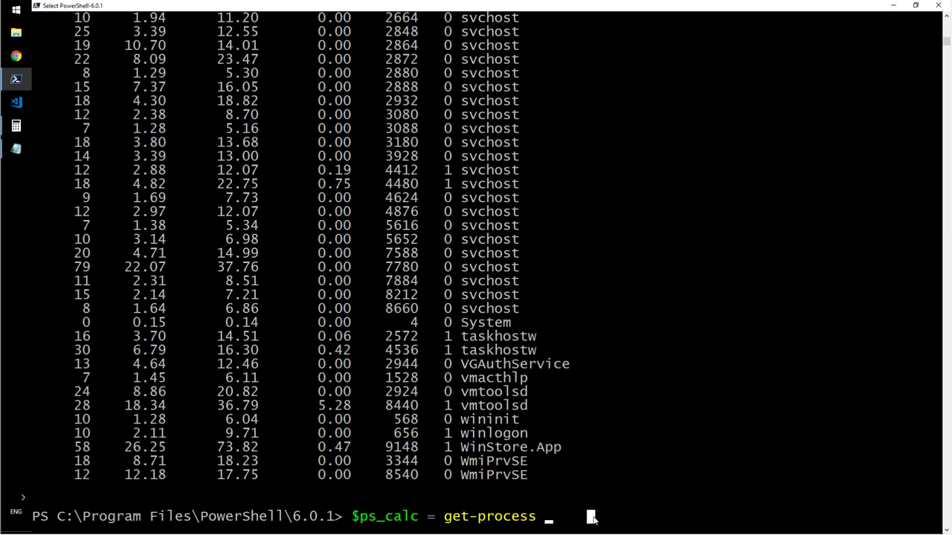
text(ca)
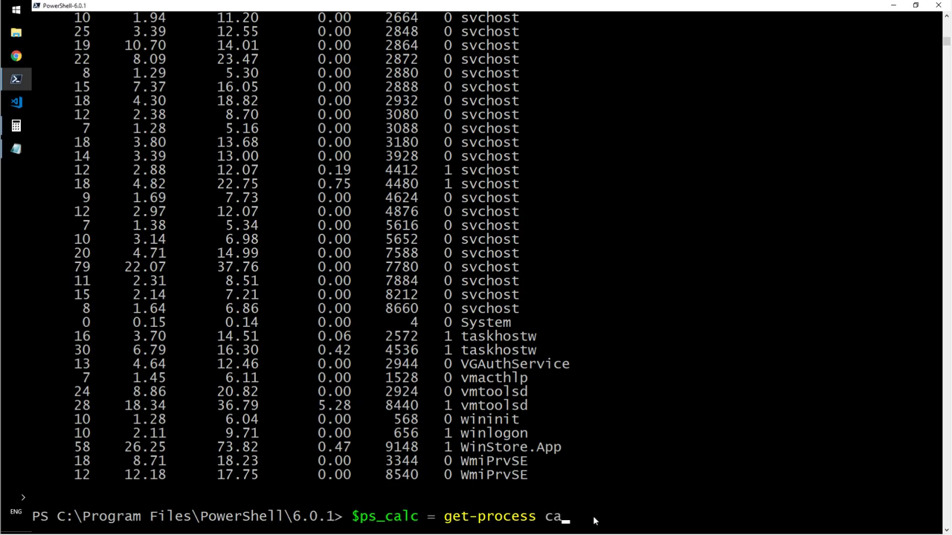
text(lculator)
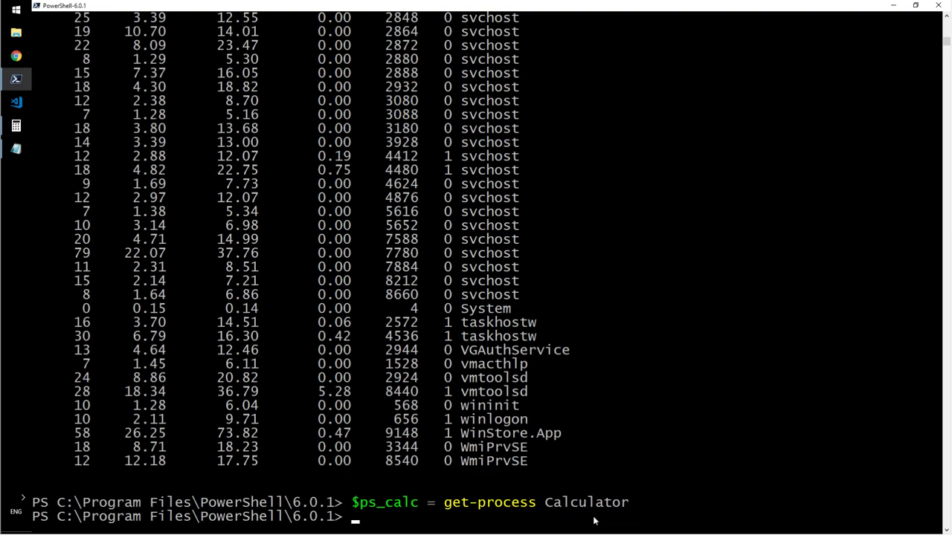
text($ps-calc)
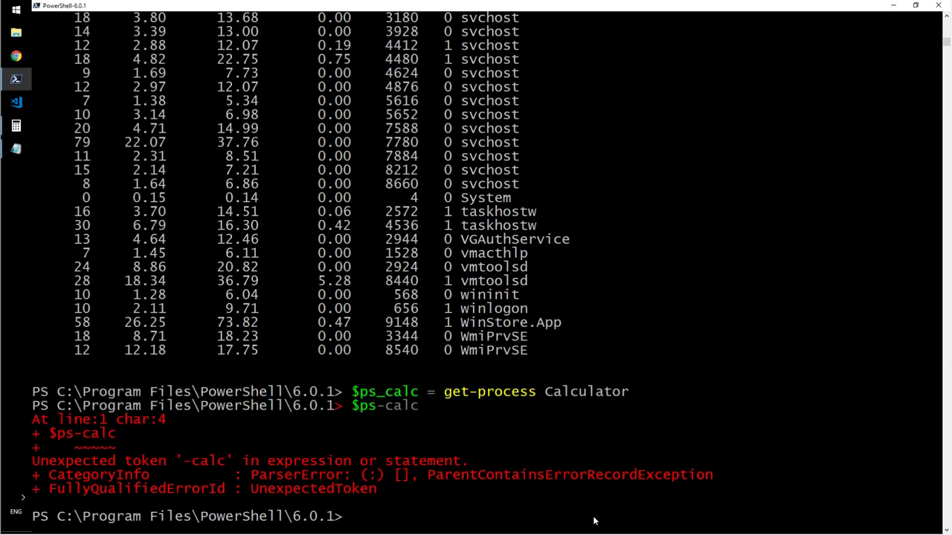
text($ps_calc)
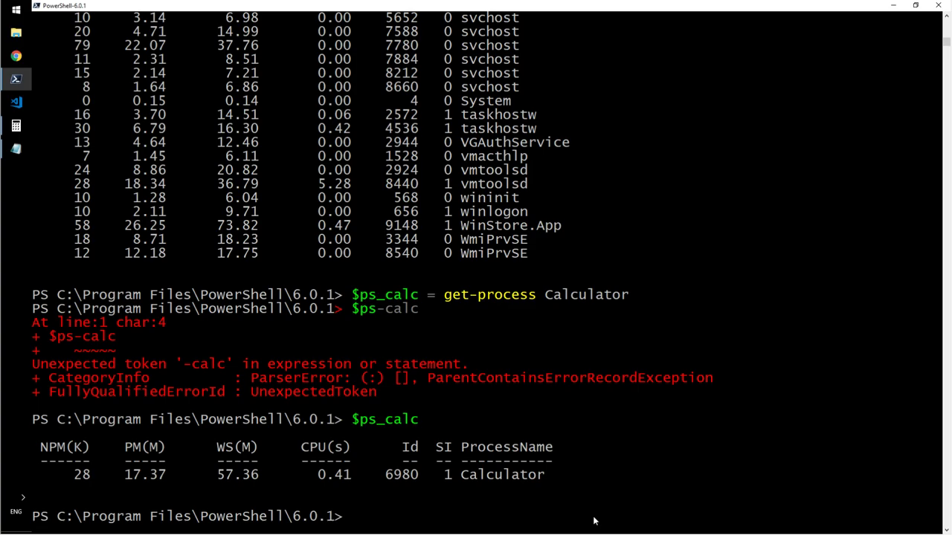
Assign the Calculator process to $ps_calc and the notepad process to $ps_np.
text($ps_calc = get-process Calculator)
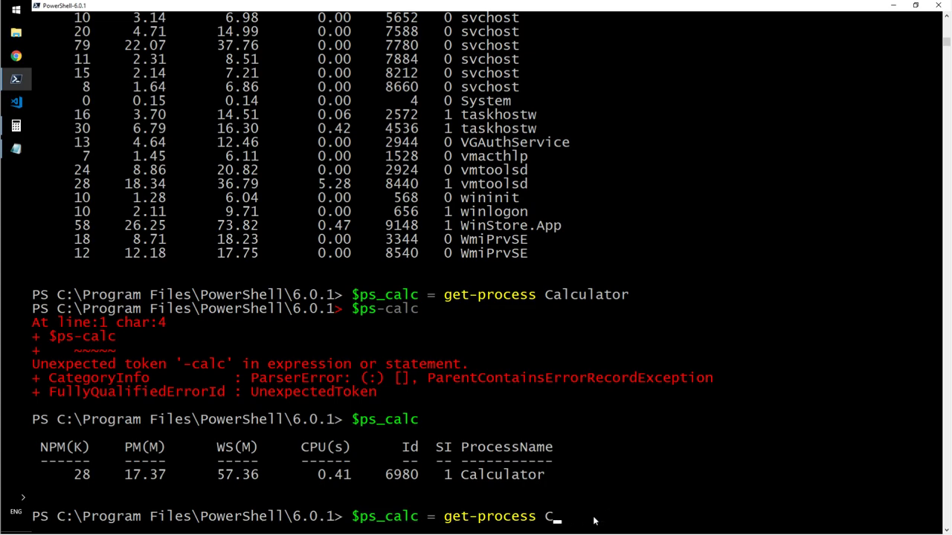
text(notepad)
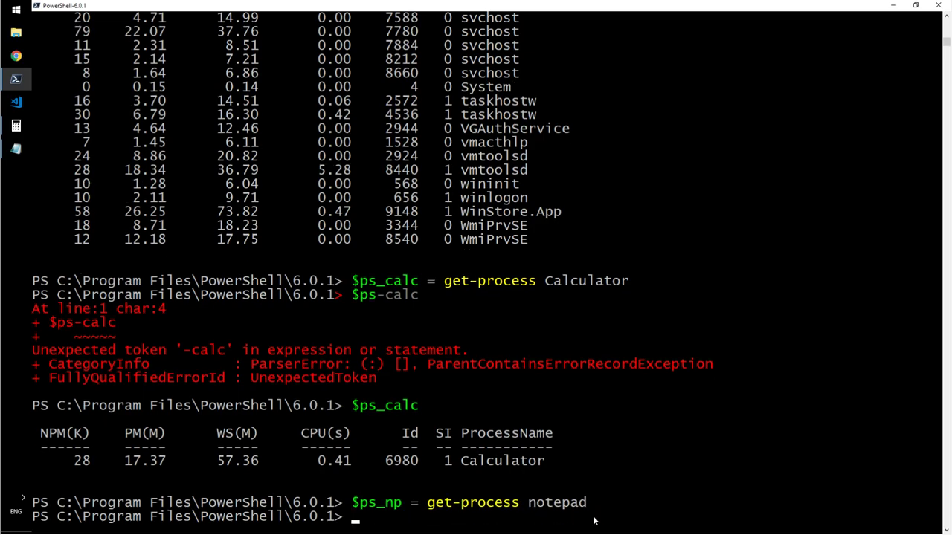
Create $procs=@{'calculator'=$ps_calc; 'notepad'=$ps_np} and list its two entries.
text($pro)
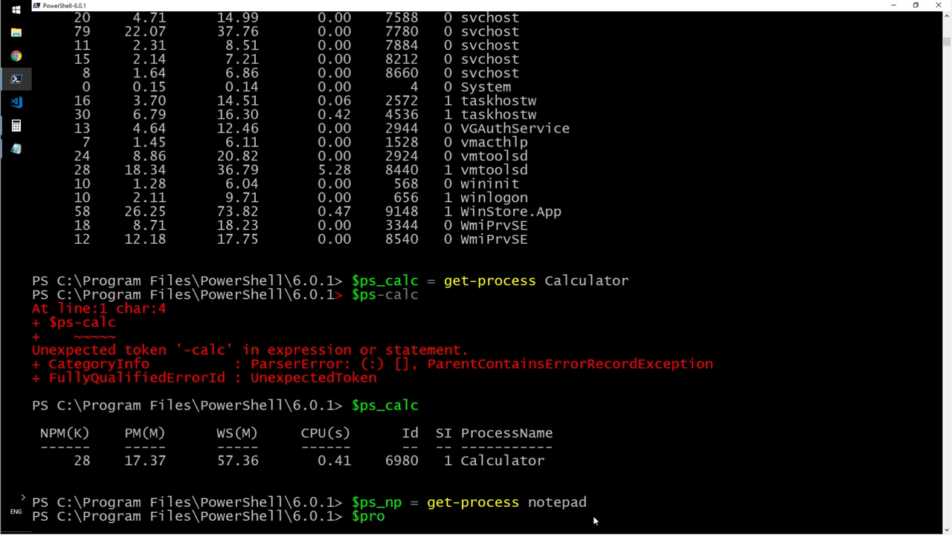
text(cs)
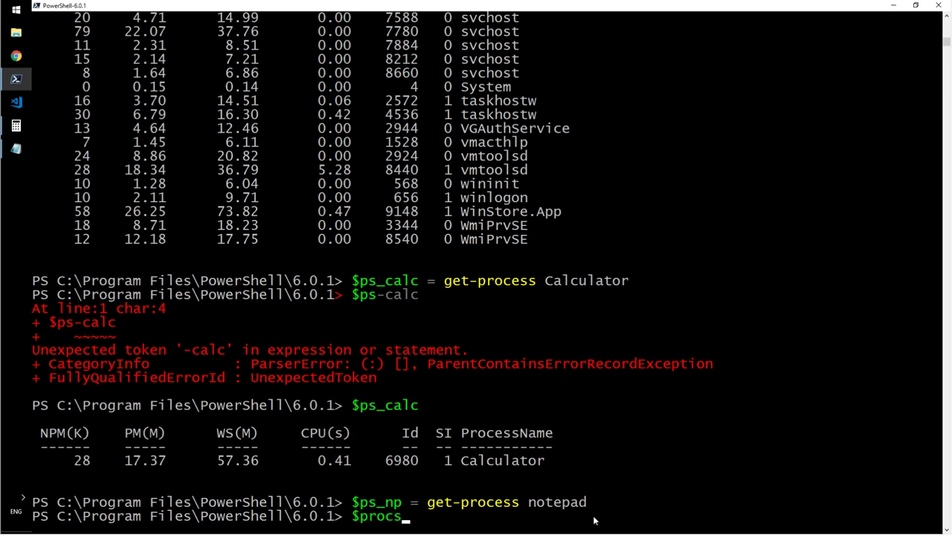
text(=)
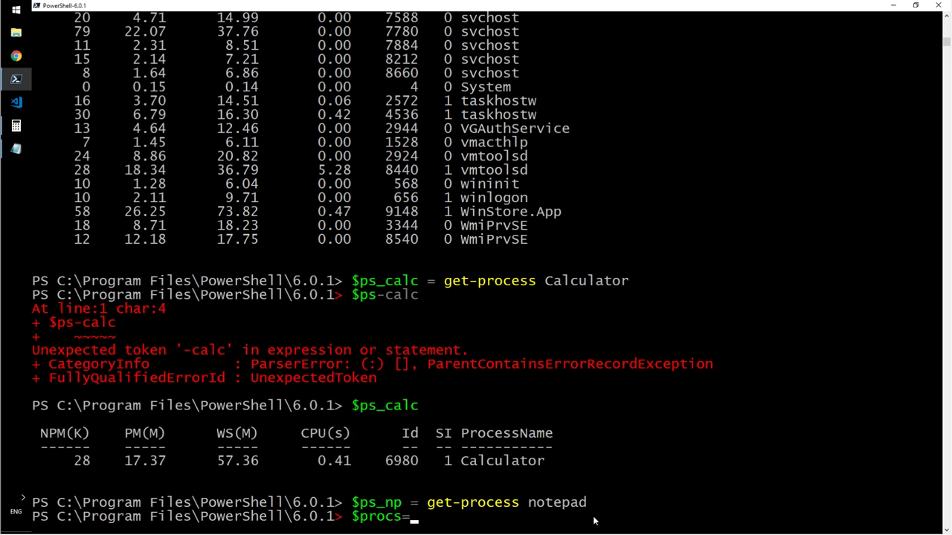
text(@)
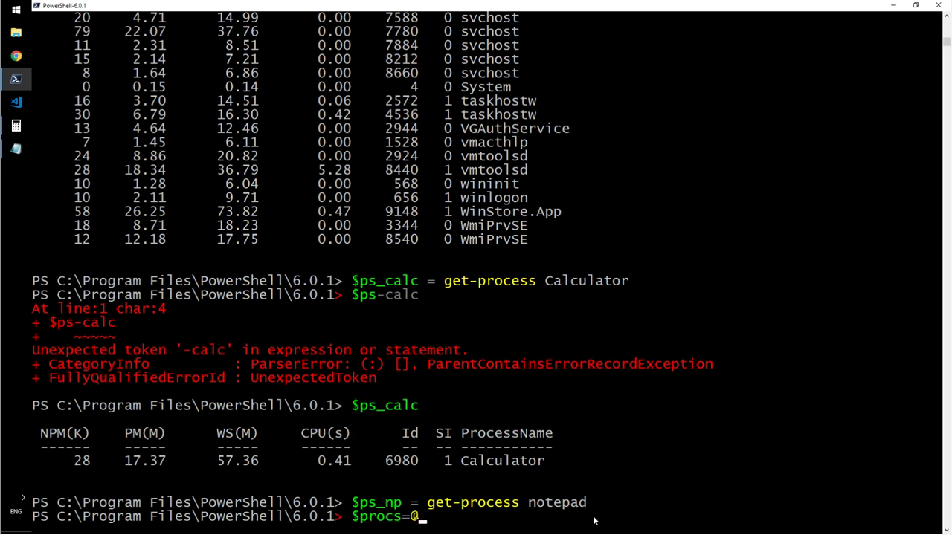
text({)
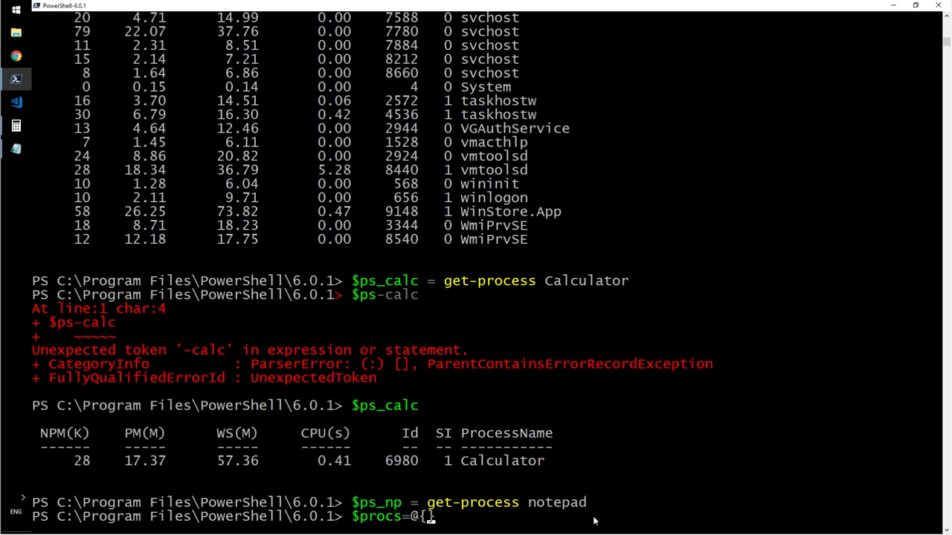
text(cal)
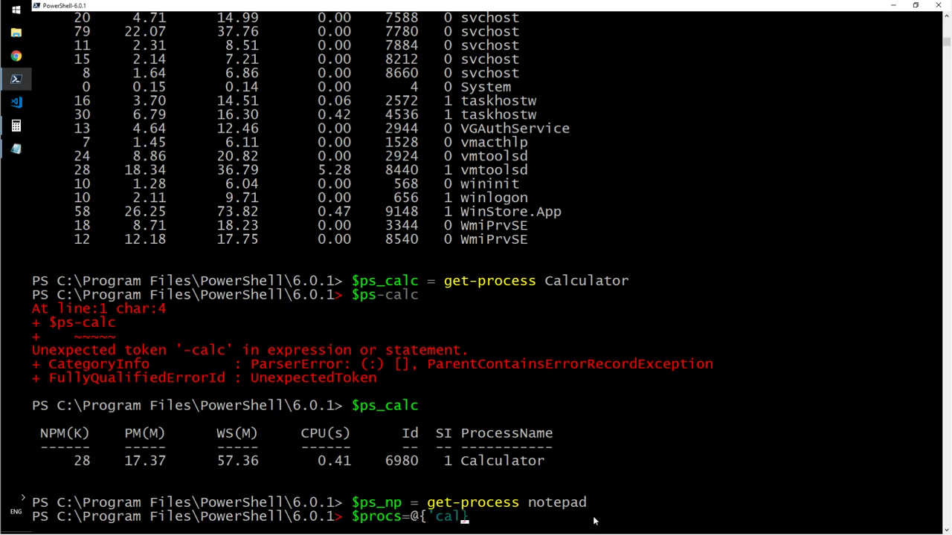
text(culator})
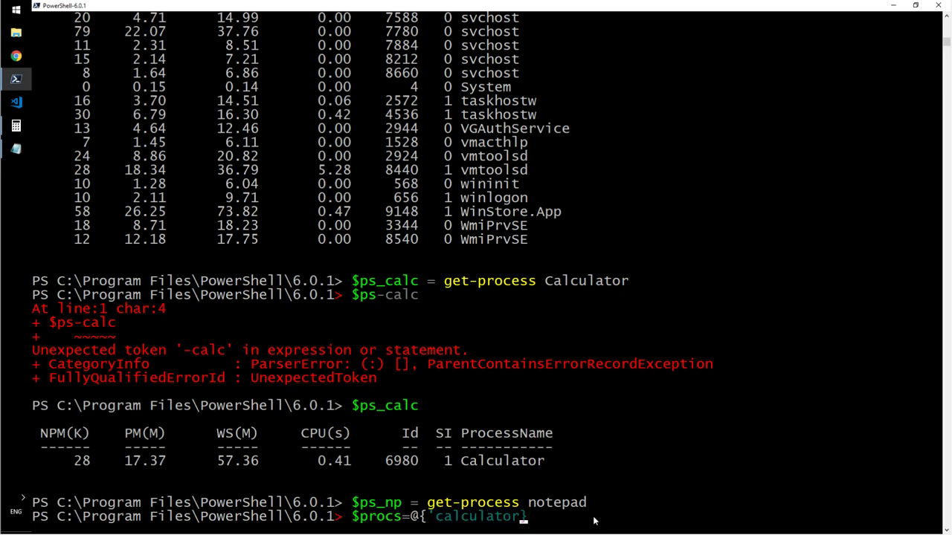
text('})
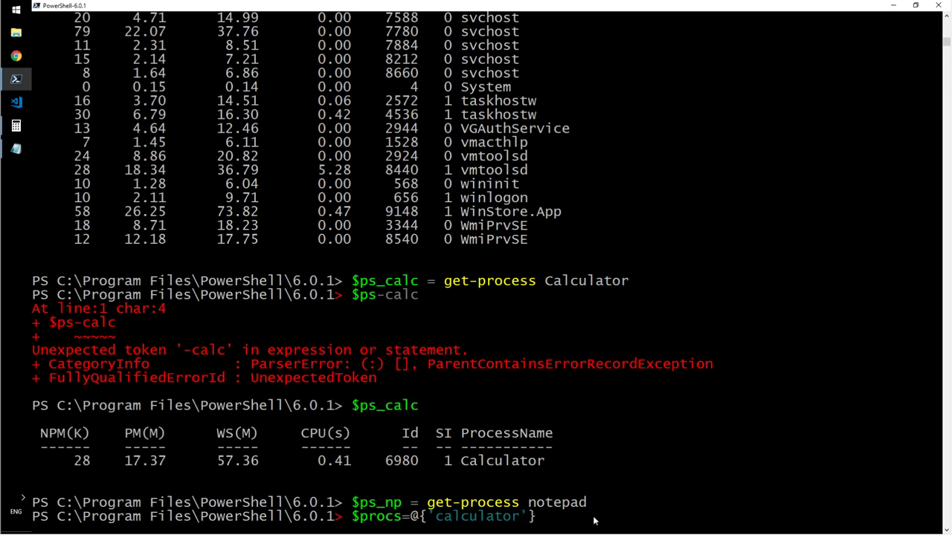
text(=$ps_calc;)
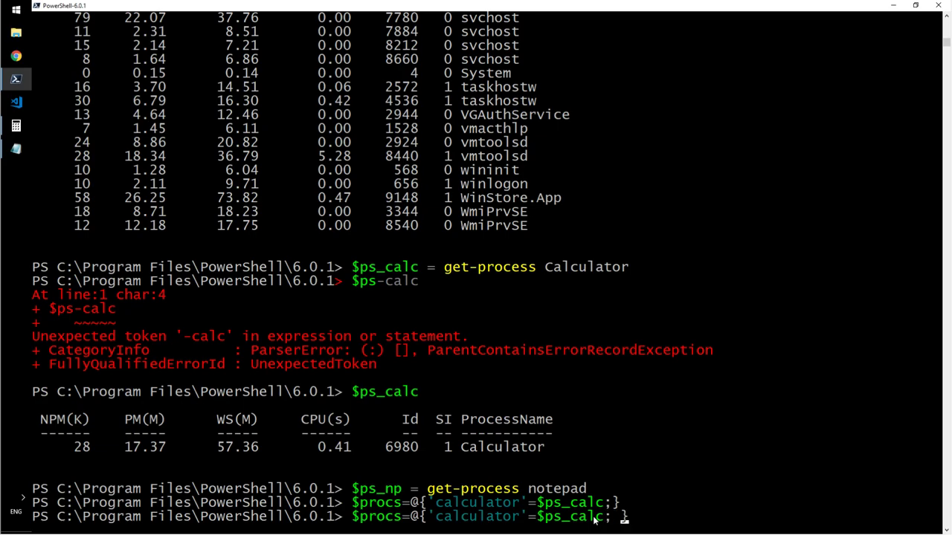
text('notepad})
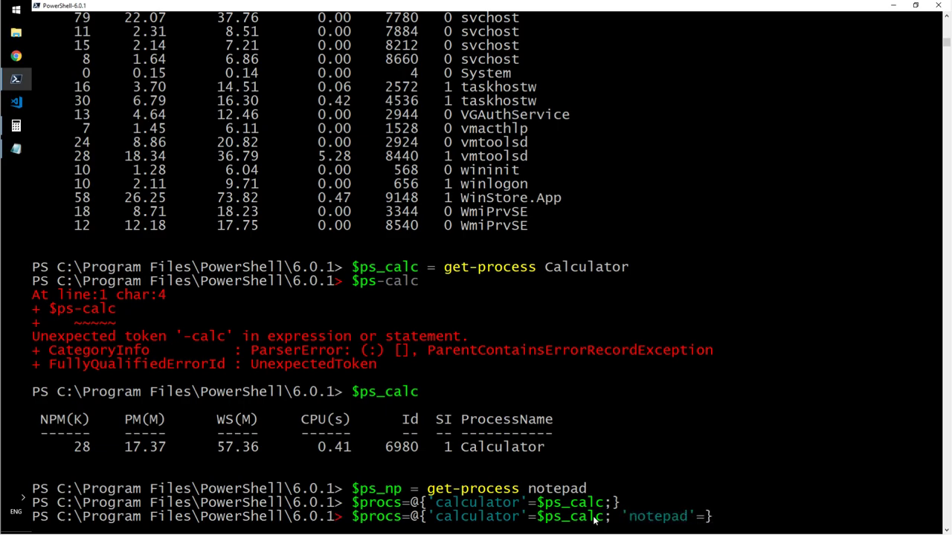
text($ps_n})
text($procs)
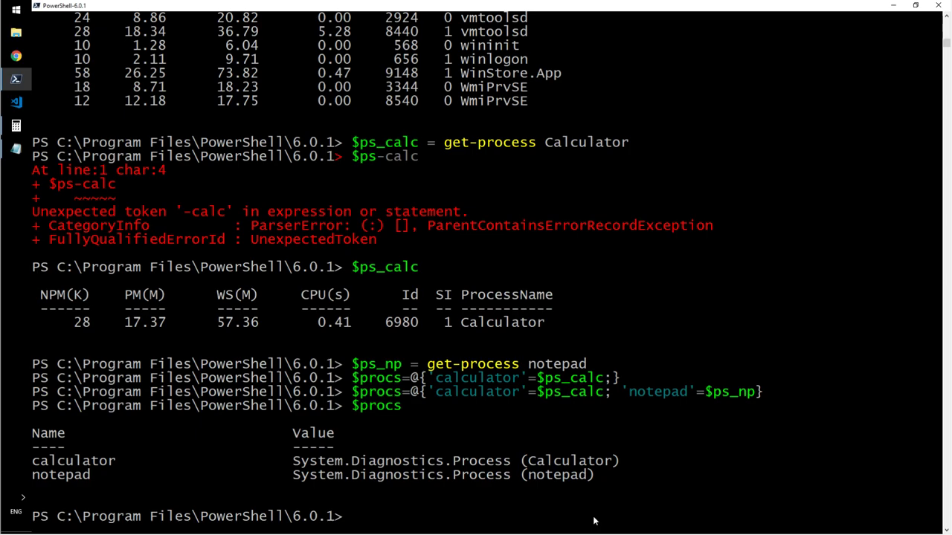
Retrieve $procs.calculator, returning the Calculator process (Id 6980).
text($)
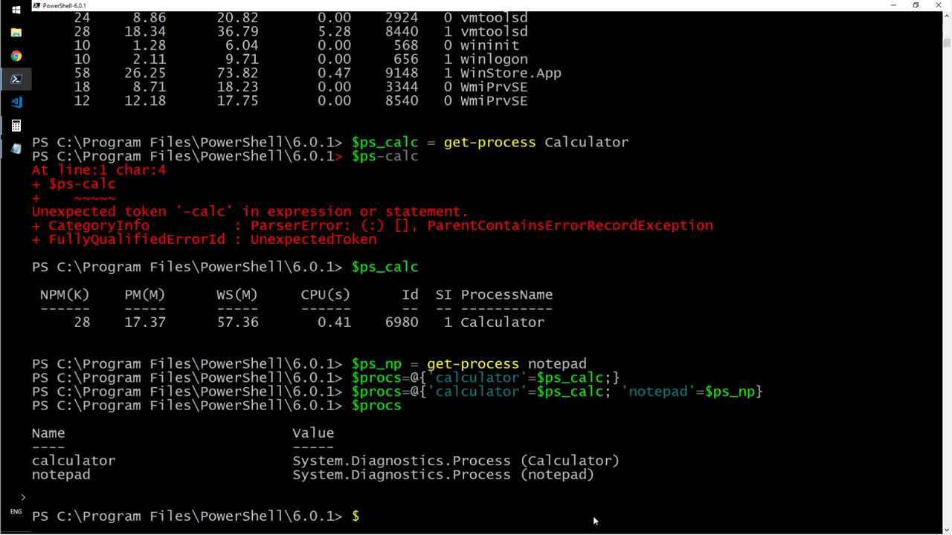
text($procs.)
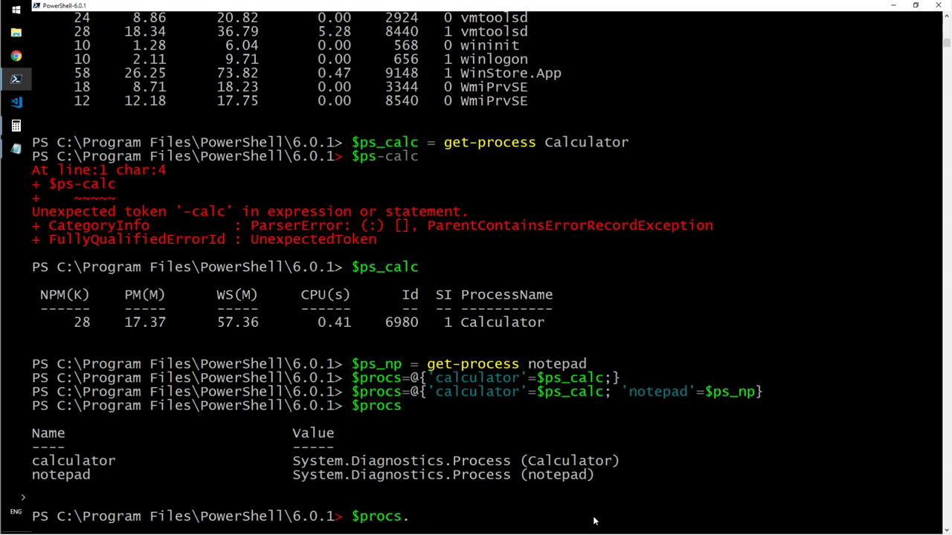
text(calculator)
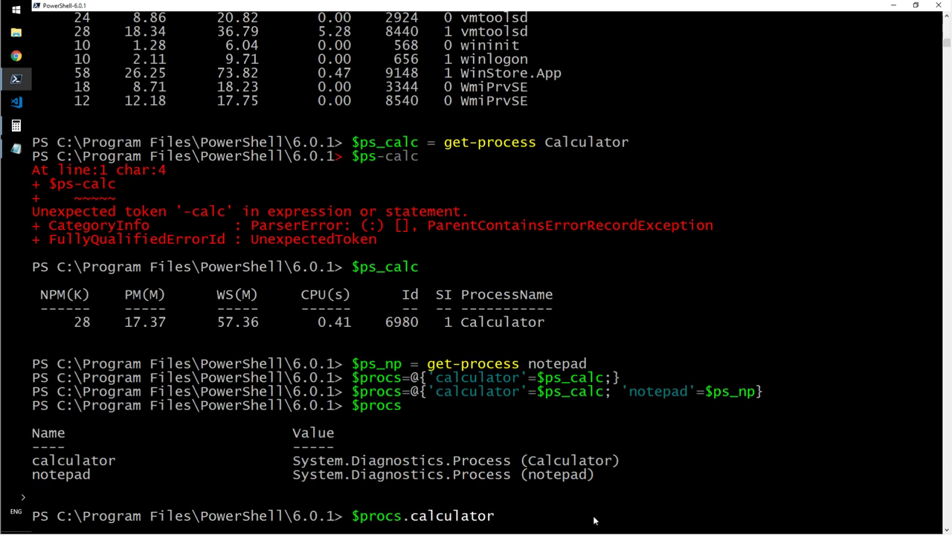
key(Enter)
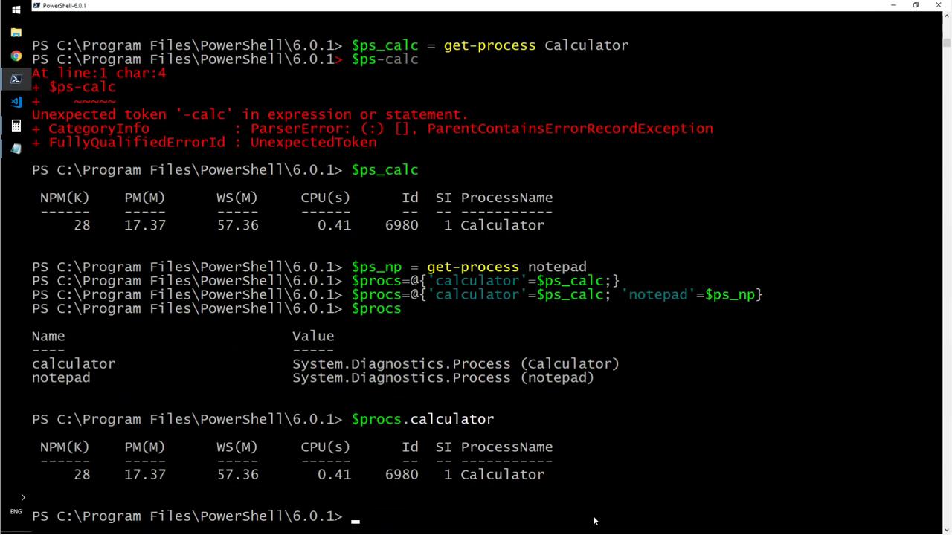
Retrieve $procs.notepad, returning the notepad process (Id 5088).
text($procs)
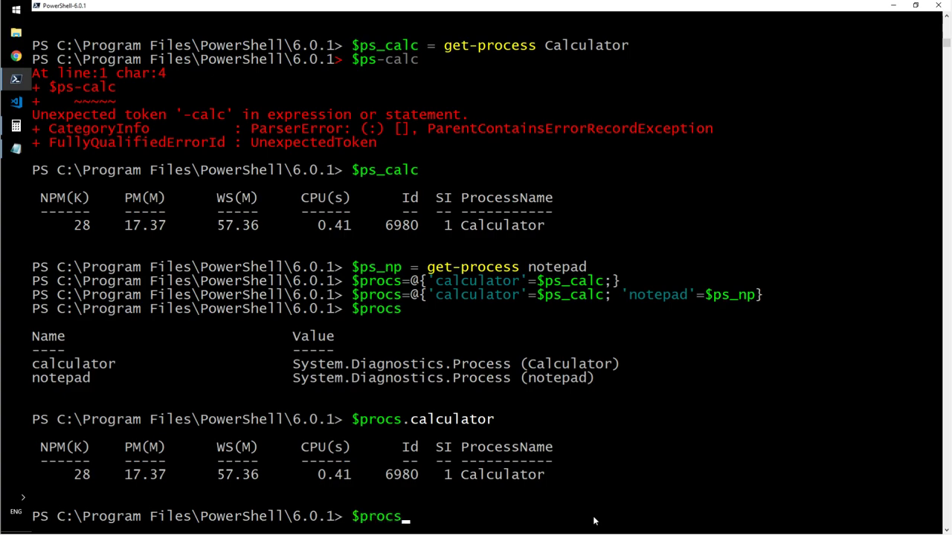
text(notepad)
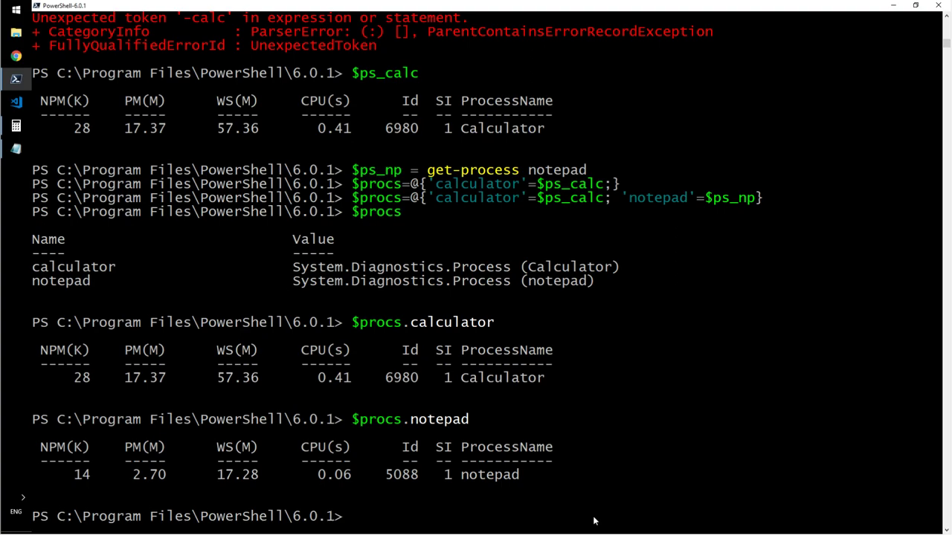
text($hash.)
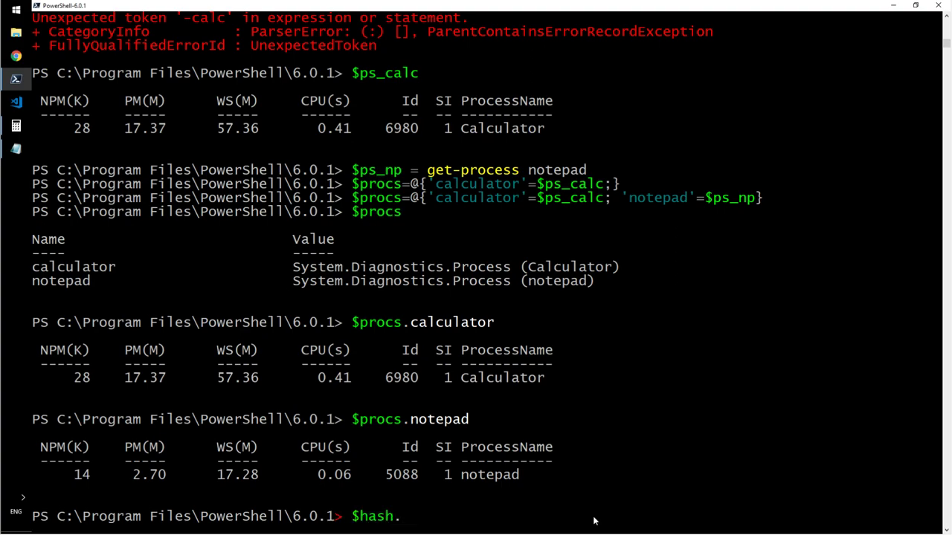
Enumerate $hash with GetEnumerator() and sort its entries by key, 1 through 9.
text(geten)
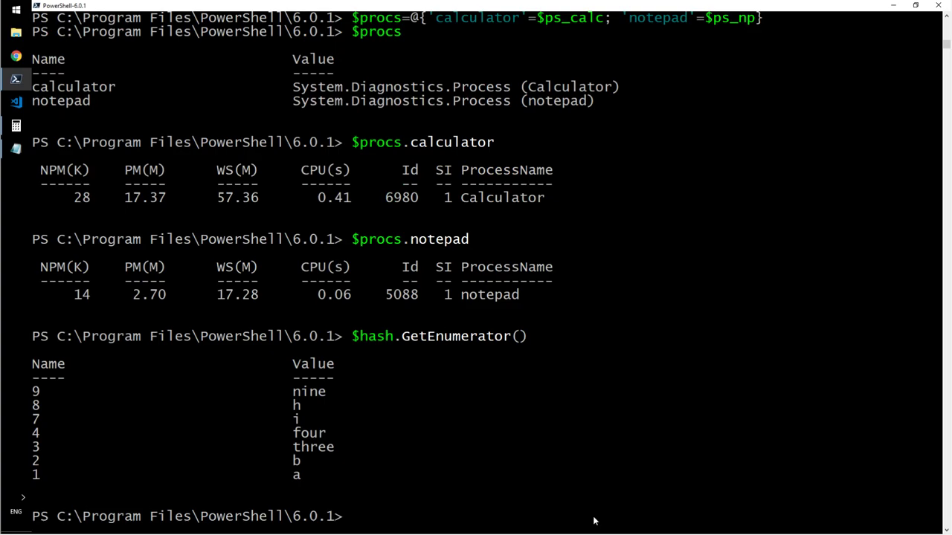
text($hash.GetEnumerator())
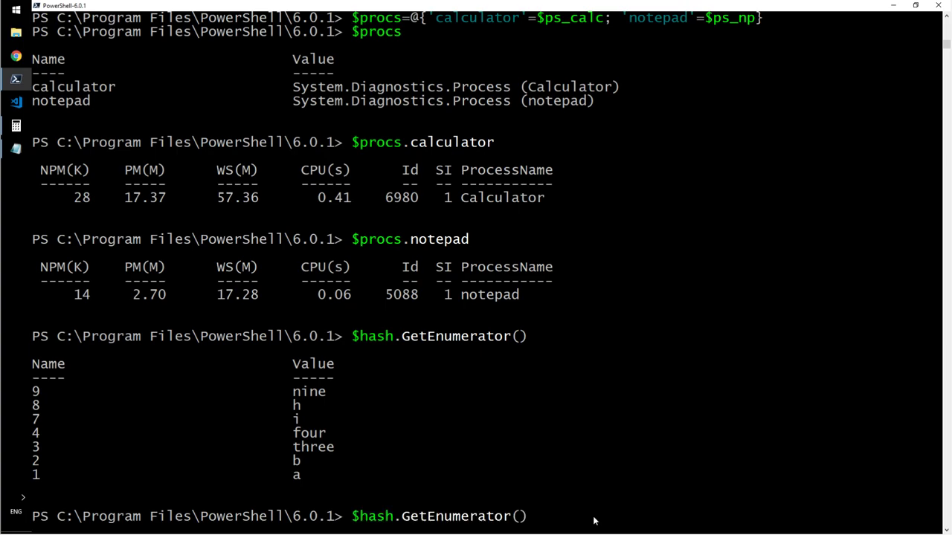
text(| sort -Property key)
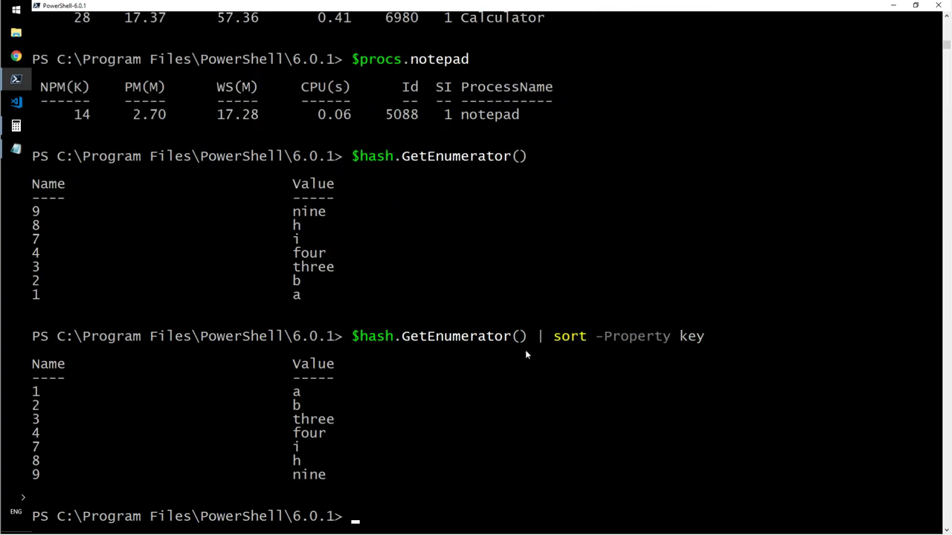
mouse_move(72, 229)
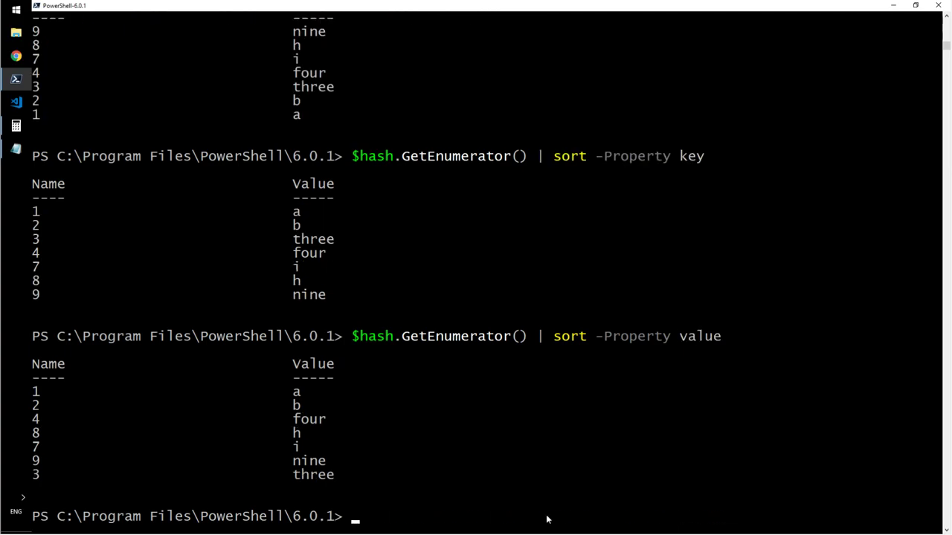
Sort $hash.GetEnumerator() by value again, giving a, b, four, h, i, nine, three.
text($hash.GetEnumerator() | sort -Property value)
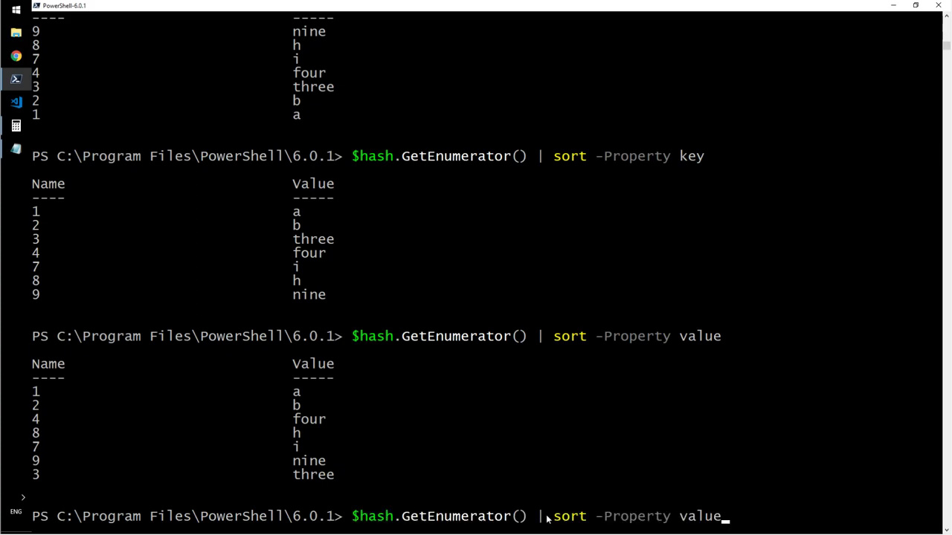
key(BackSpace)
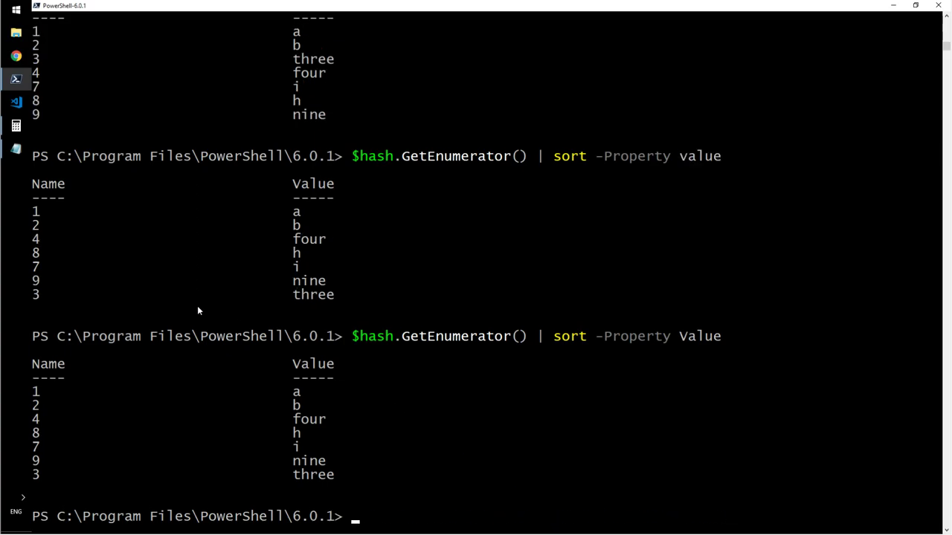
mouse_move(299, 434)
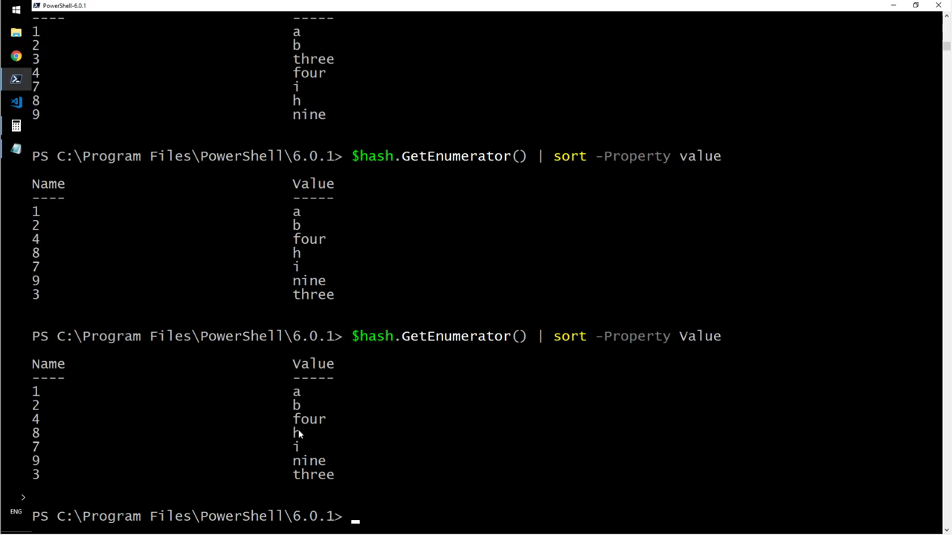
mouse_move(297, 462)
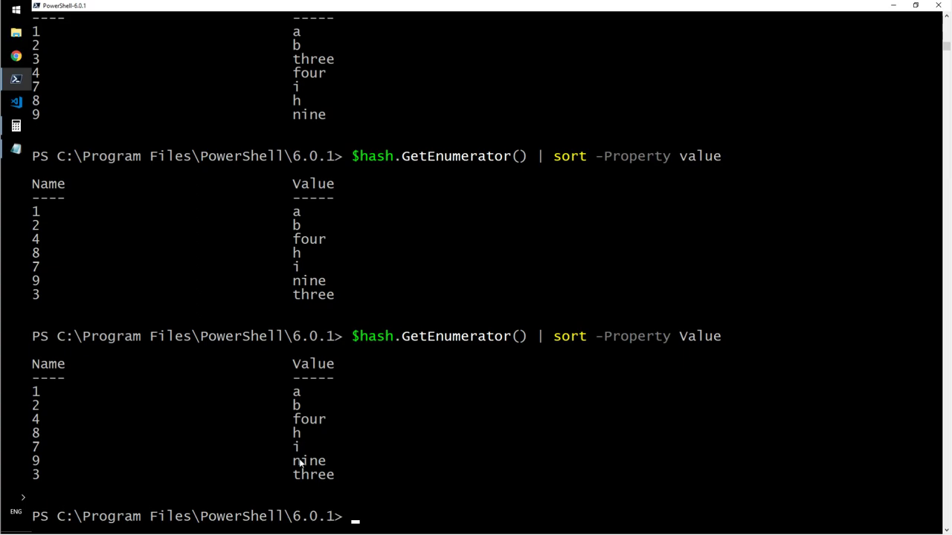
mouse_move(300, 485)
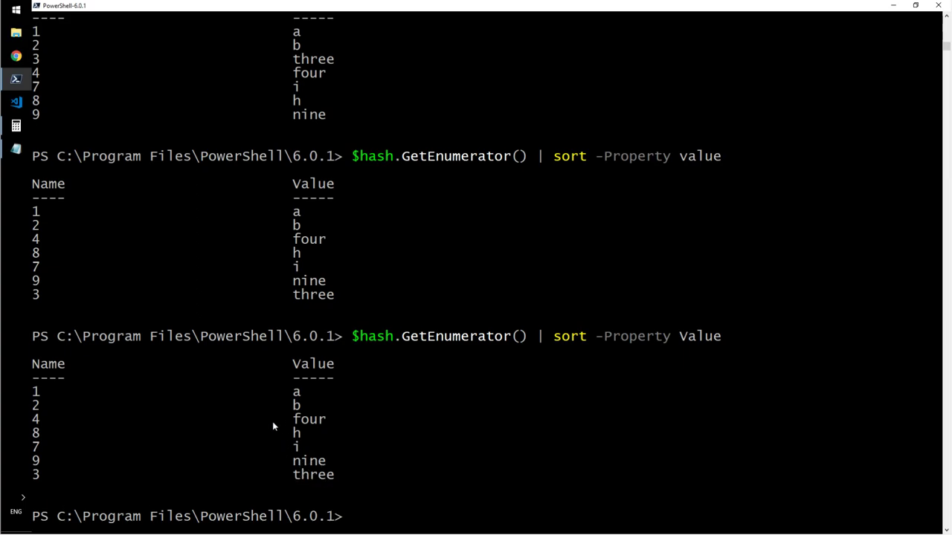
mouse_move(654, 380)
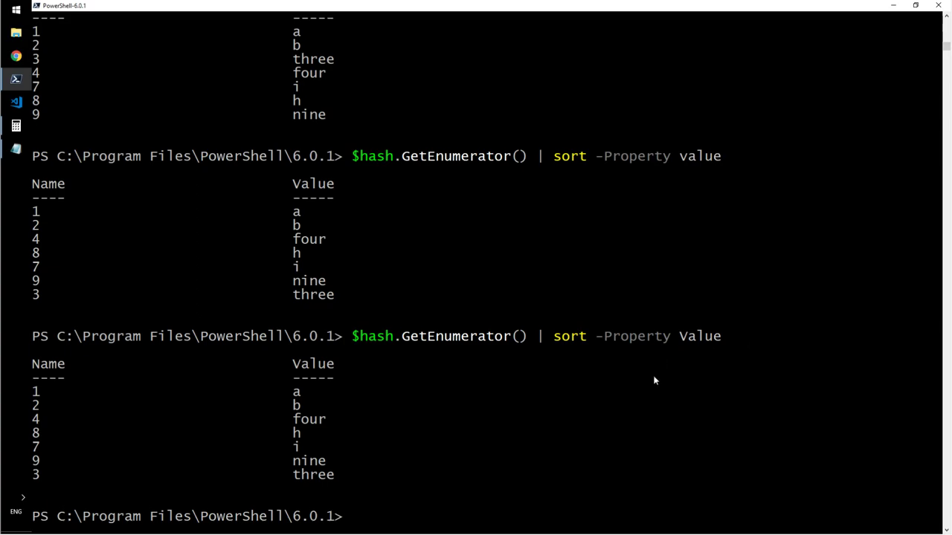
mouse_move(669, 425)
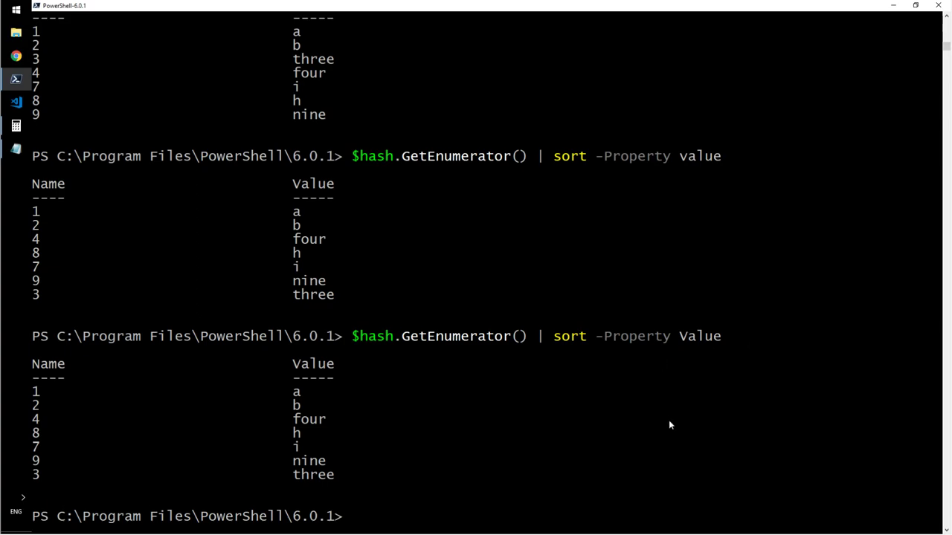